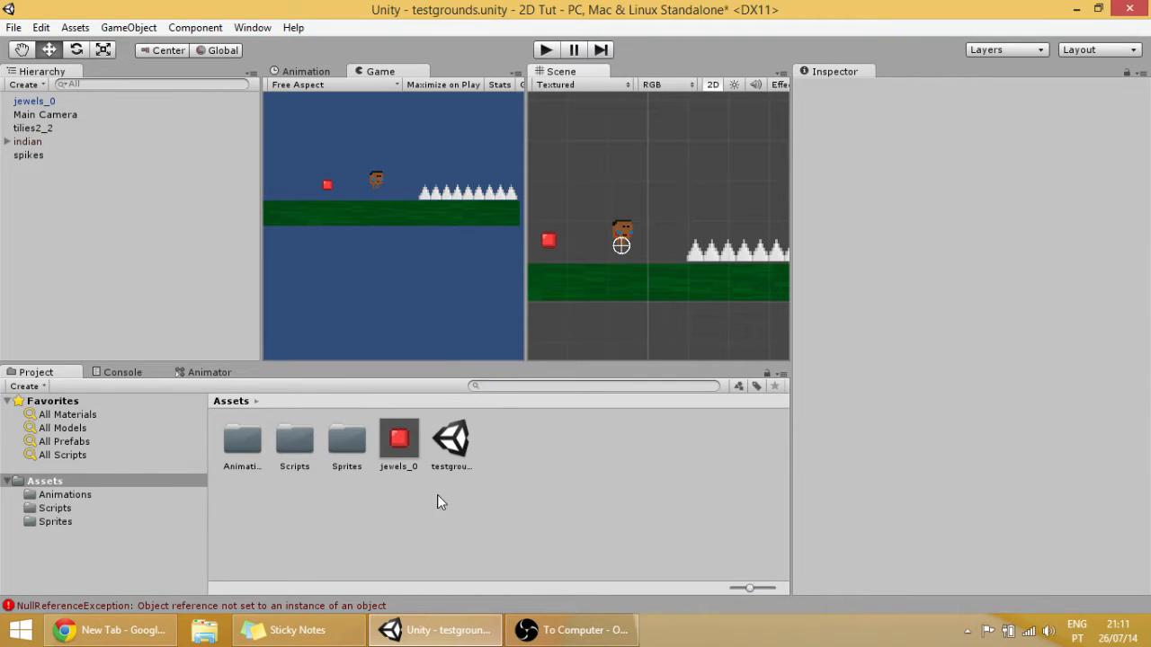
mouse_move(481, 523)
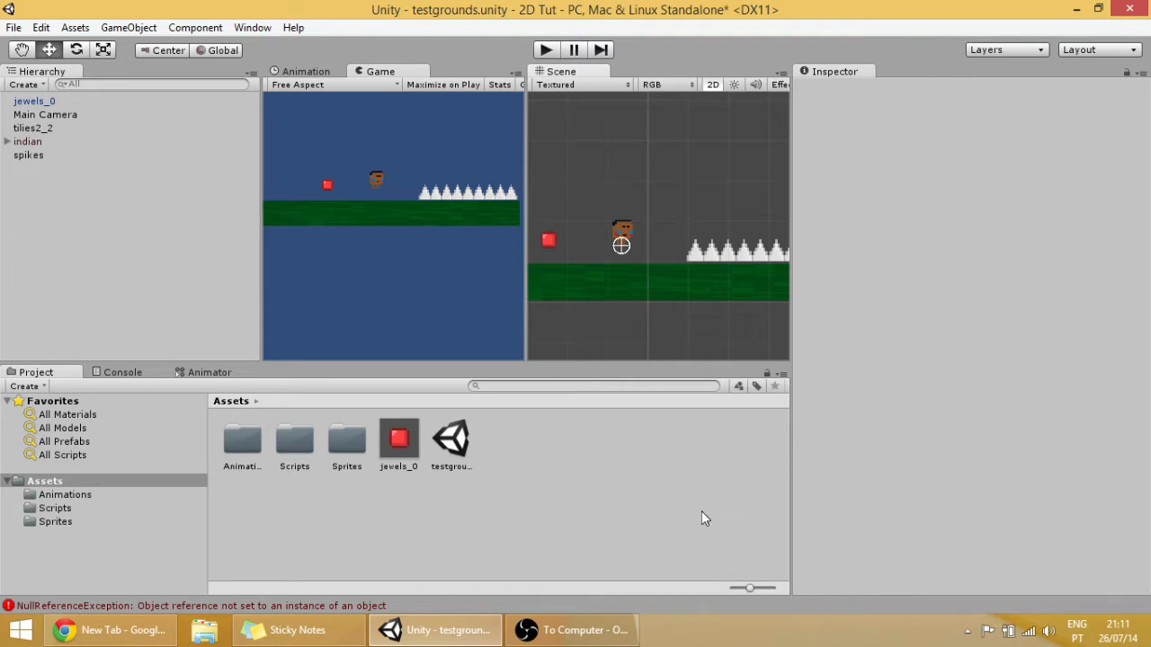
mouse_move(348, 458)
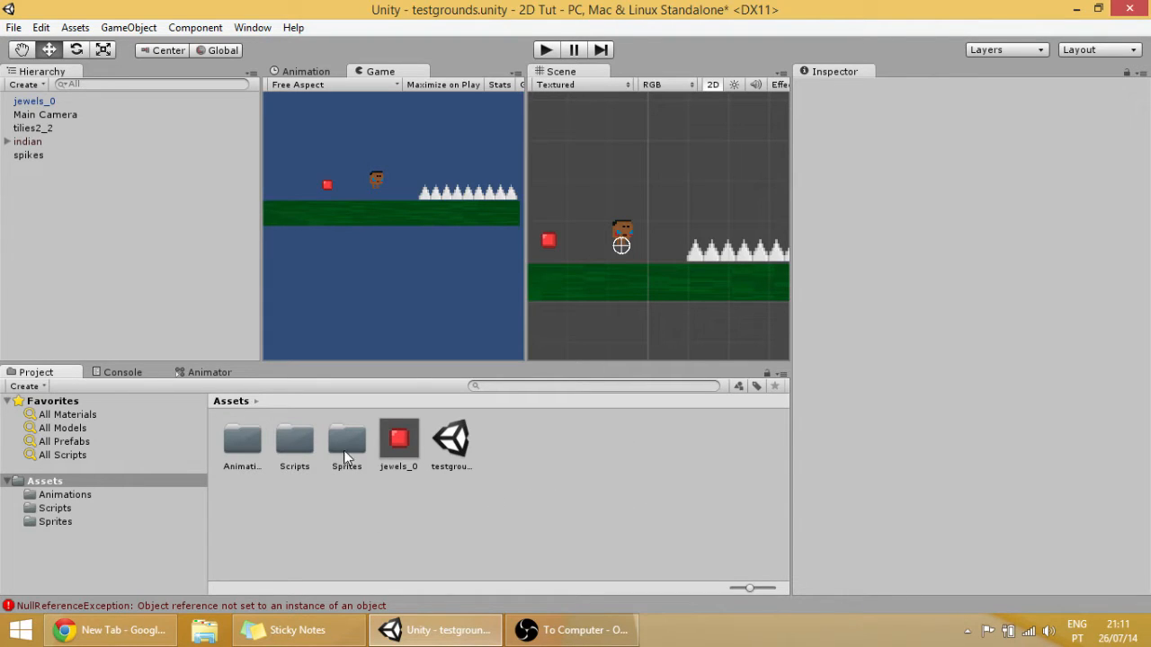
Create a Prefabs folder in Assets and drag the indian character into it as a prefab
click(294, 441)
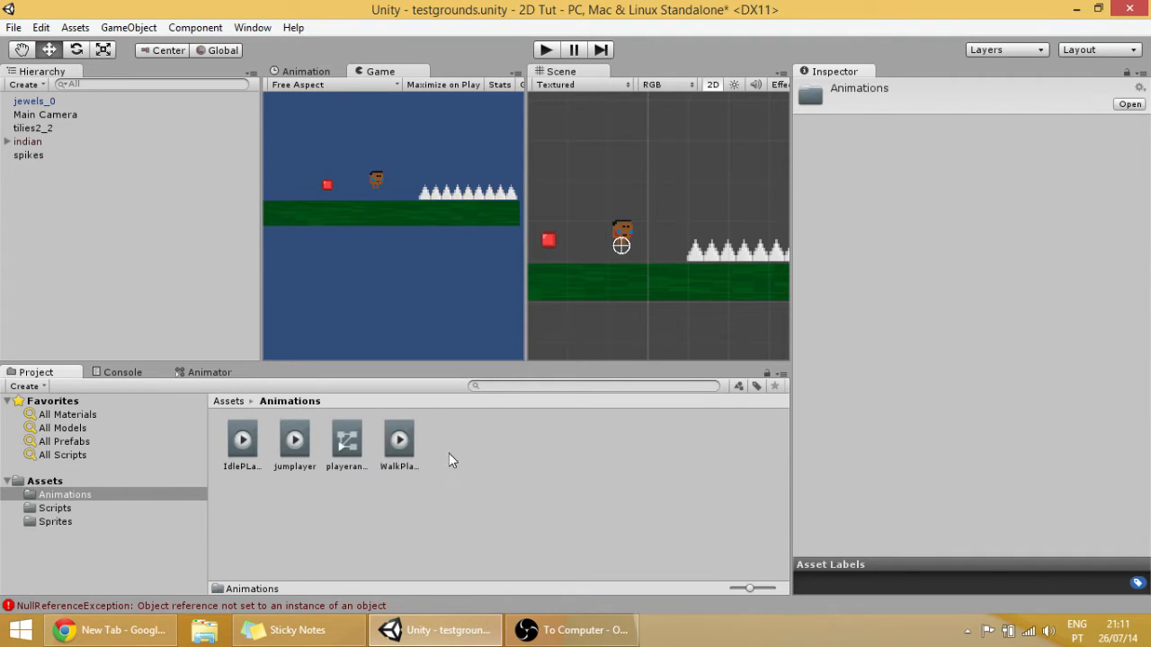
click(228, 401)
text(Prefa)
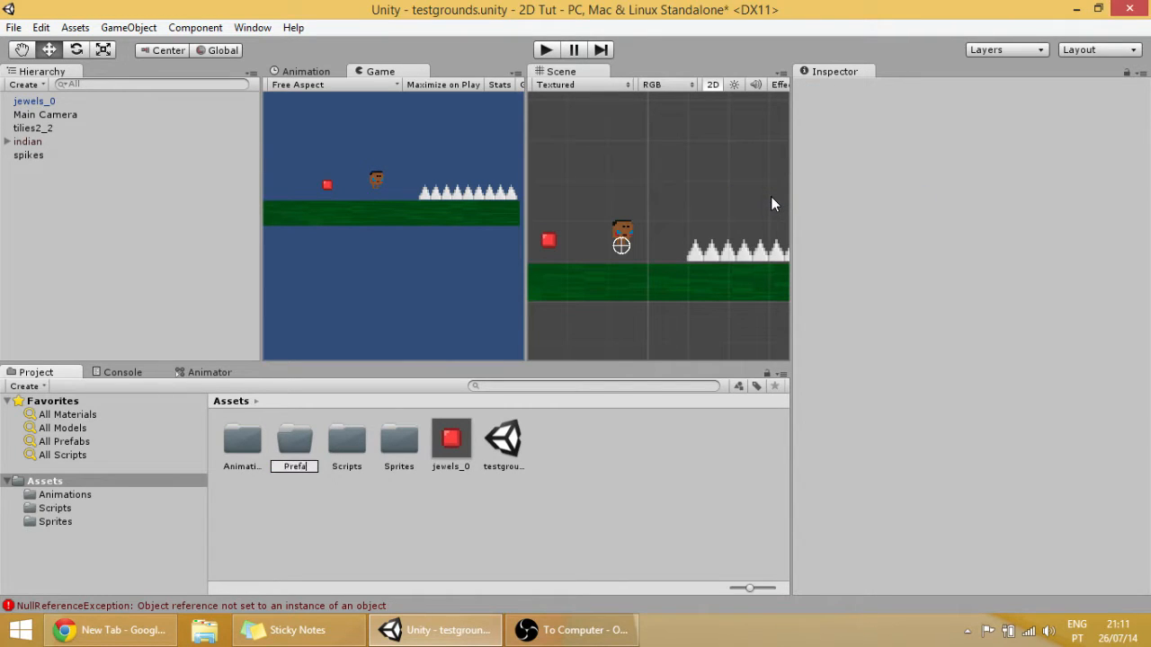
click(294, 441)
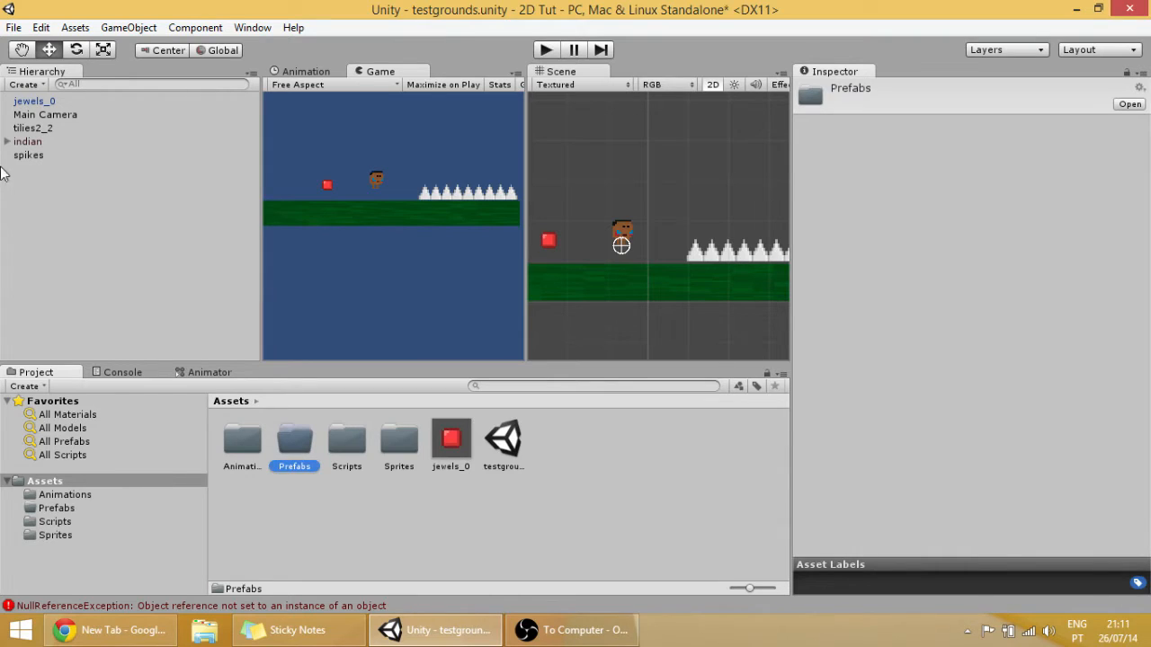
click(28, 141)
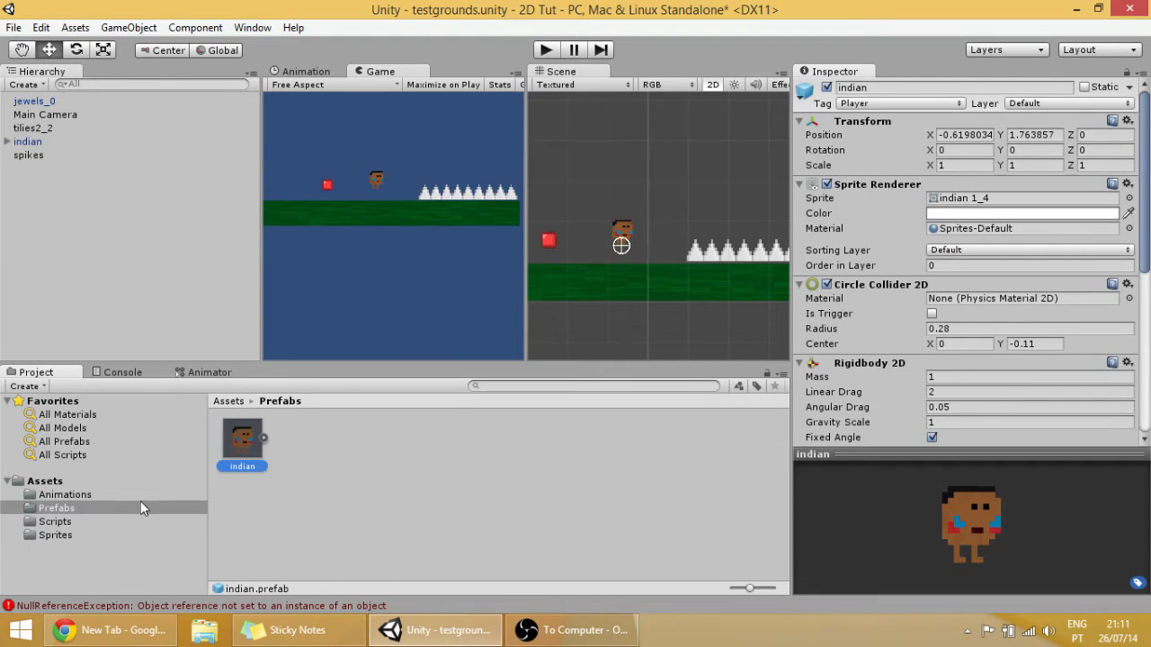
click(44, 481)
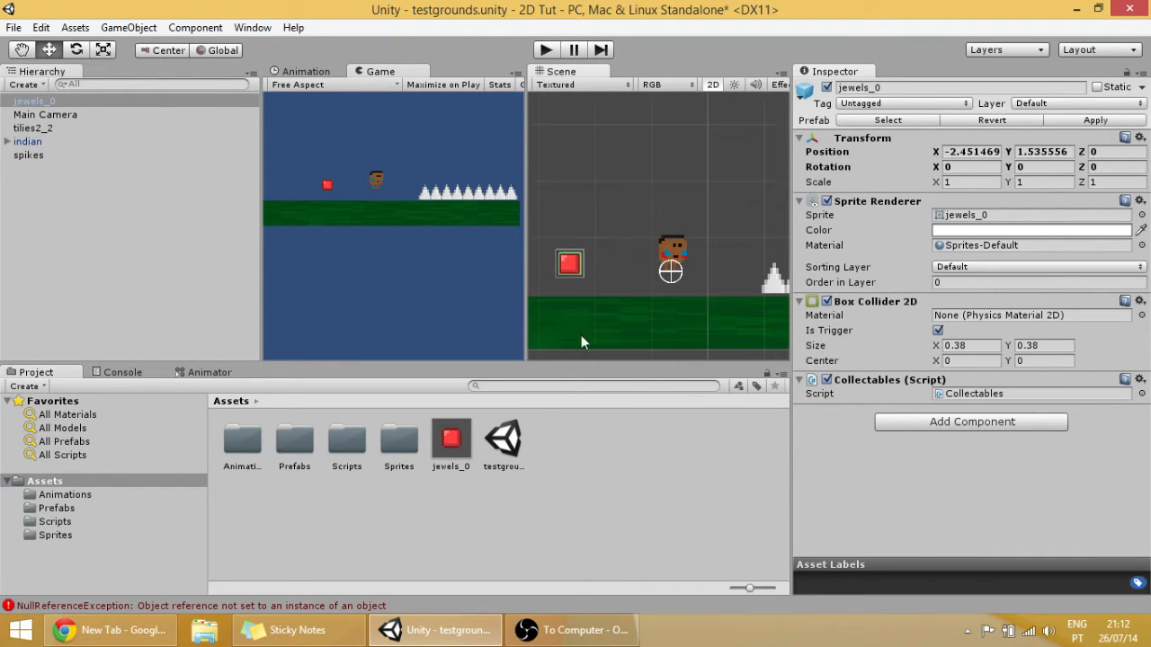
mouse_move(496, 317)
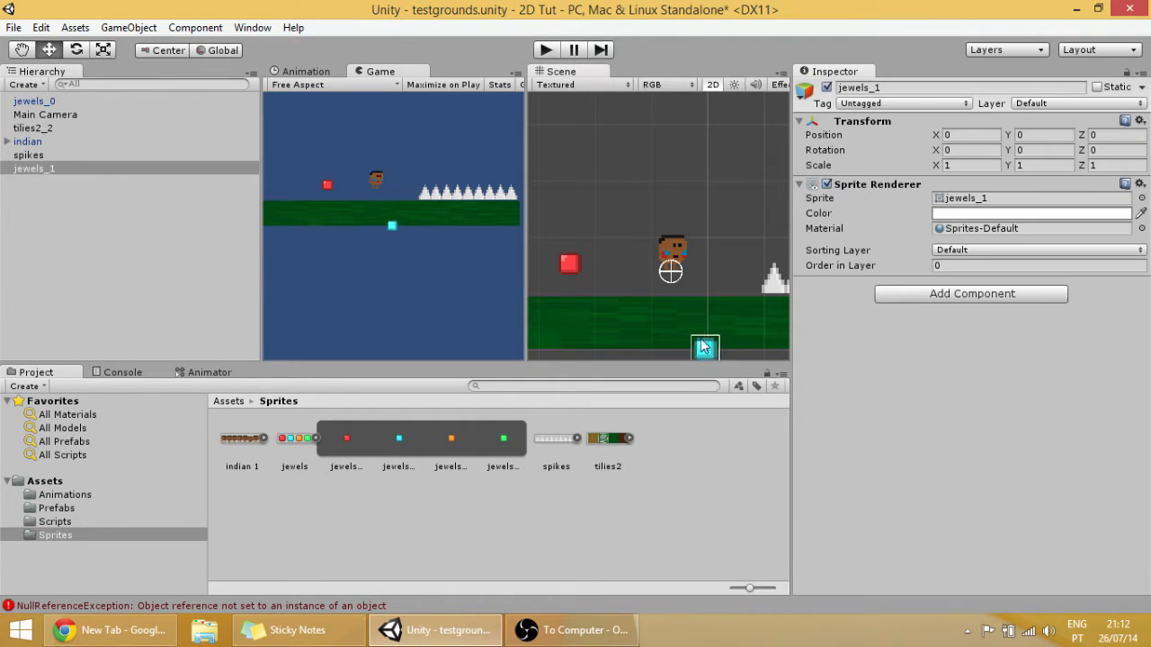
drag(705, 348, 610, 252)
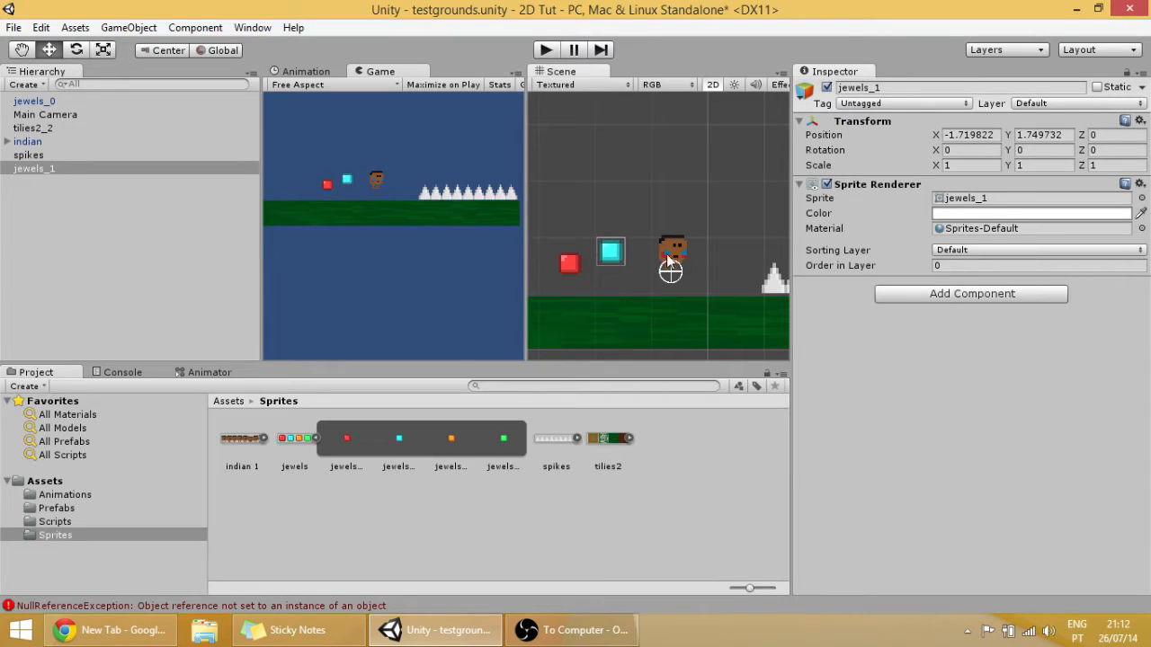
click(570, 264)
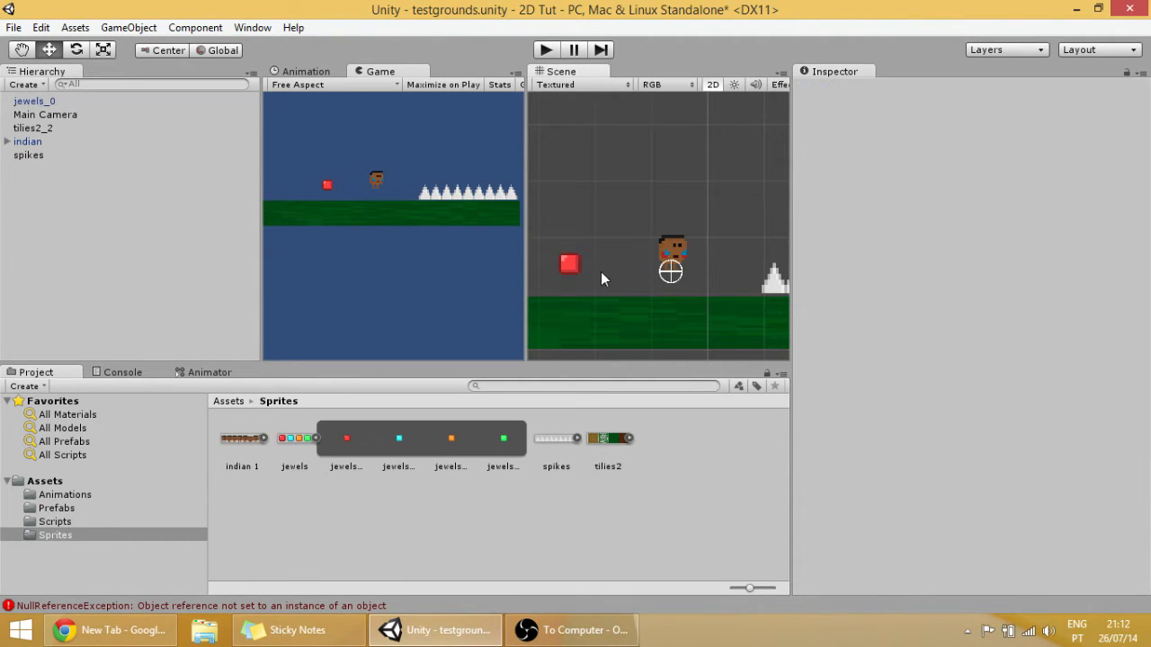
click(569, 263)
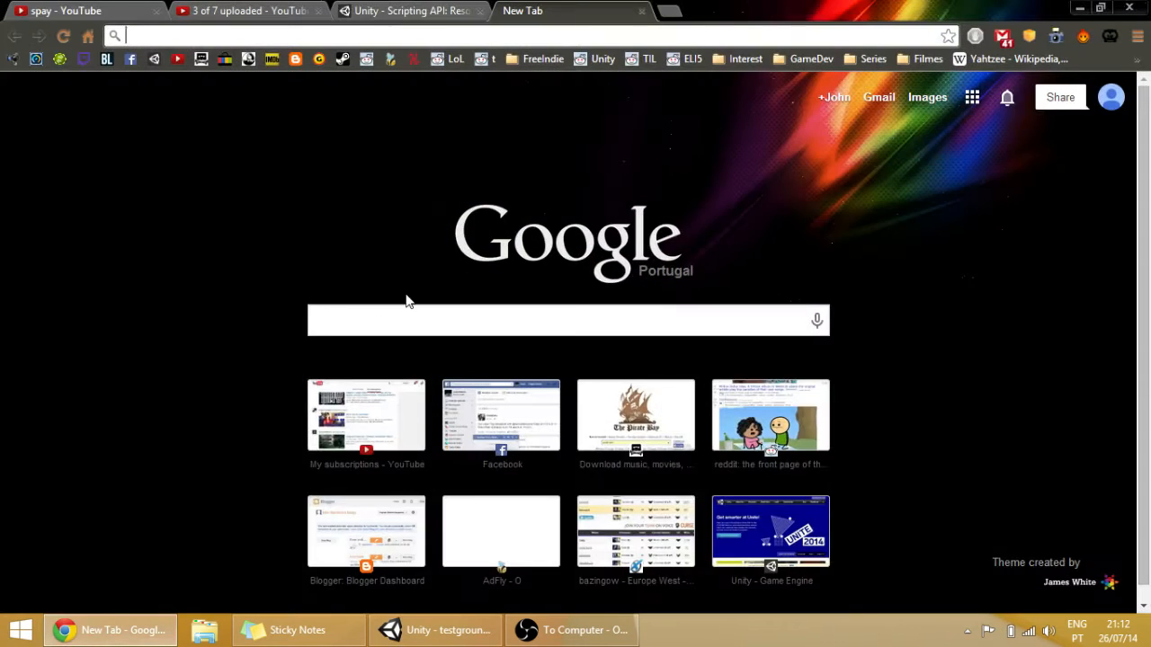
Scroll to the Resources.LoadAll example and highlight its LoadAll<Texture2D> call
click(405, 11)
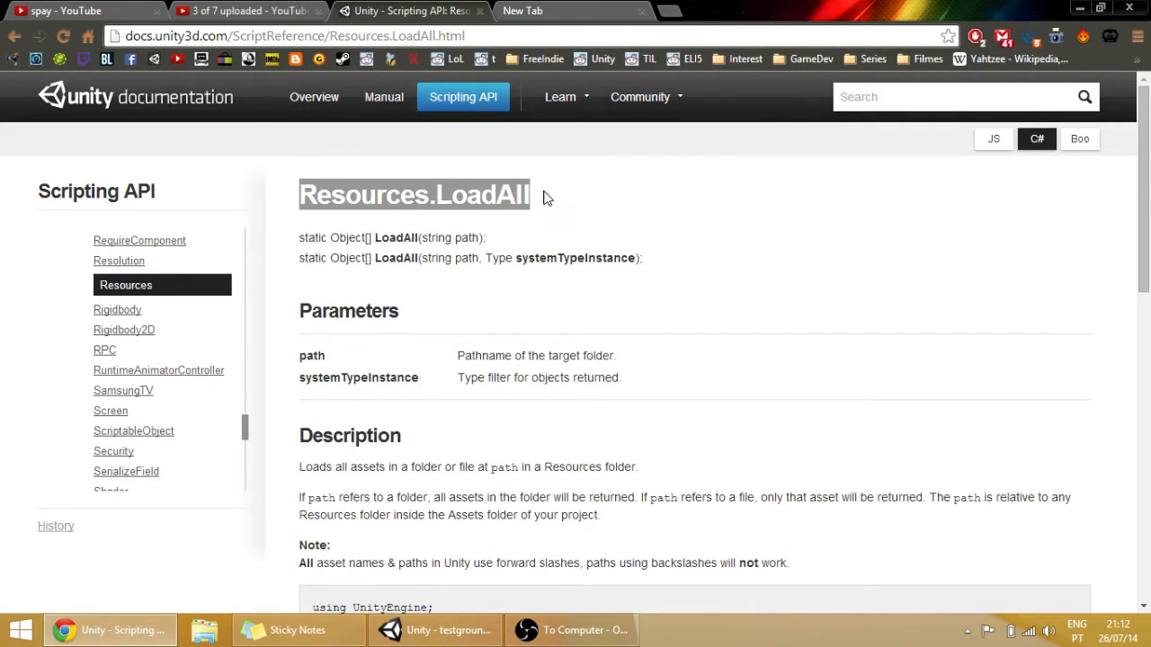
scroll(down, 3)
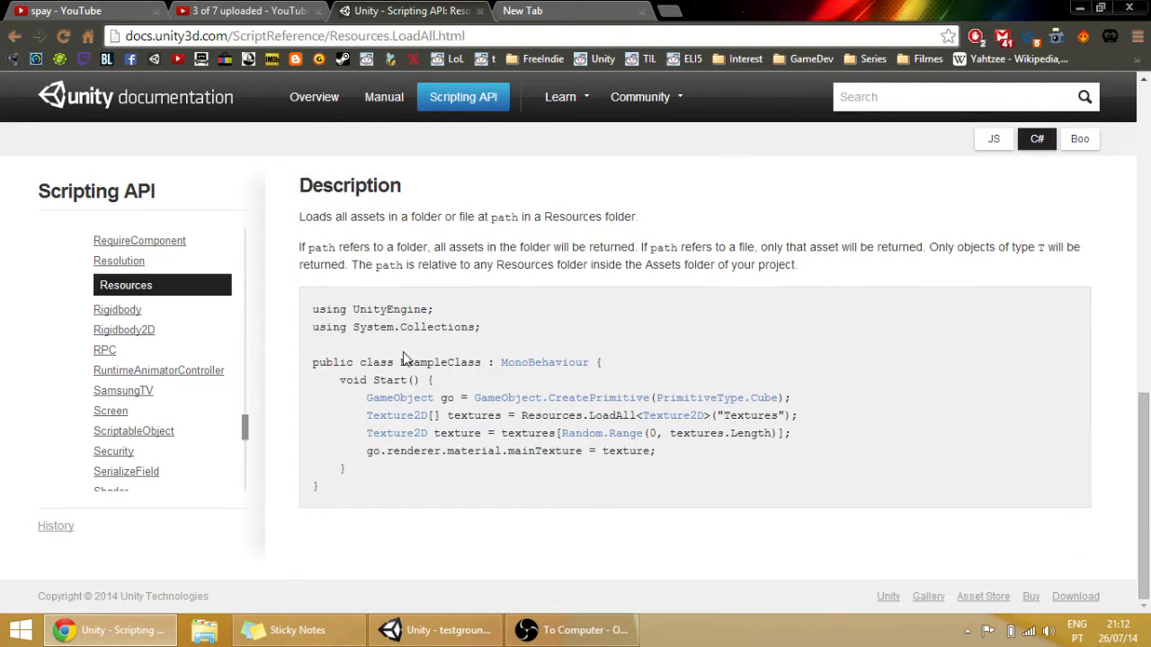
mouse_move(351, 359)
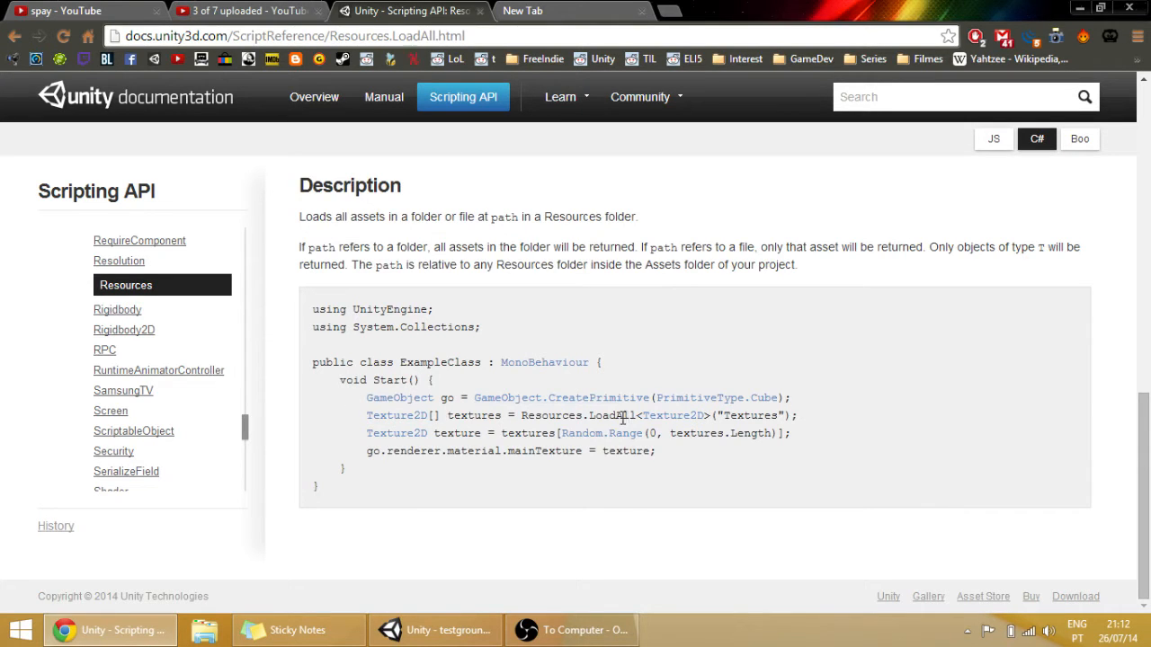
click(434, 630)
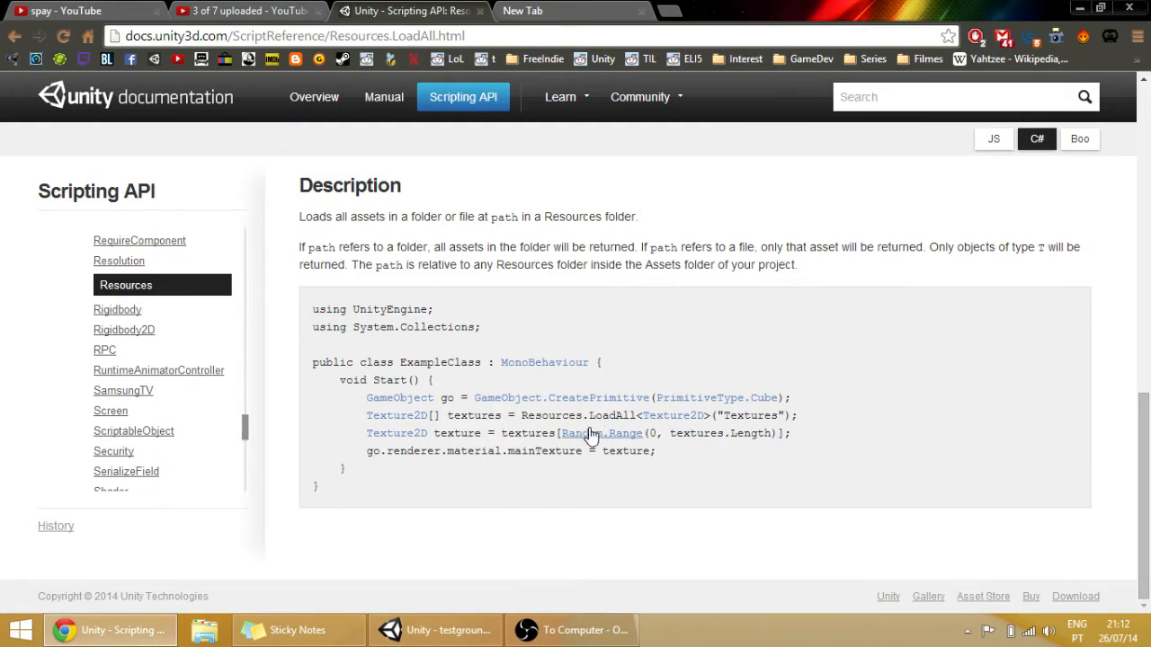
mouse_move(611, 415)
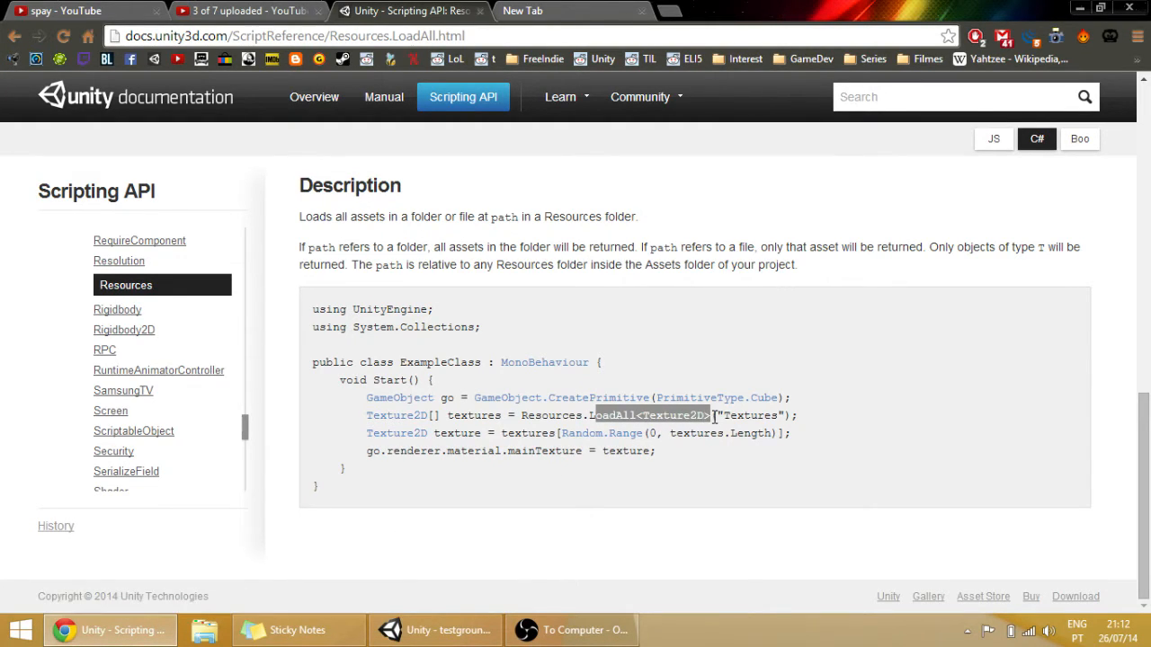
drag(593, 415, 796, 415)
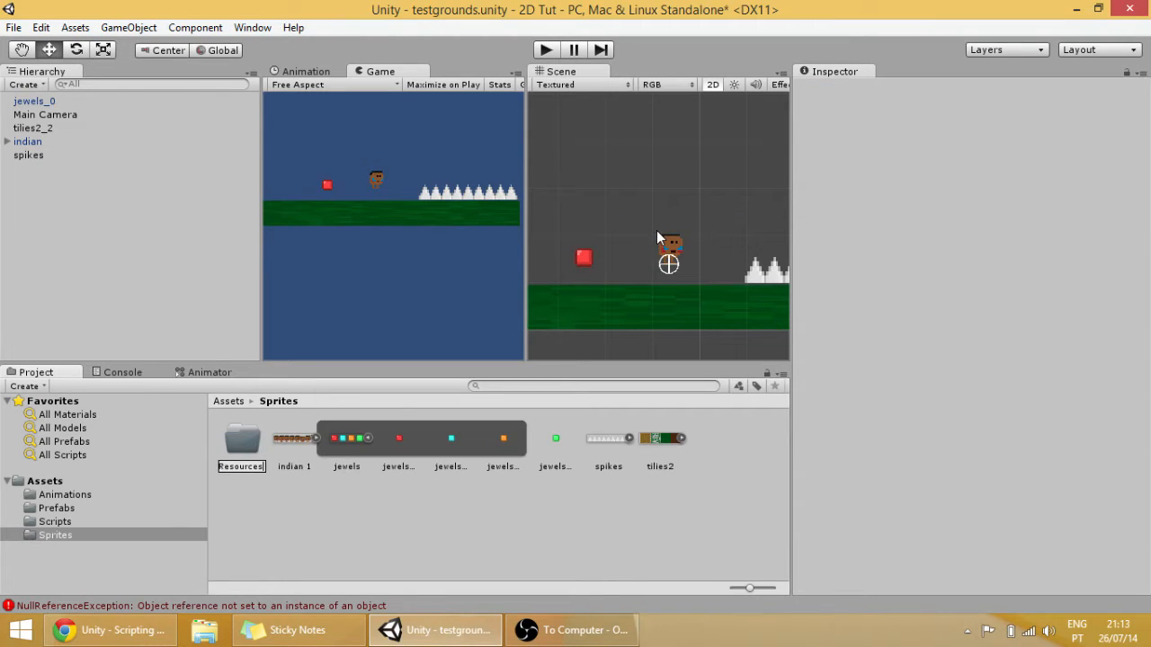
Name the new folder Resources, move jewels and tilies2 into it, and place it at top level
click(241, 438)
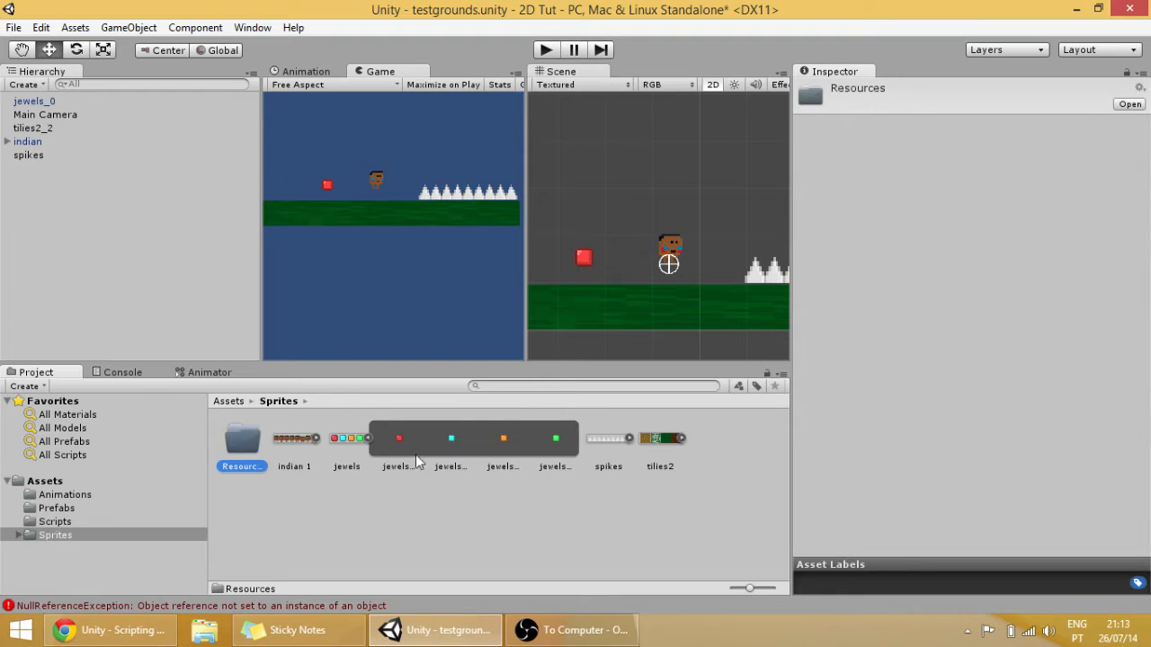
click(346, 440)
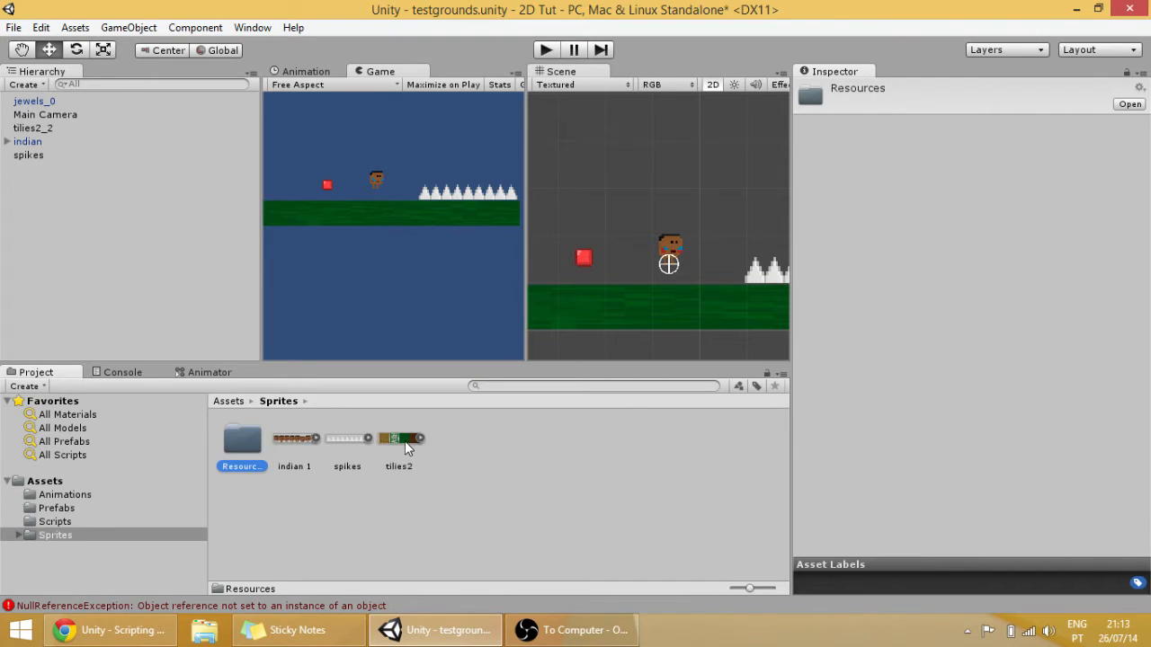
click(398, 439)
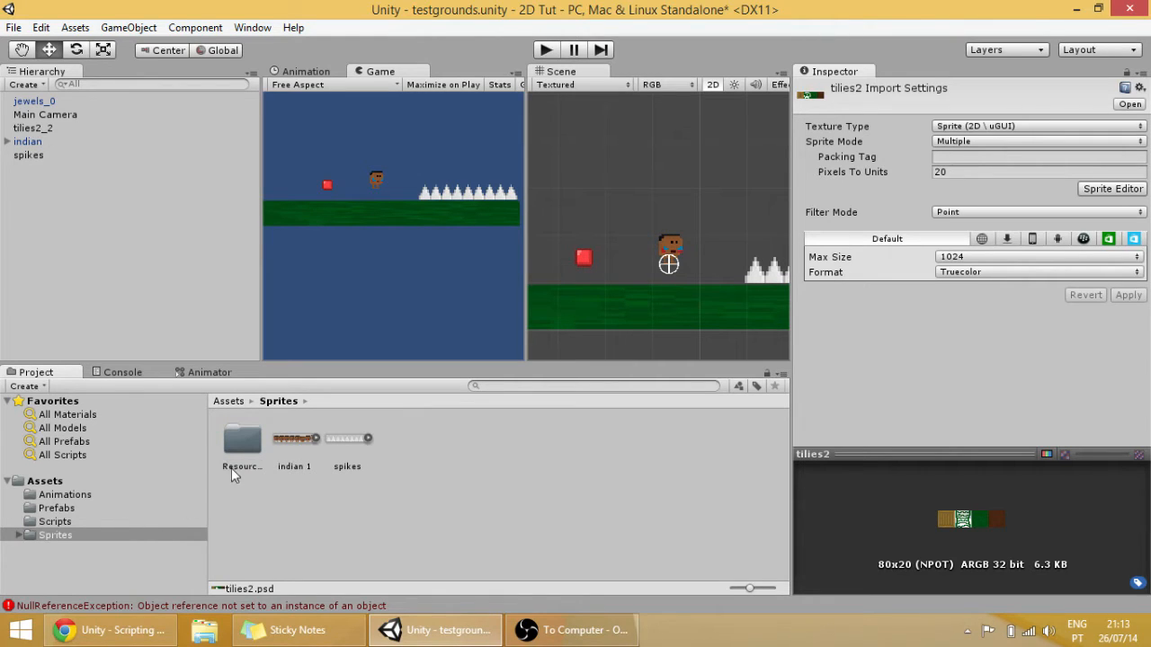
click(44, 481)
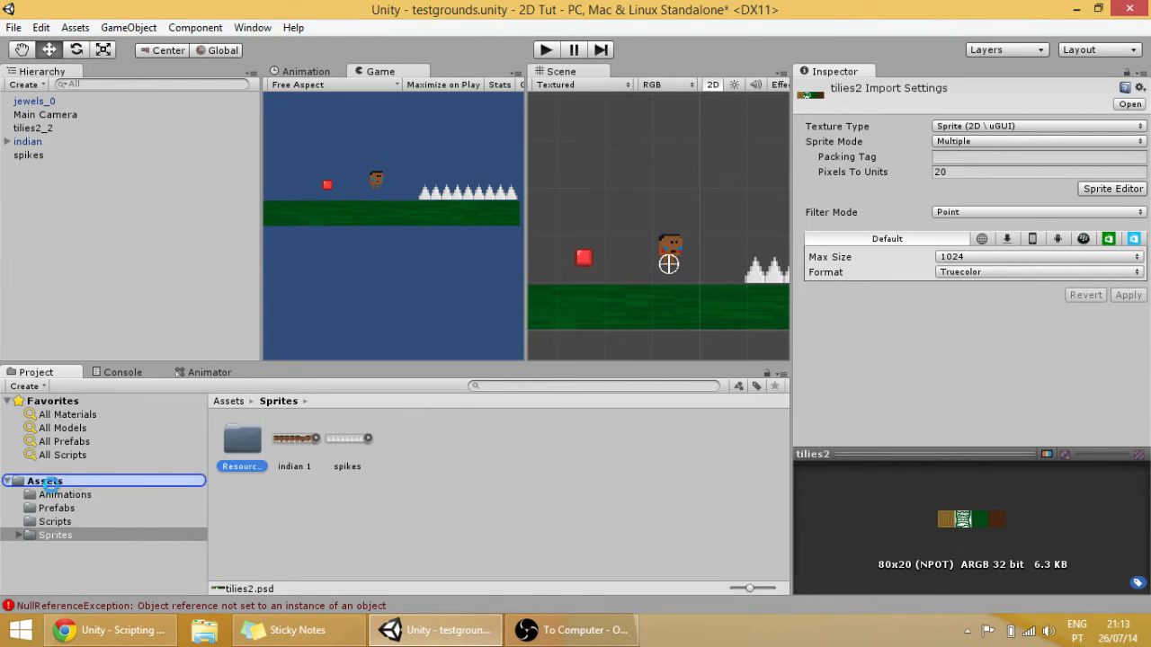
click(44, 481)
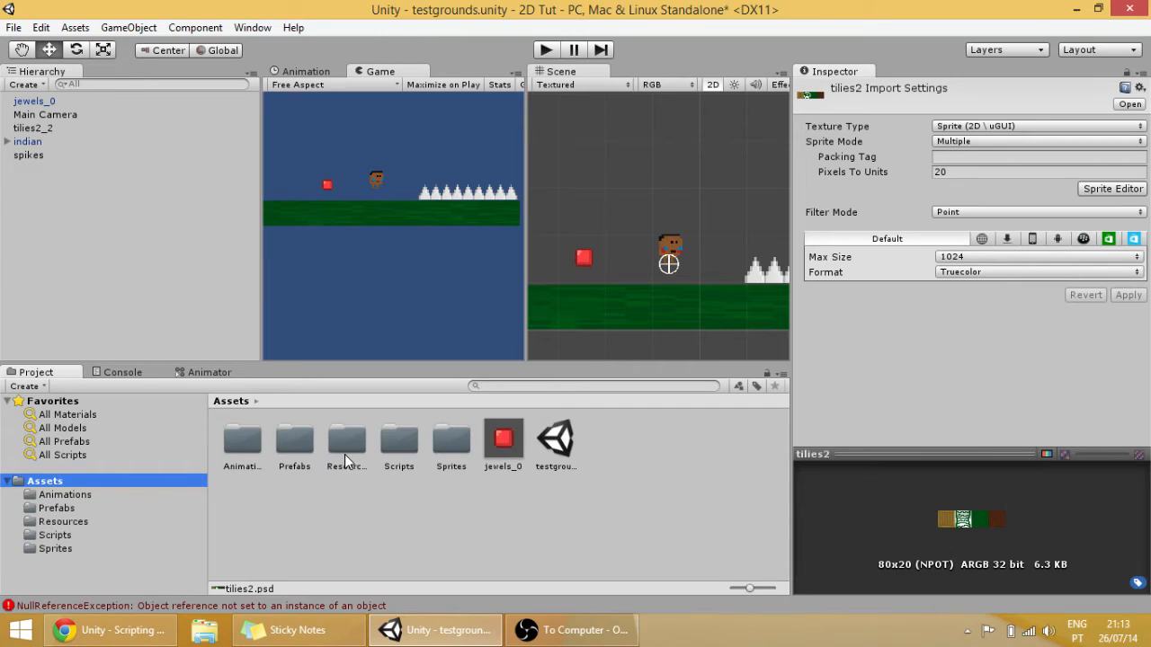
Open the Resources folder, inspect the jewels sprite sheet, and select the red jewel
click(346, 440)
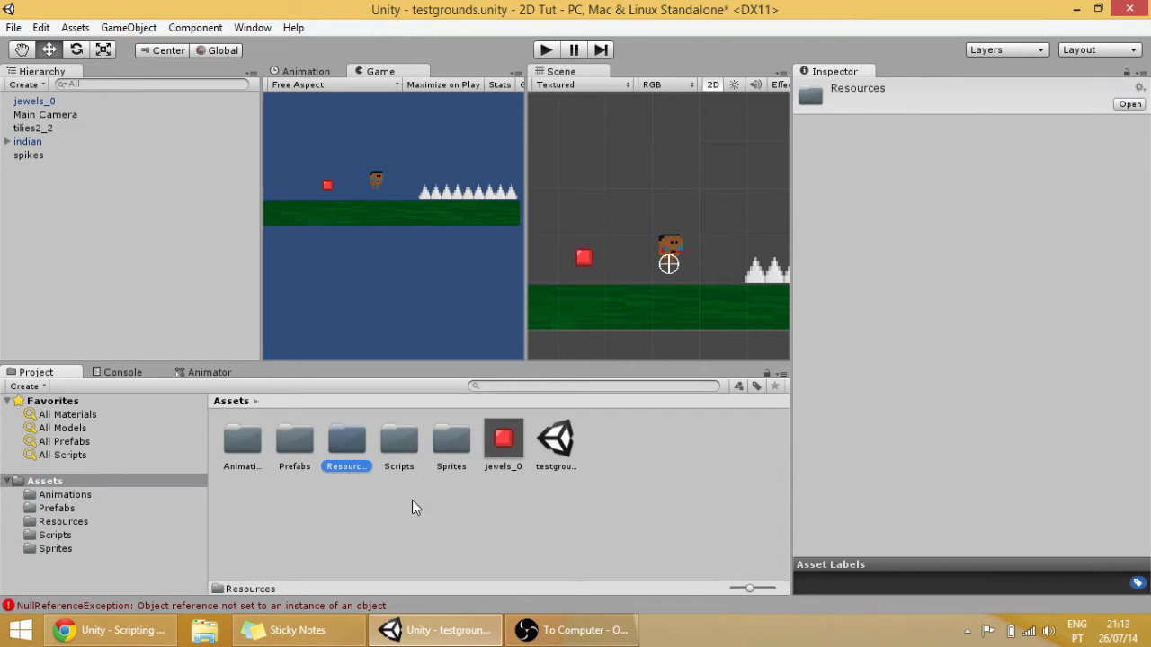
mouse_move(505, 506)
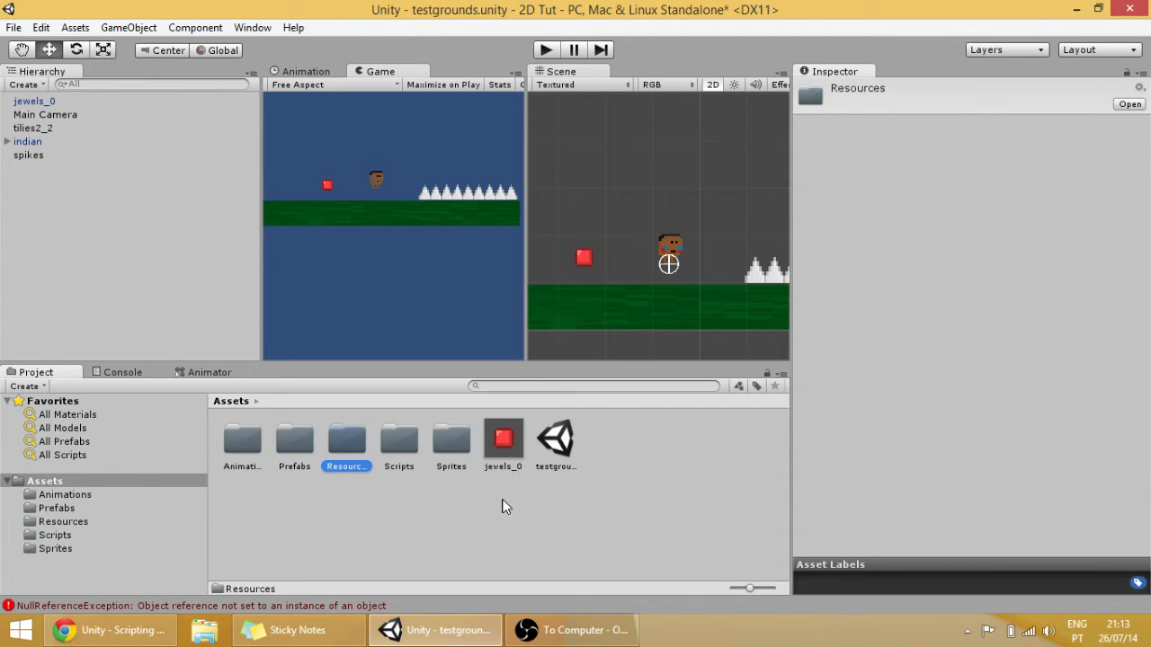
double_click(347, 441)
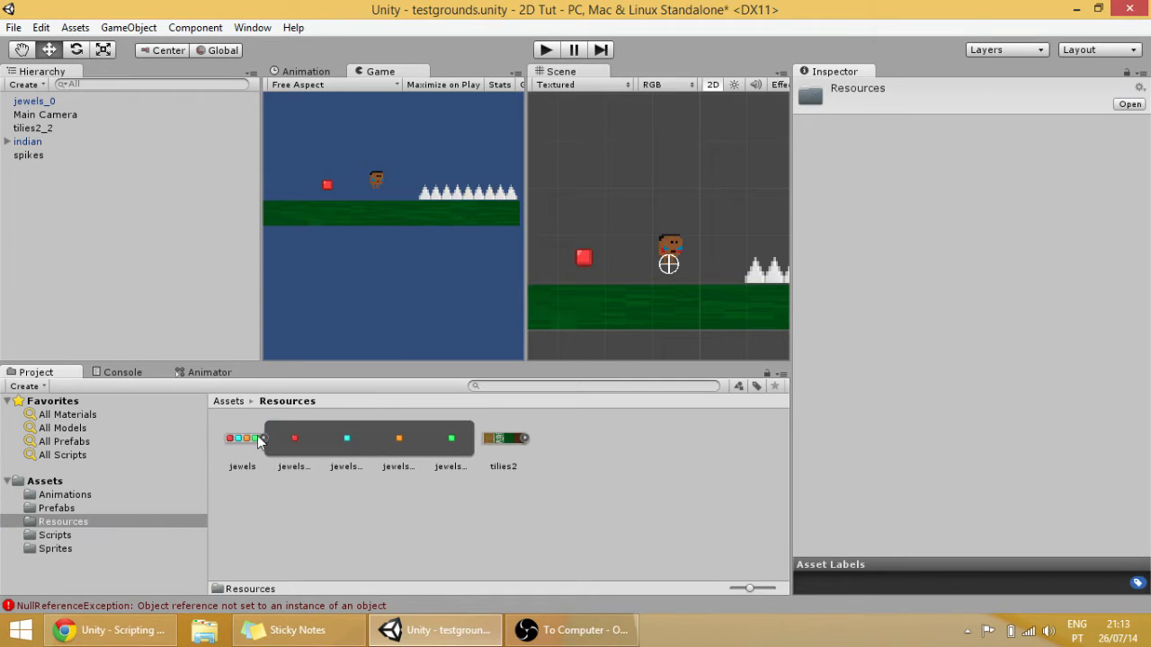
click(242, 439)
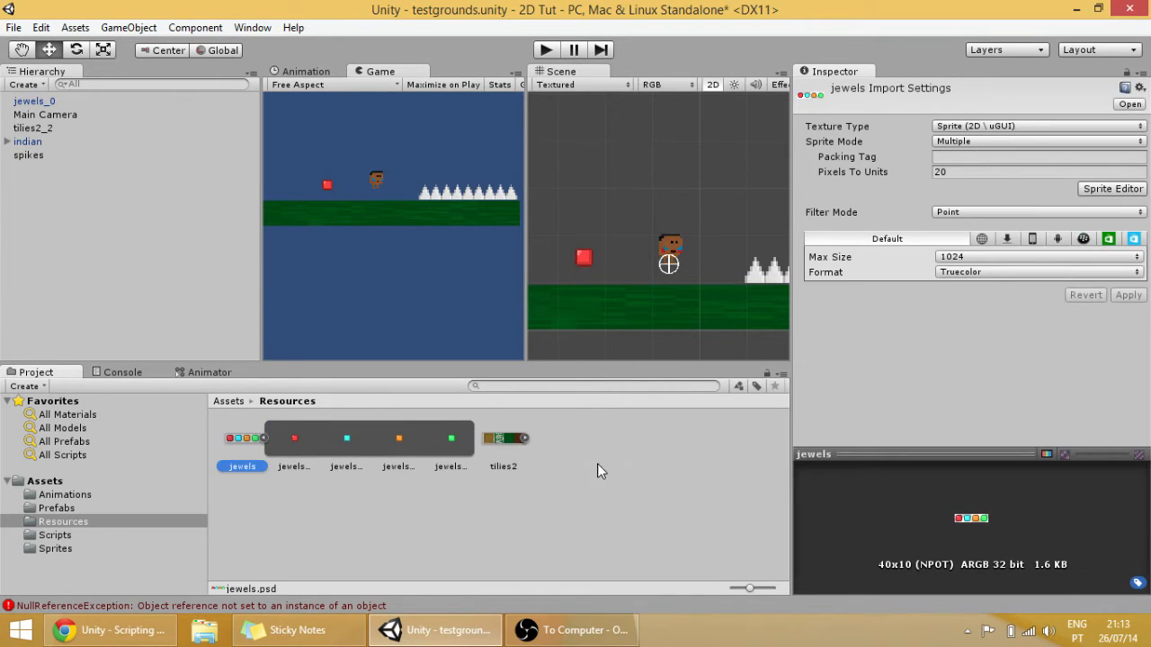
click(584, 258)
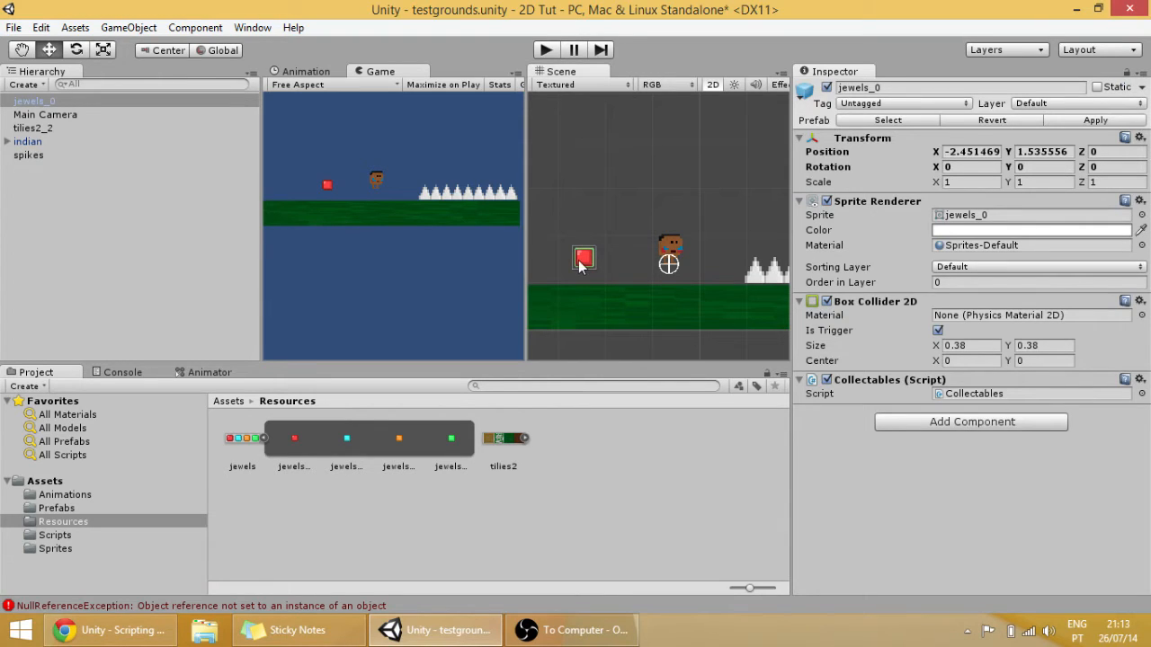
mouse_move(594, 260)
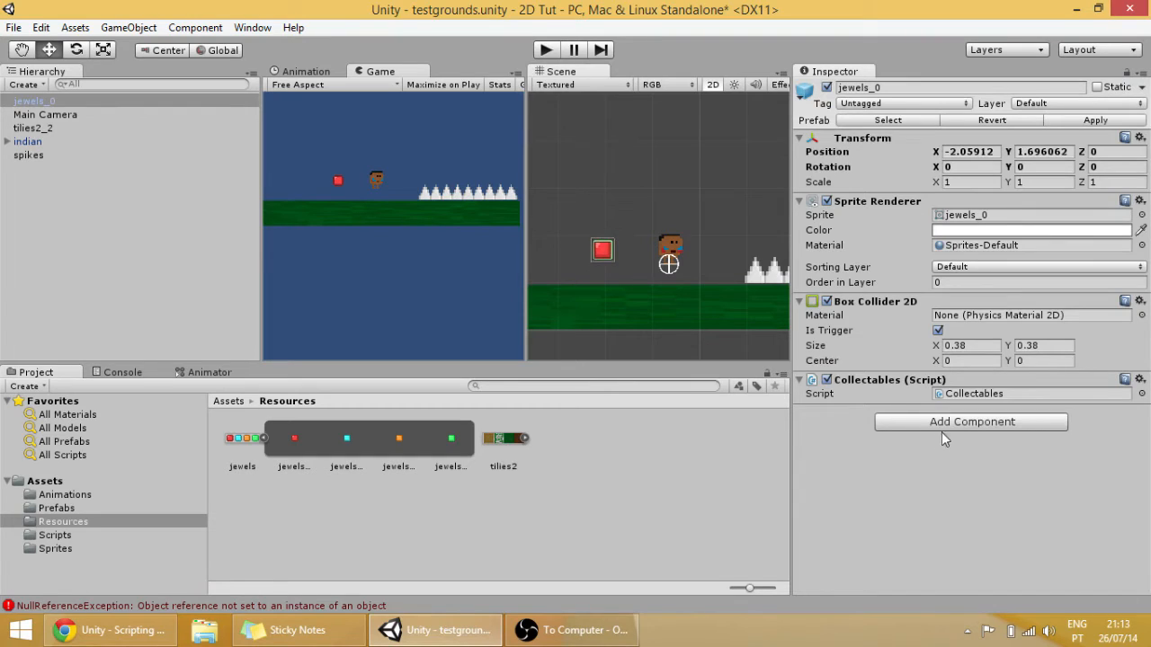
Add a new C# script component named Sprits to jewels_0 via Add Component
click(971, 421)
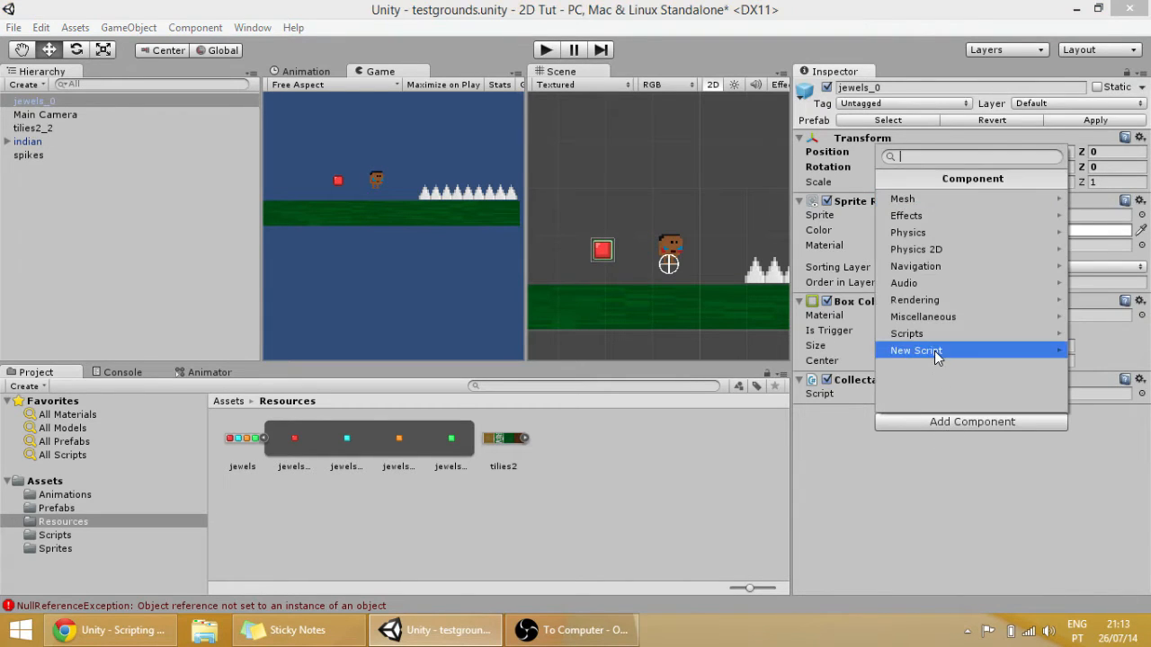
click(915, 350)
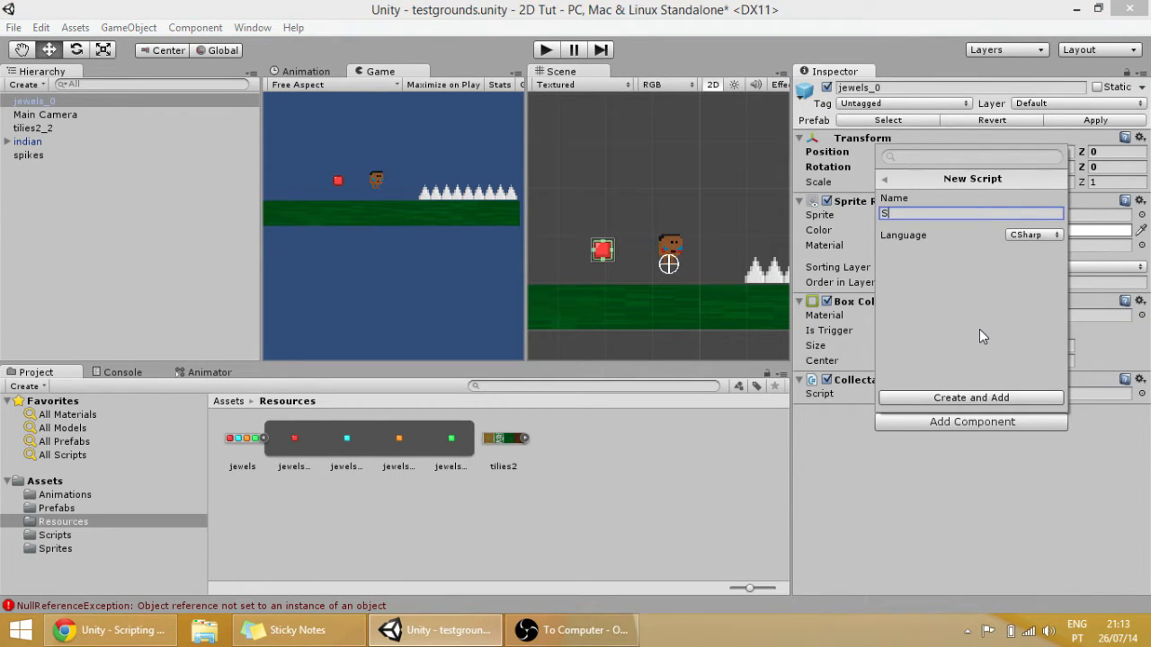
text(prits)
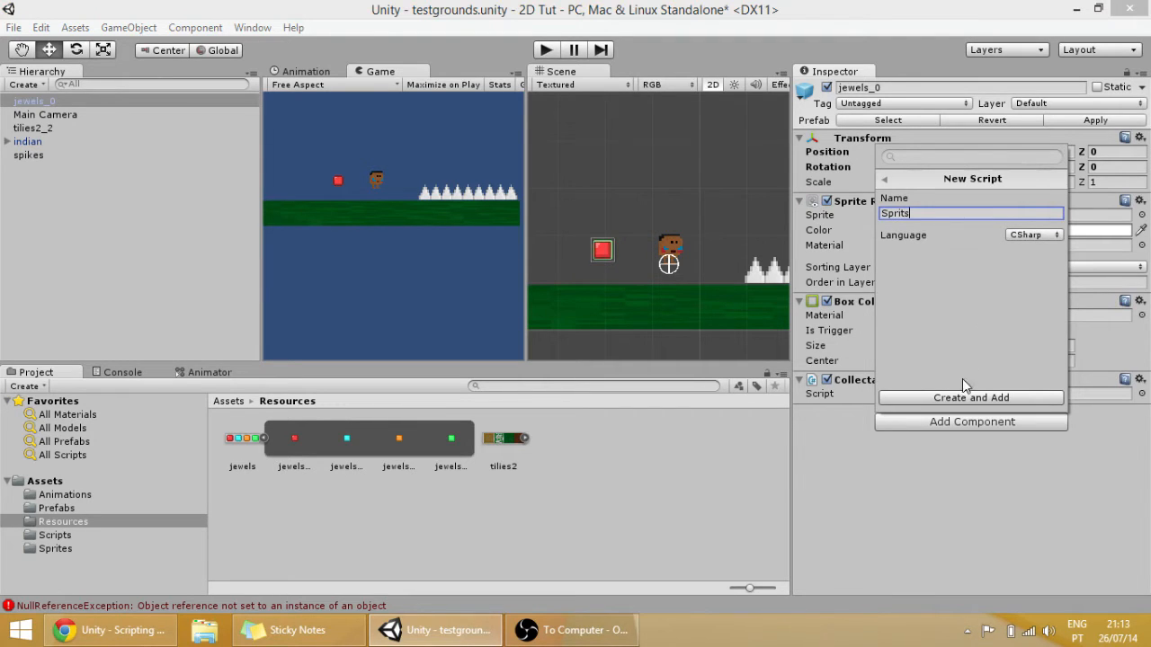
click(971, 398)
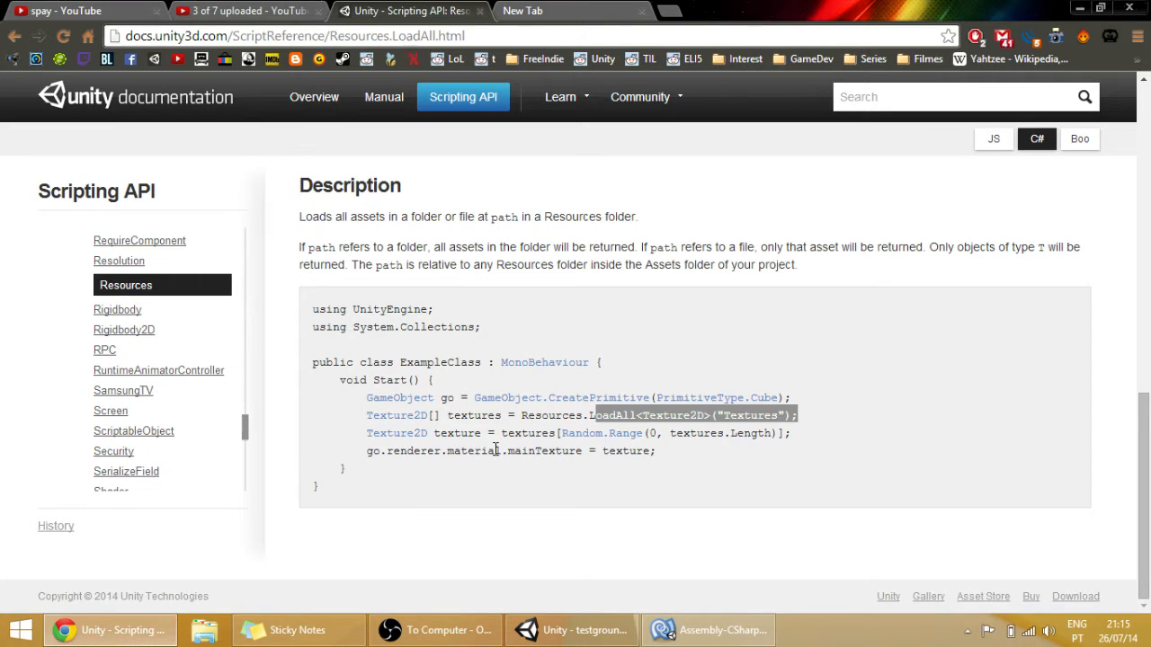
mouse_move(832, 436)
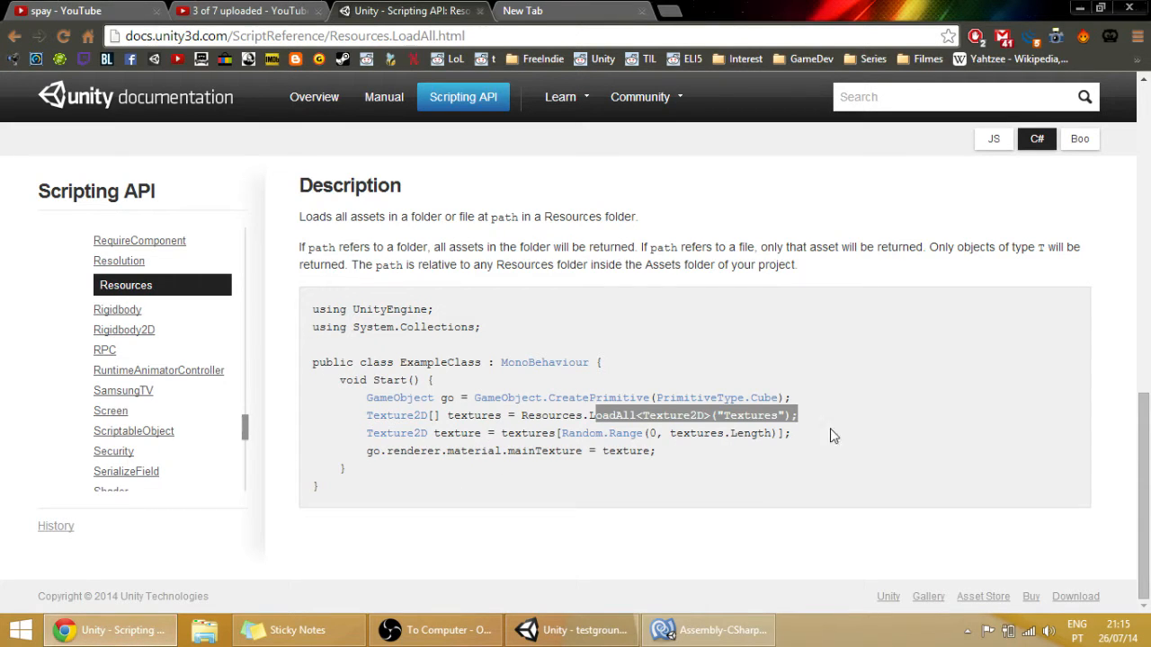
click(584, 416)
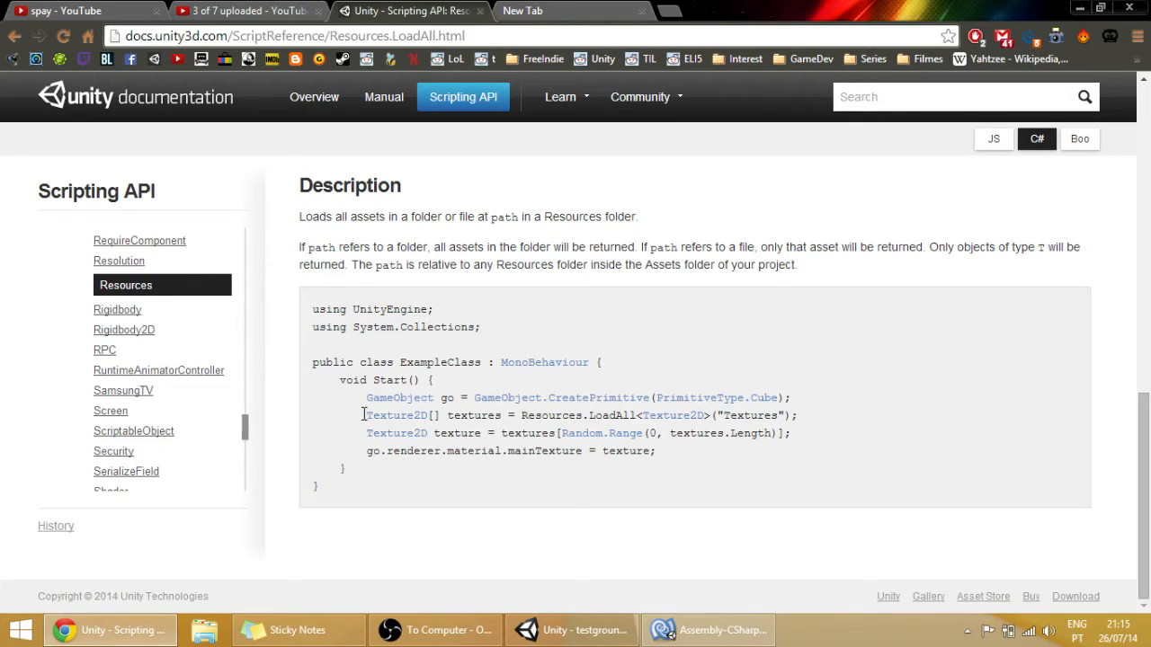
click(571, 630)
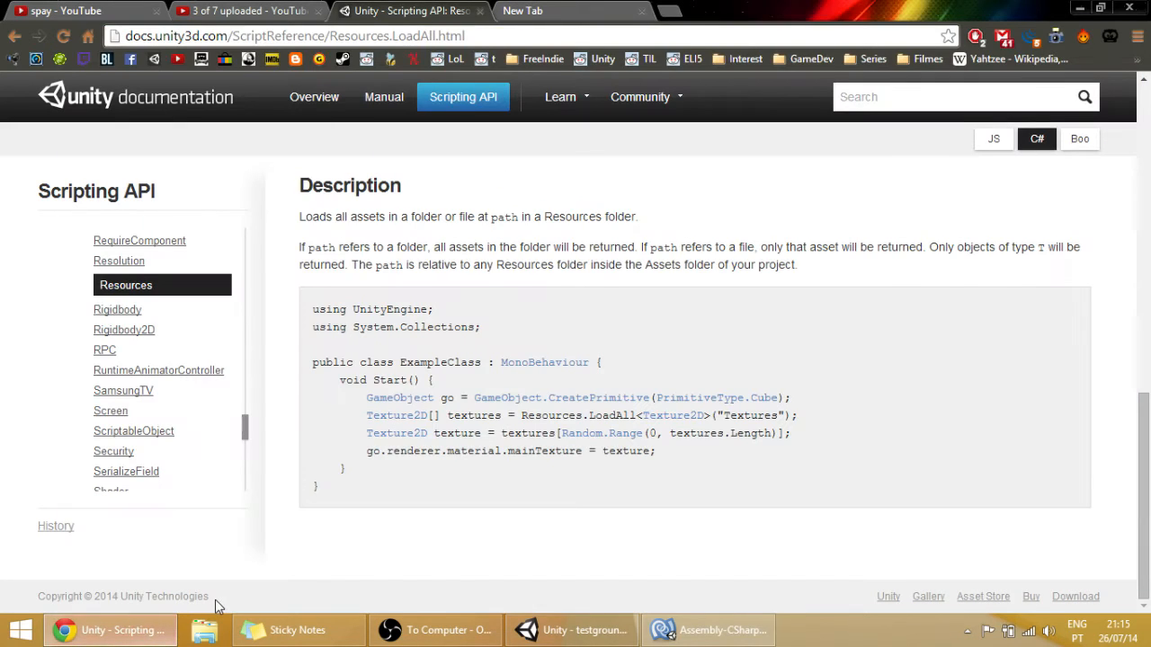
mouse_move(501, 449)
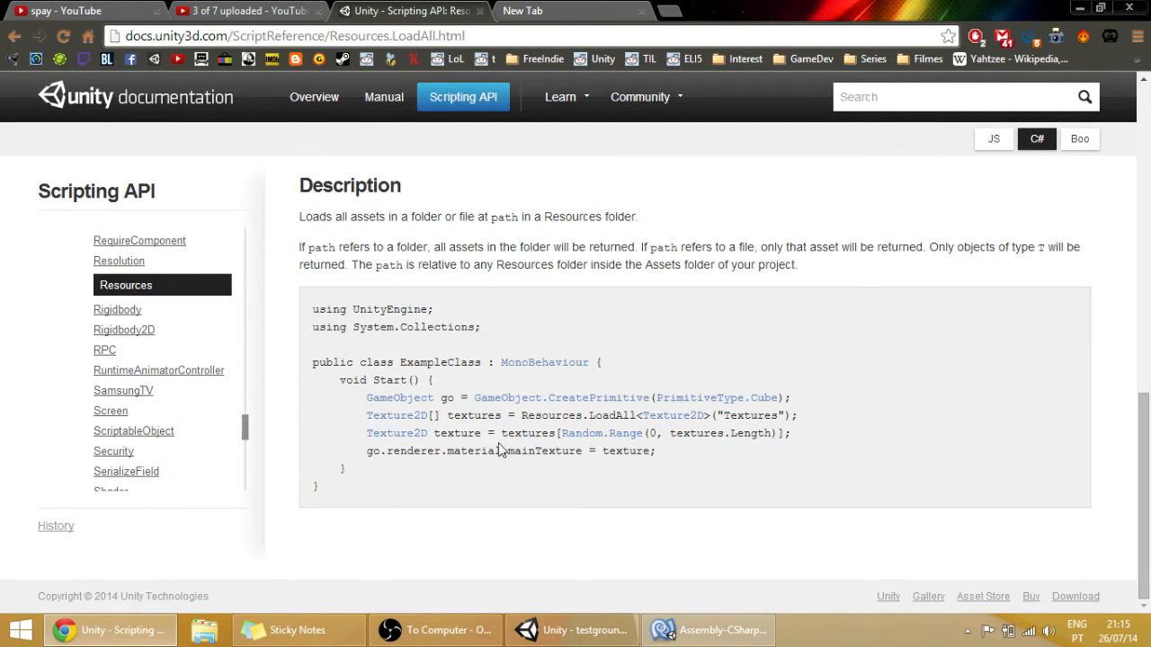
mouse_move(708, 629)
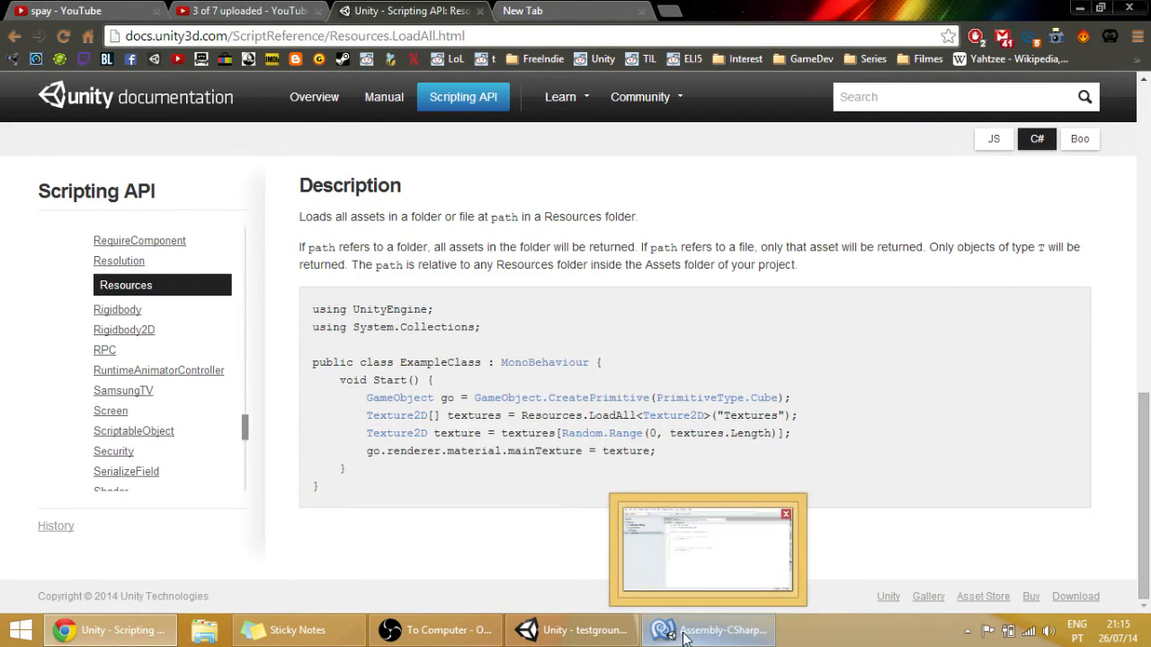
Type 'public Sprite[] sprites;' above Start in Sprits.cs and add a new line
click(707, 549)
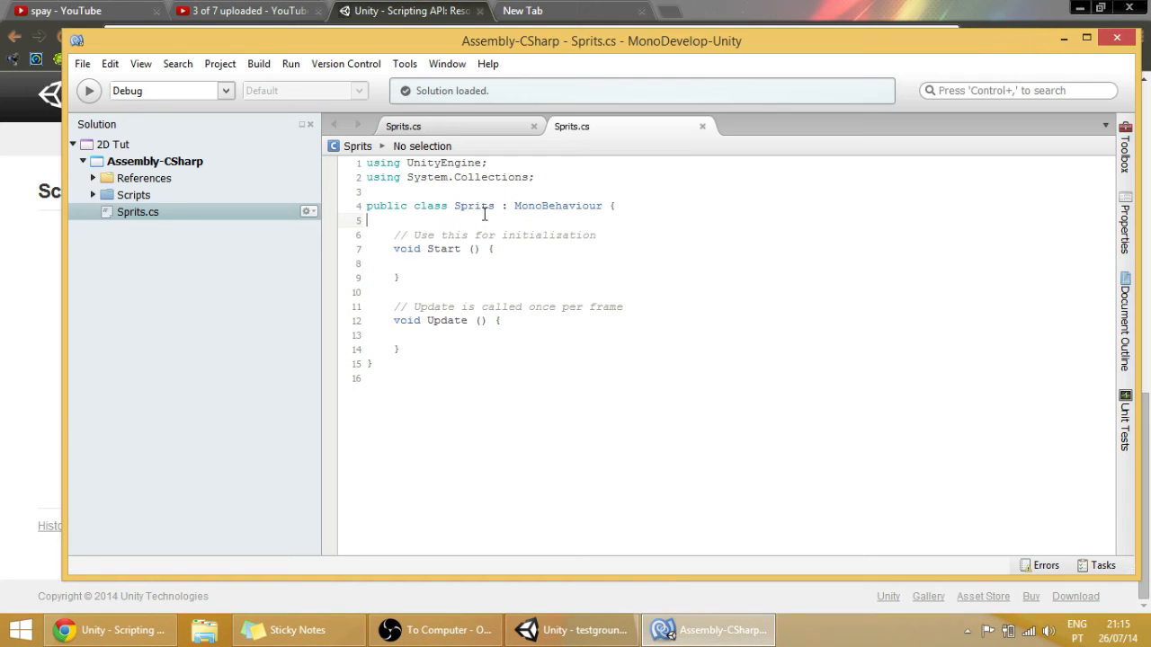
text(public Sp)
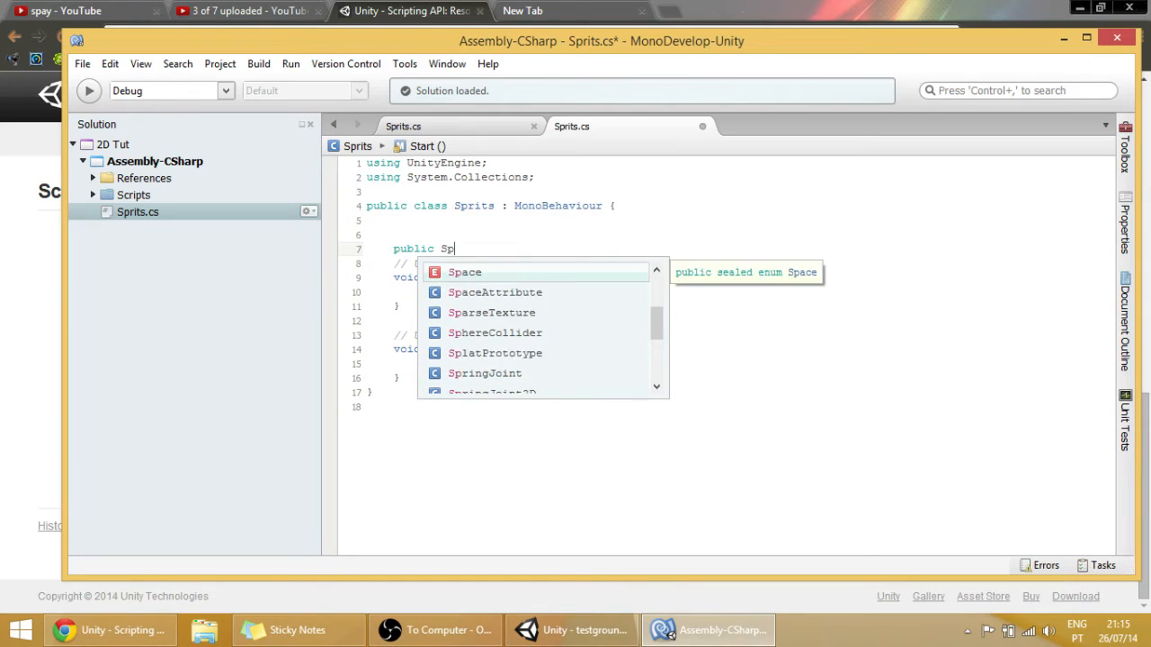
text(rie)
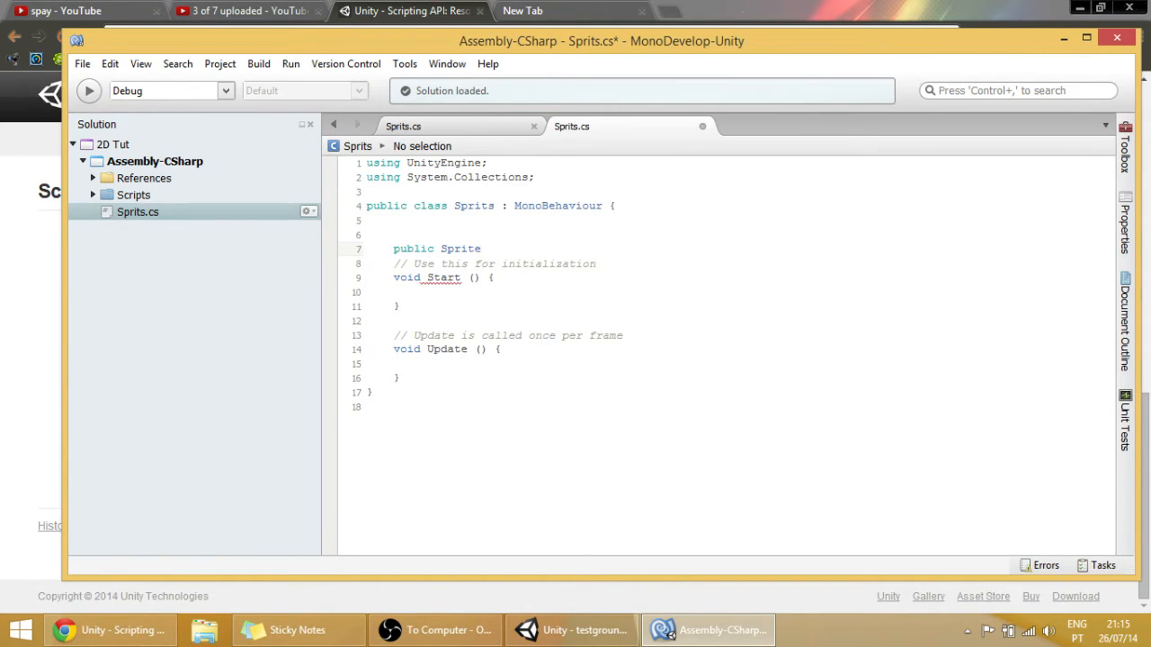
text([])
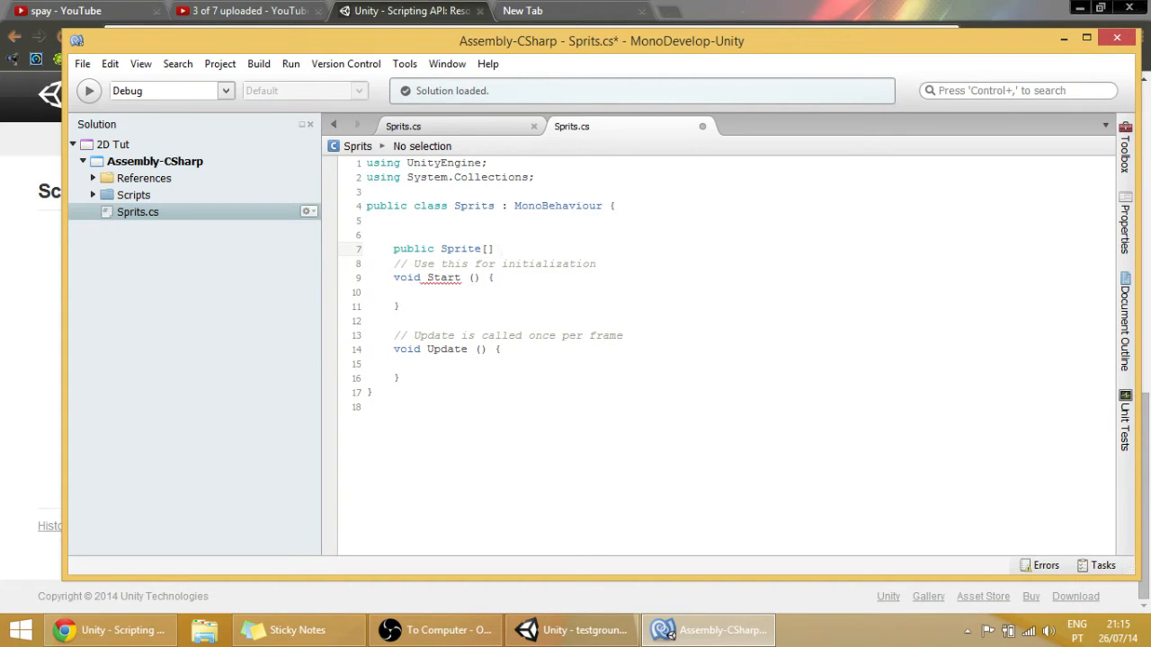
text(sprites)
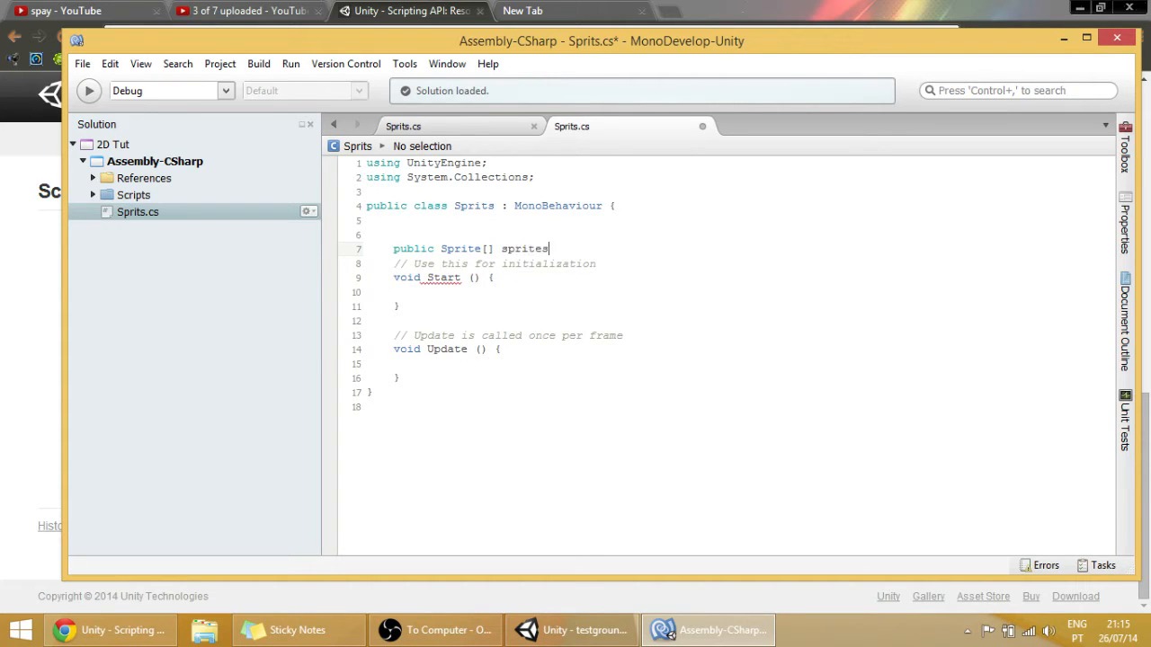
text(;)
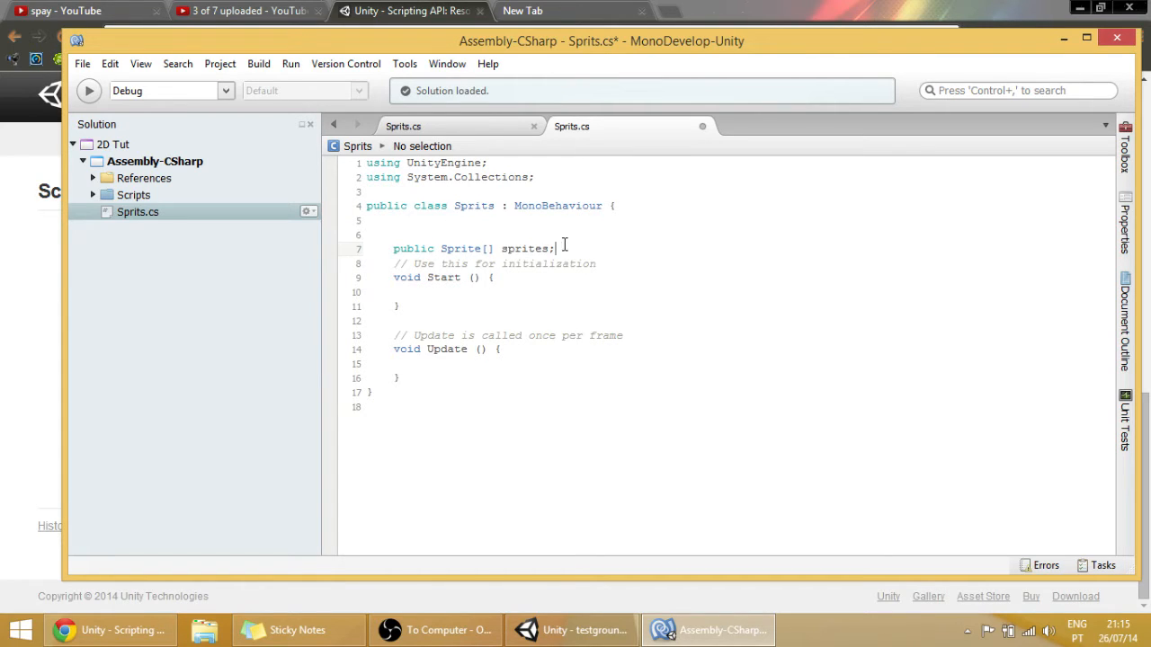
key(enter)
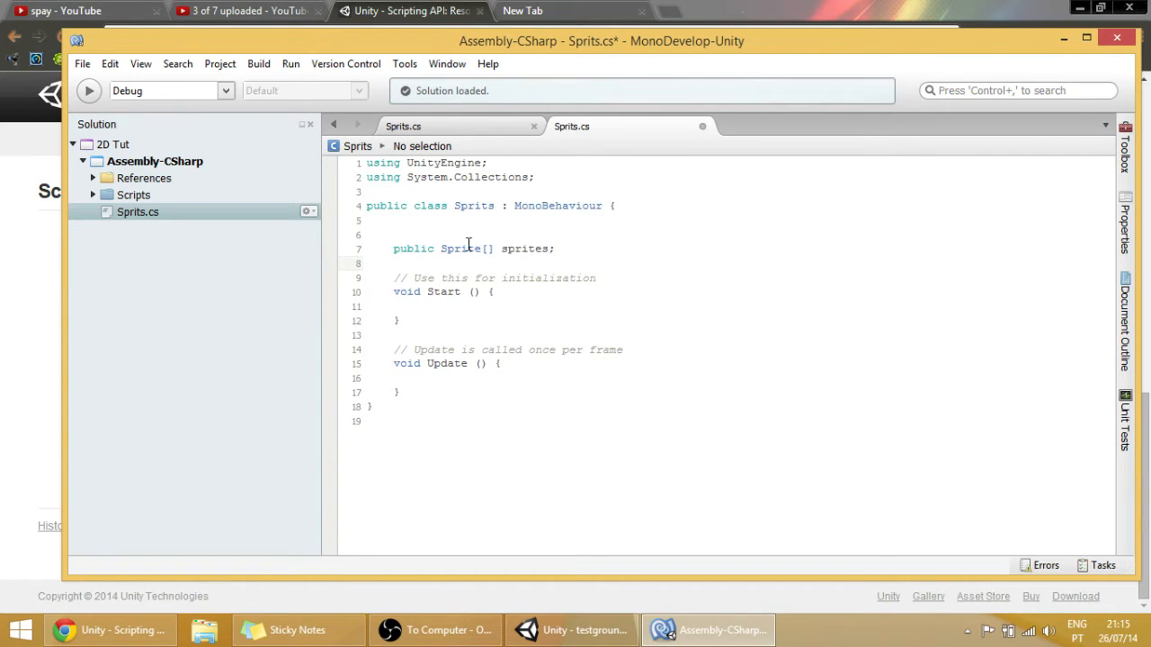
click(467, 249)
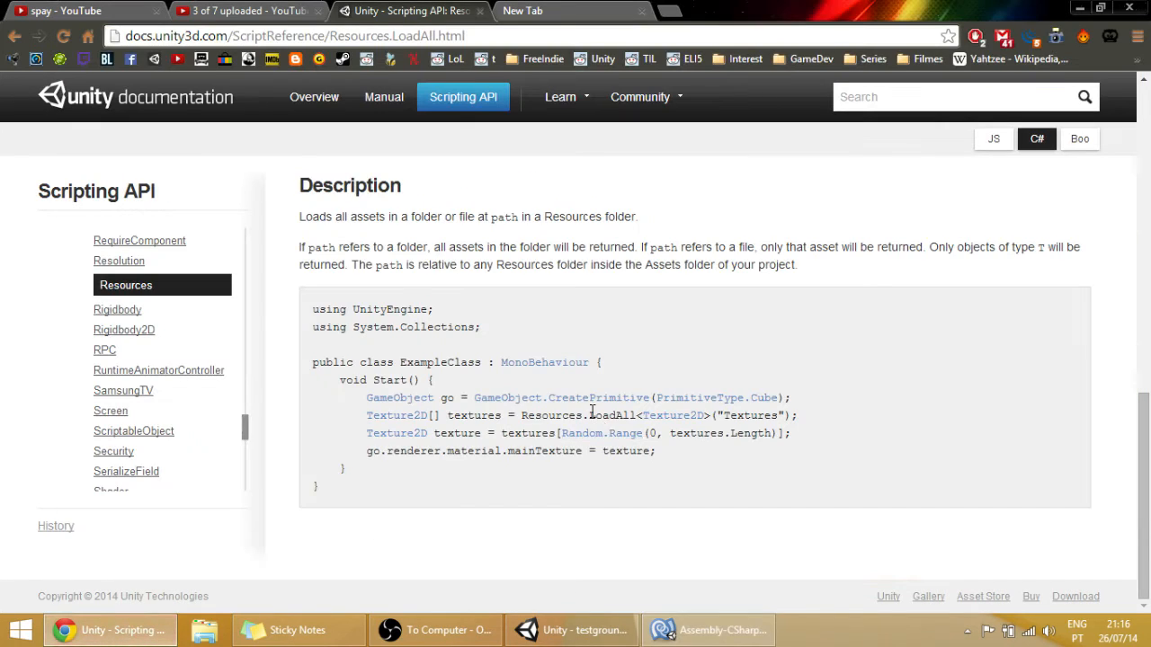
Copy the docs' textures = Resources.LoadAll<Texture2D>("Textures") line into Start()
double_click(552, 416)
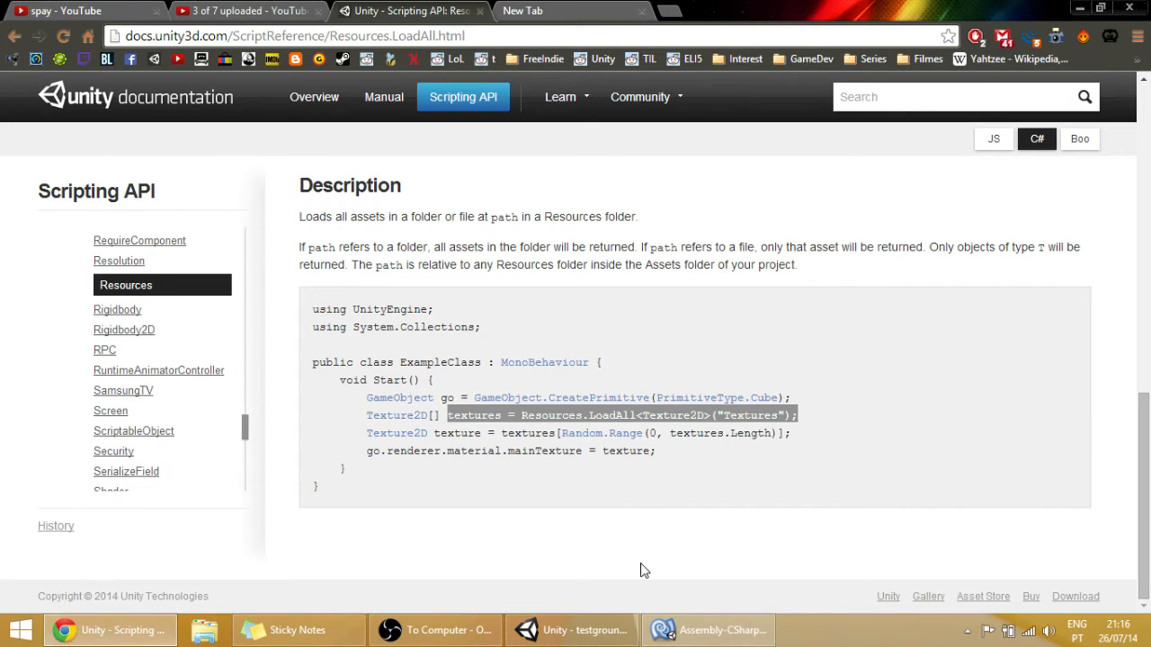
click(707, 629)
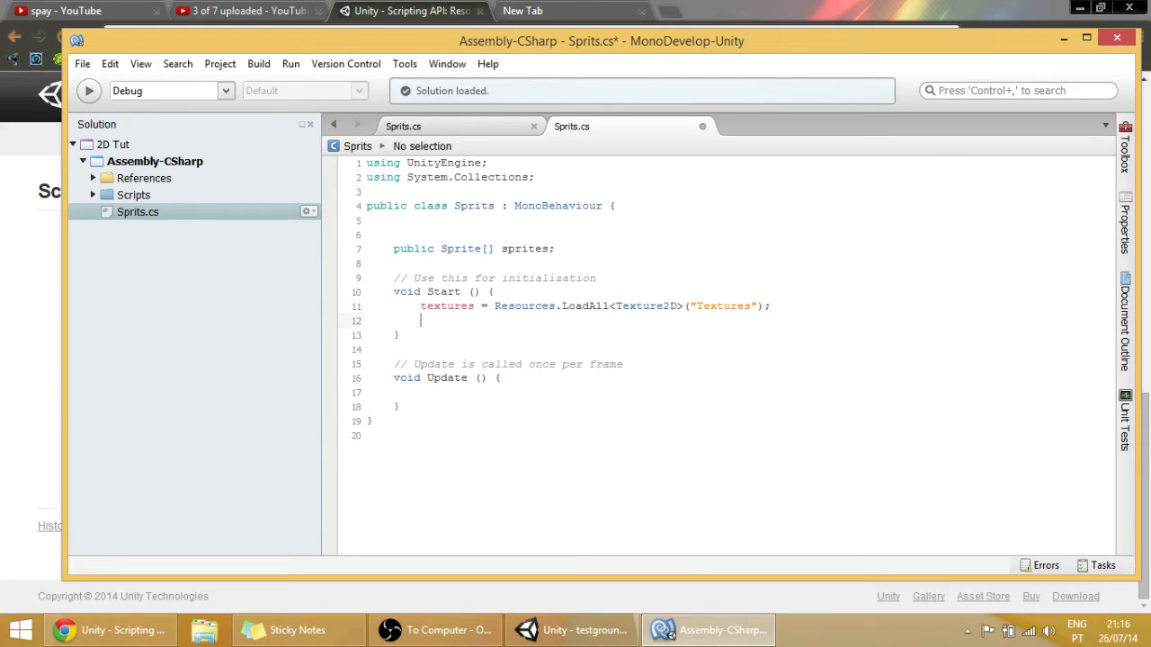
Type 'sprites = Resources.LoadAll<Sprite>()' on a new line in Start
text(s)
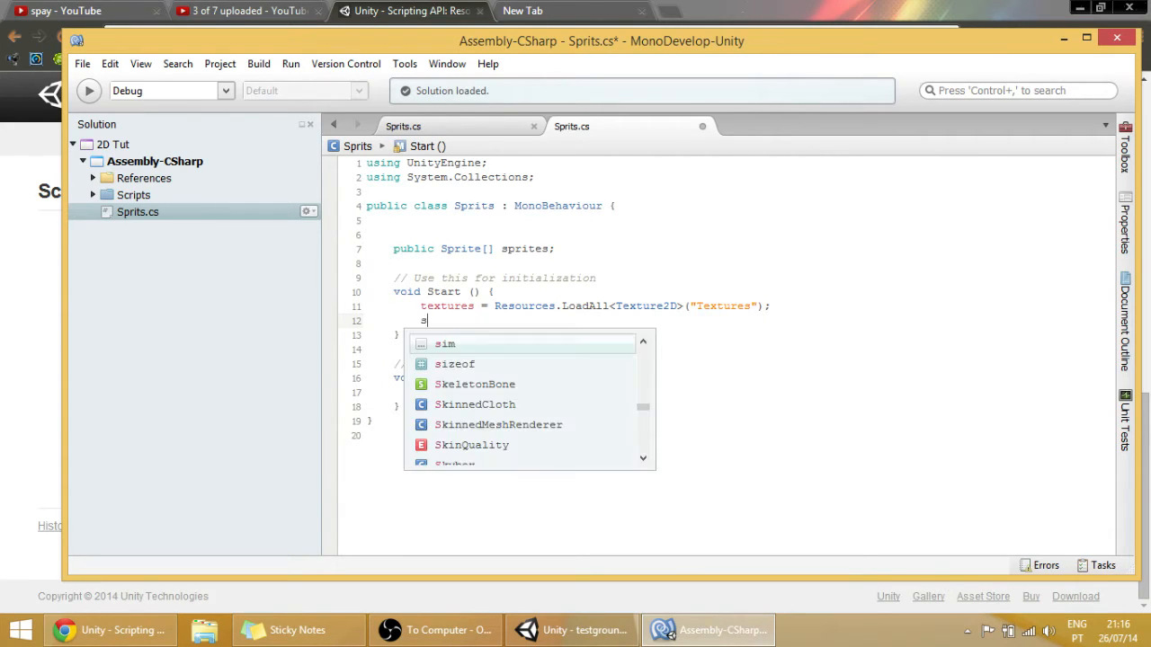
text(prites = r)
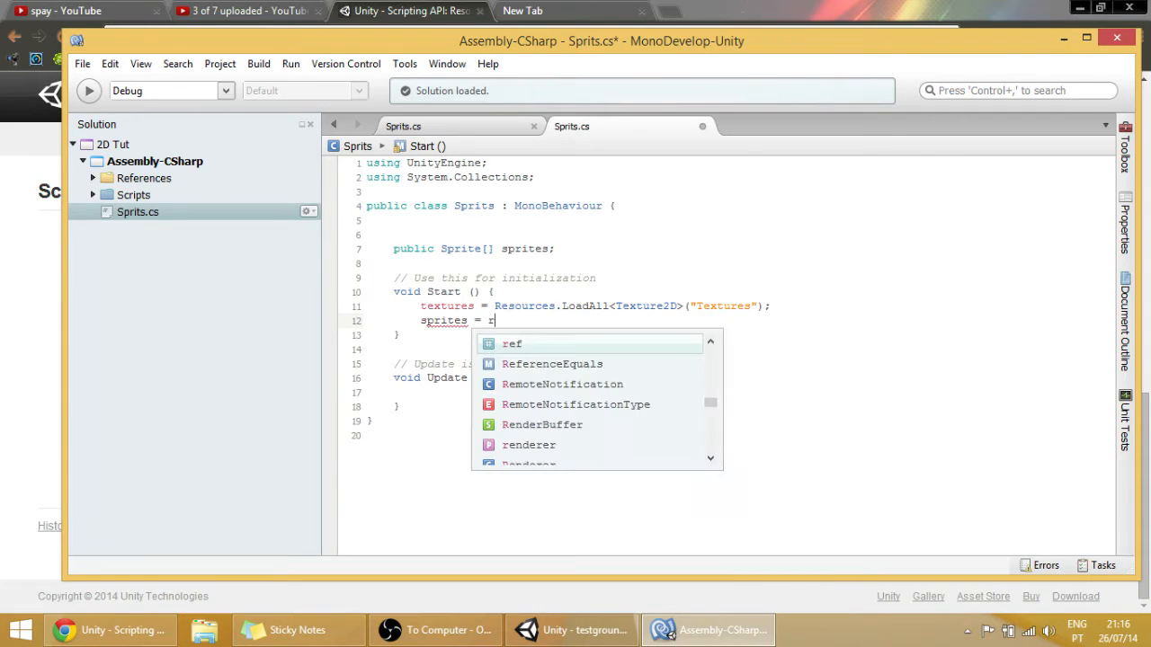
text(esources)
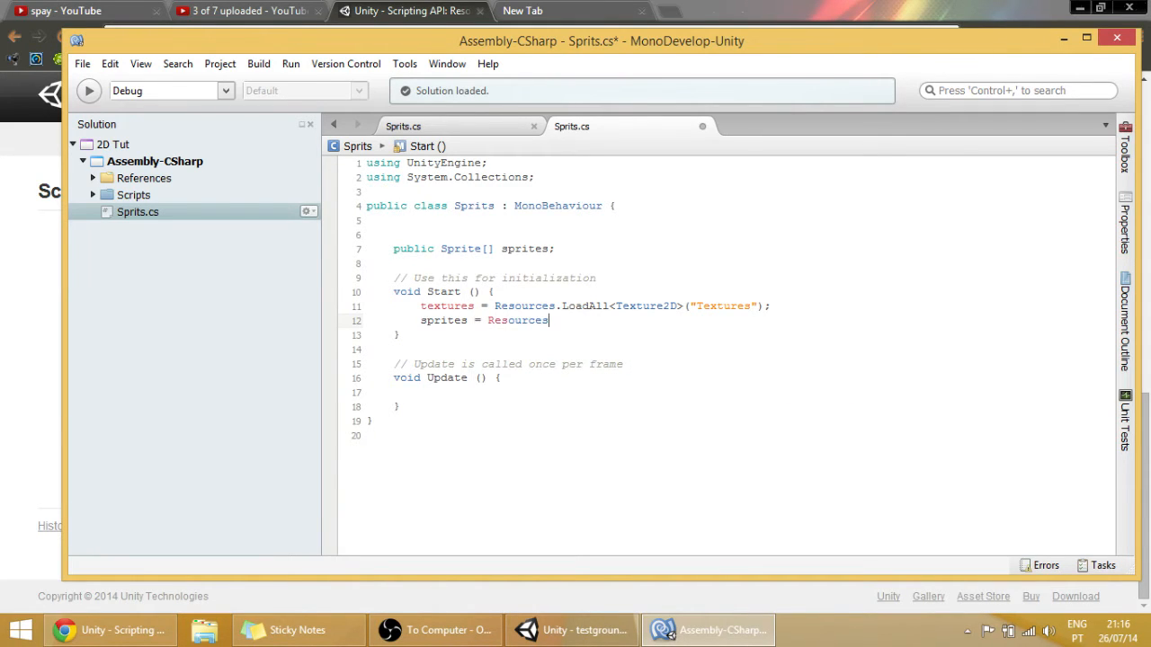
text(loa)
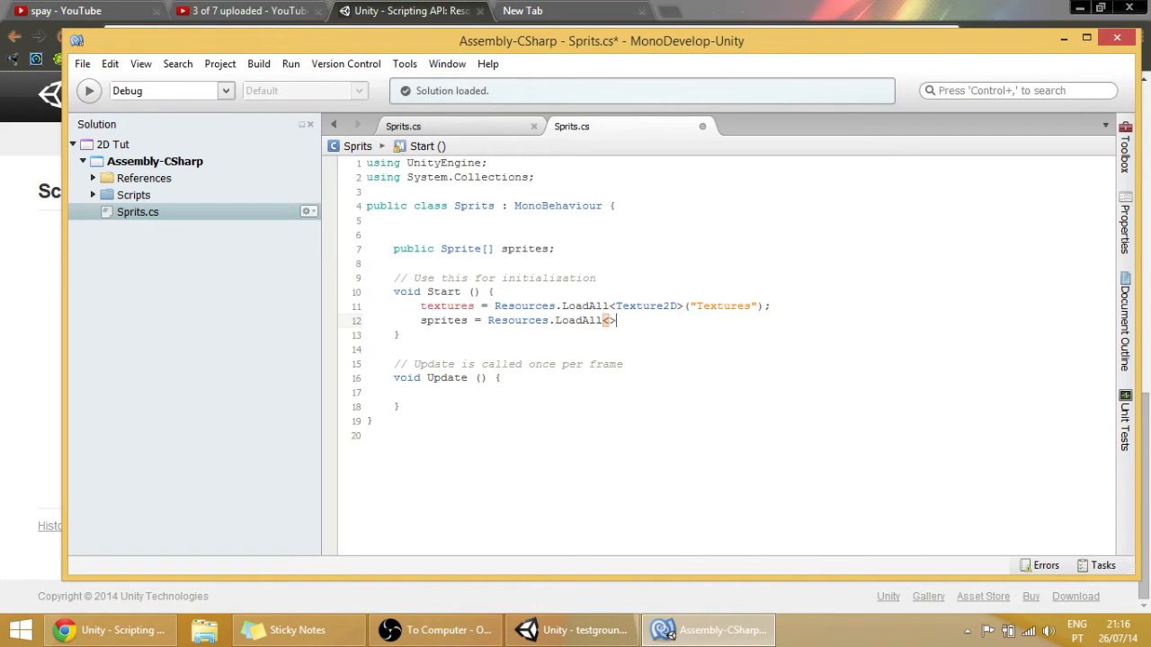
text(Sprite)
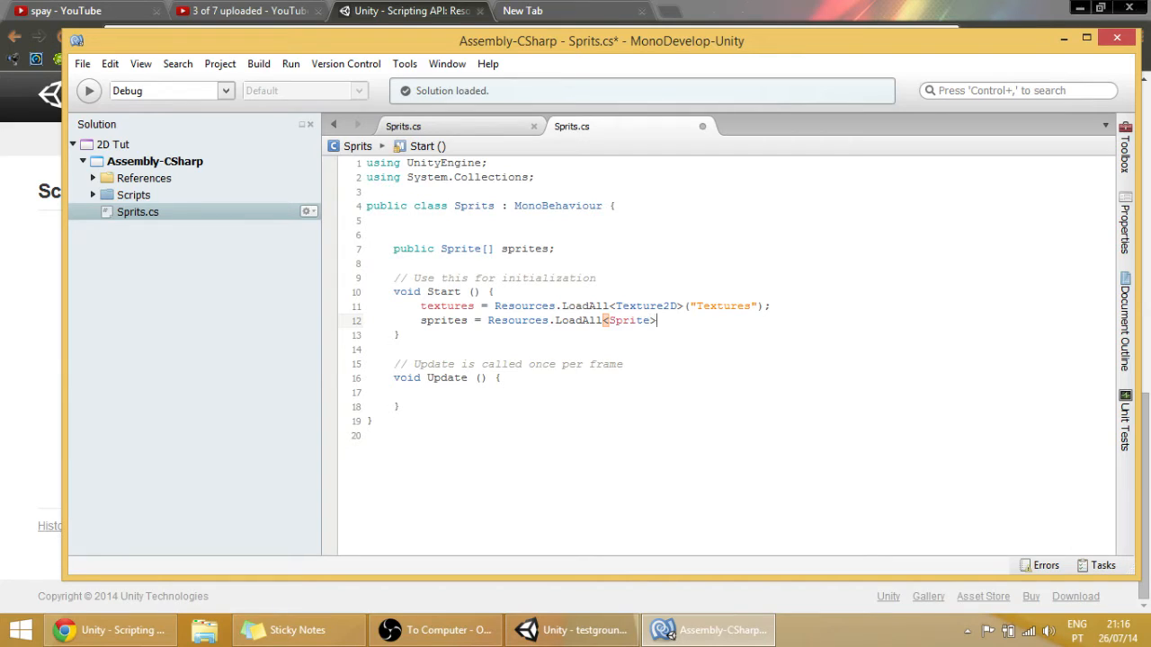
text(())
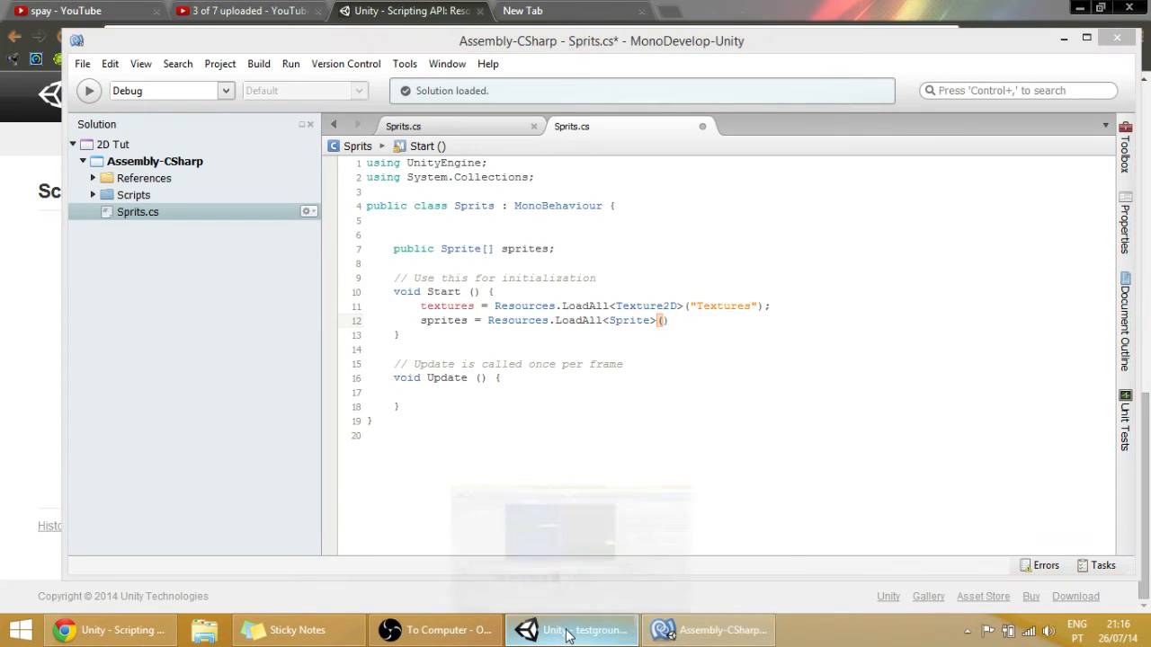
Check the jewels sprite sheet's import settings in Unity, then return to Sprits.cs
click(571, 629)
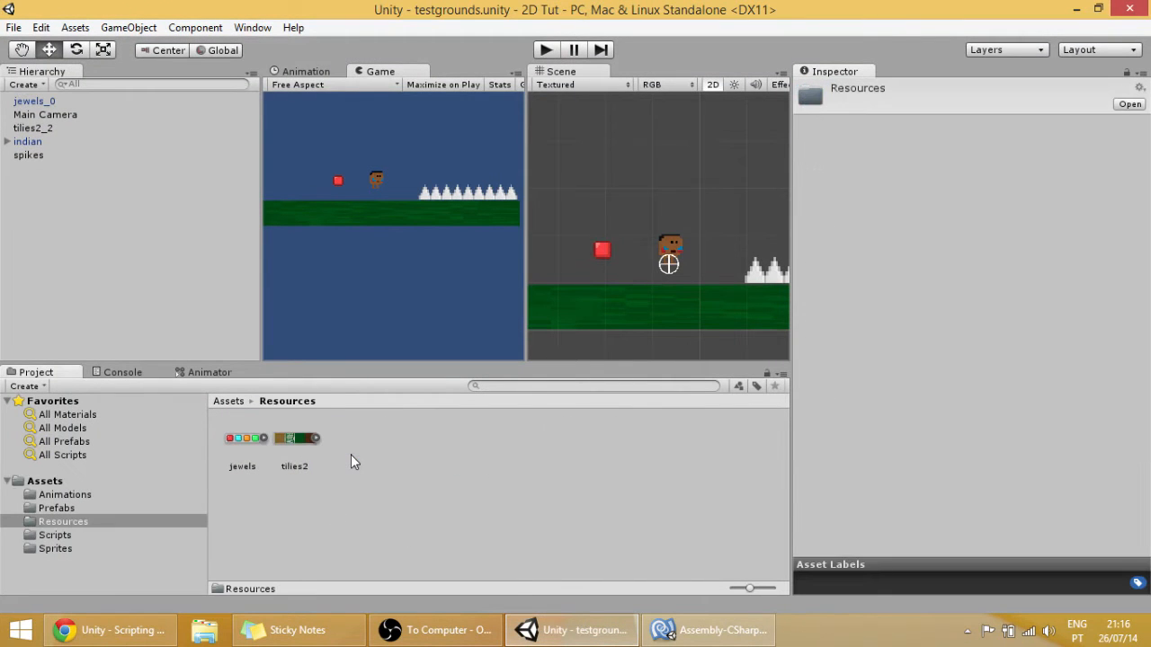
click(242, 465)
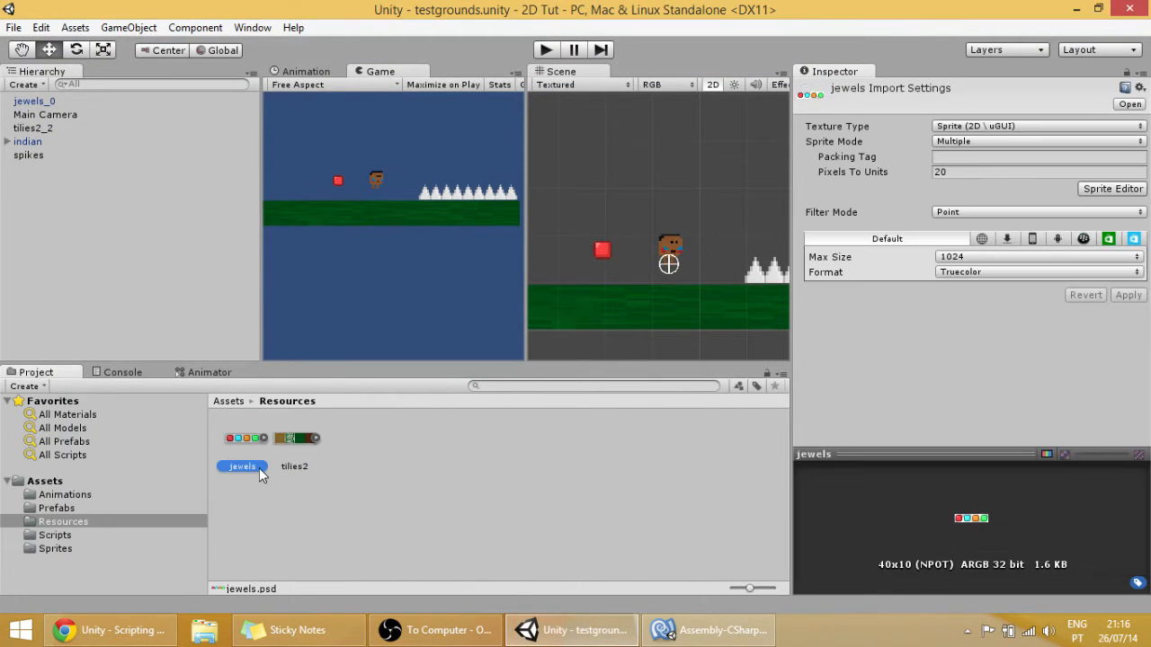
mouse_move(710, 629)
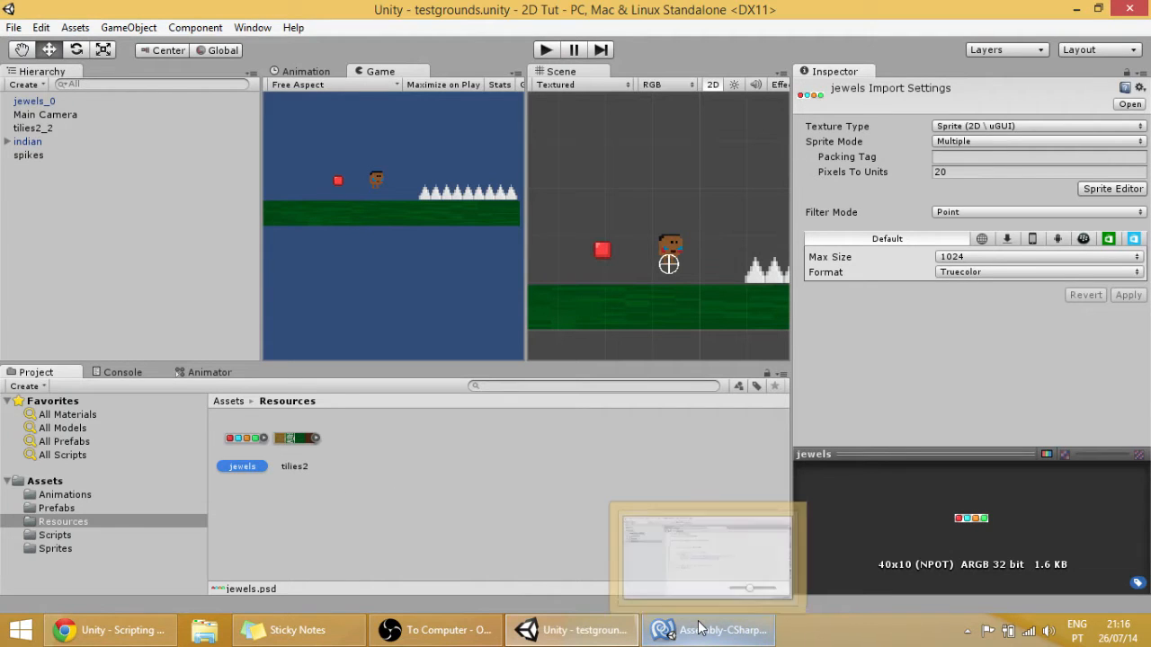
click(708, 629)
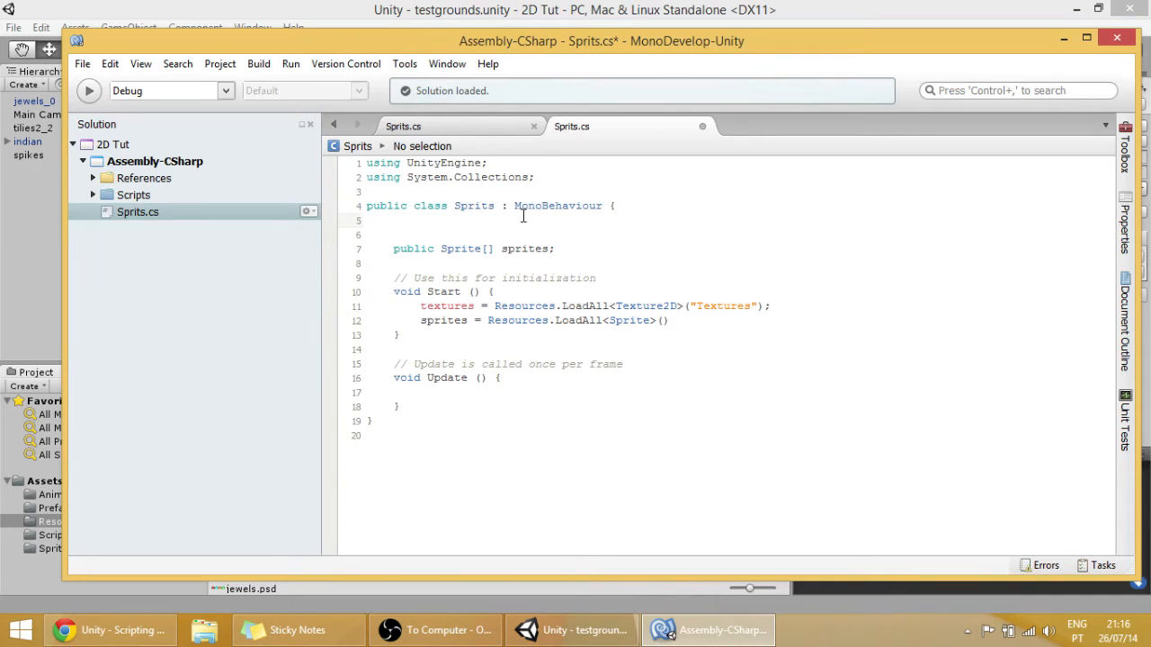
Declare 'public string spriteName;' in the Sprits class
text(public)
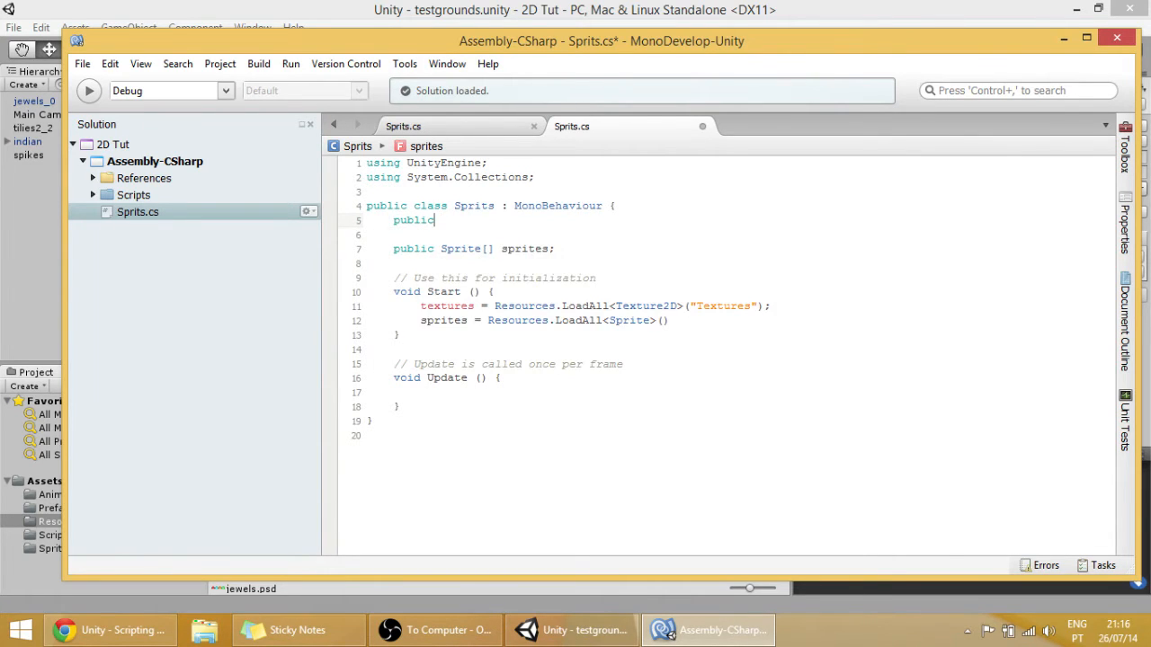
text(string s)
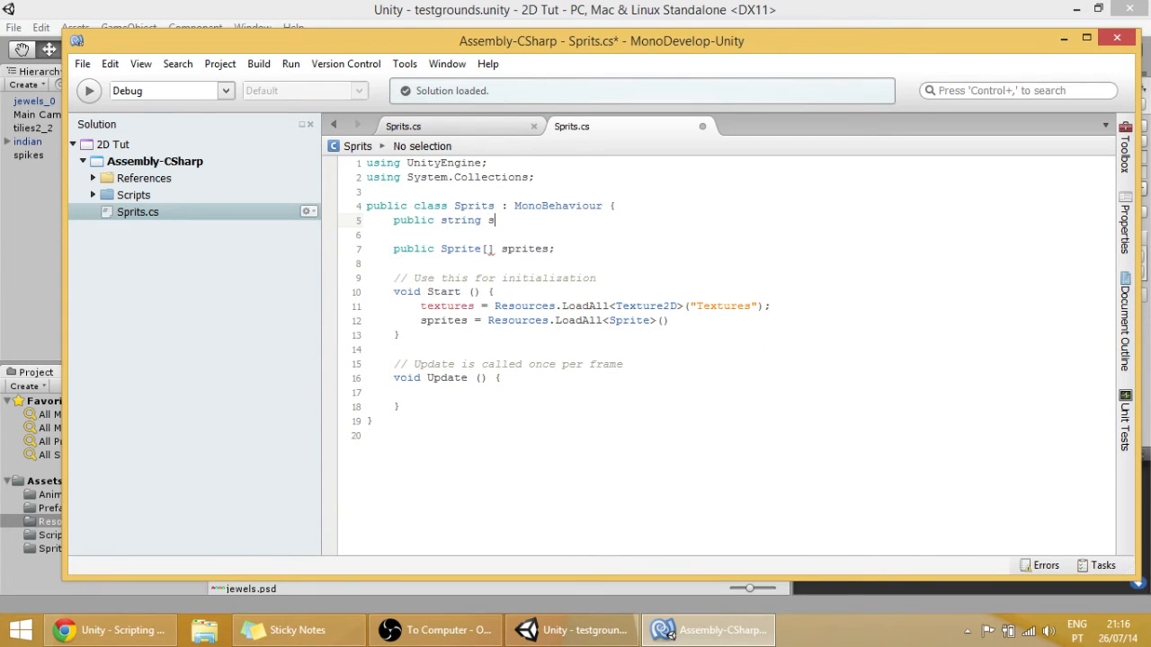
text(priteName)
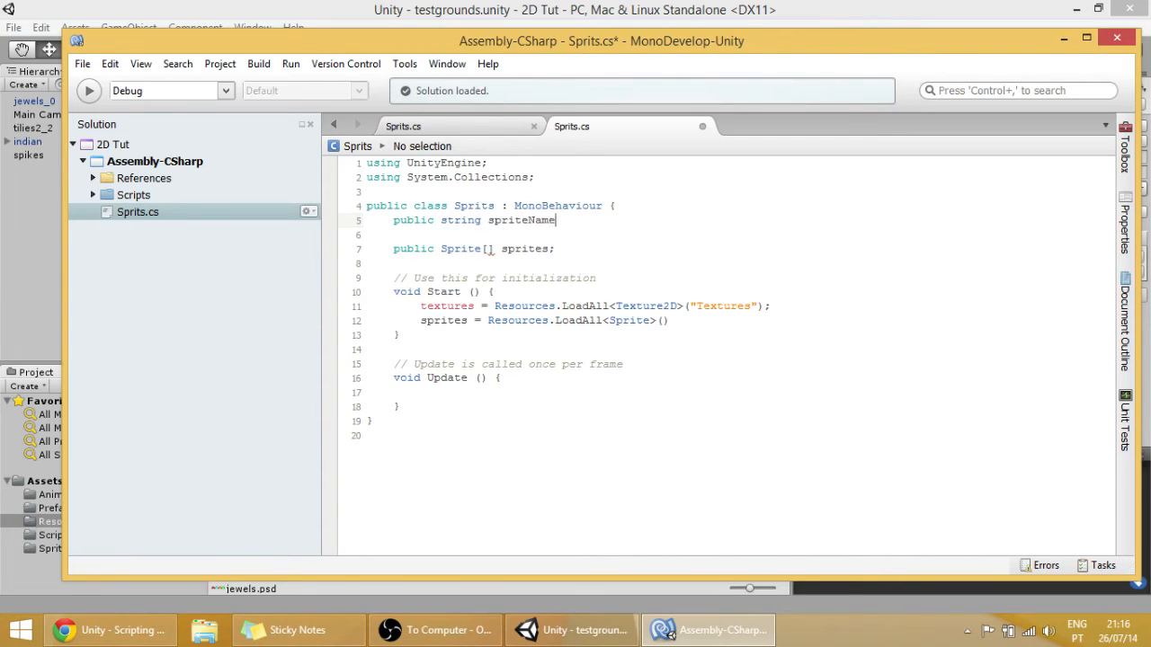
text(;)
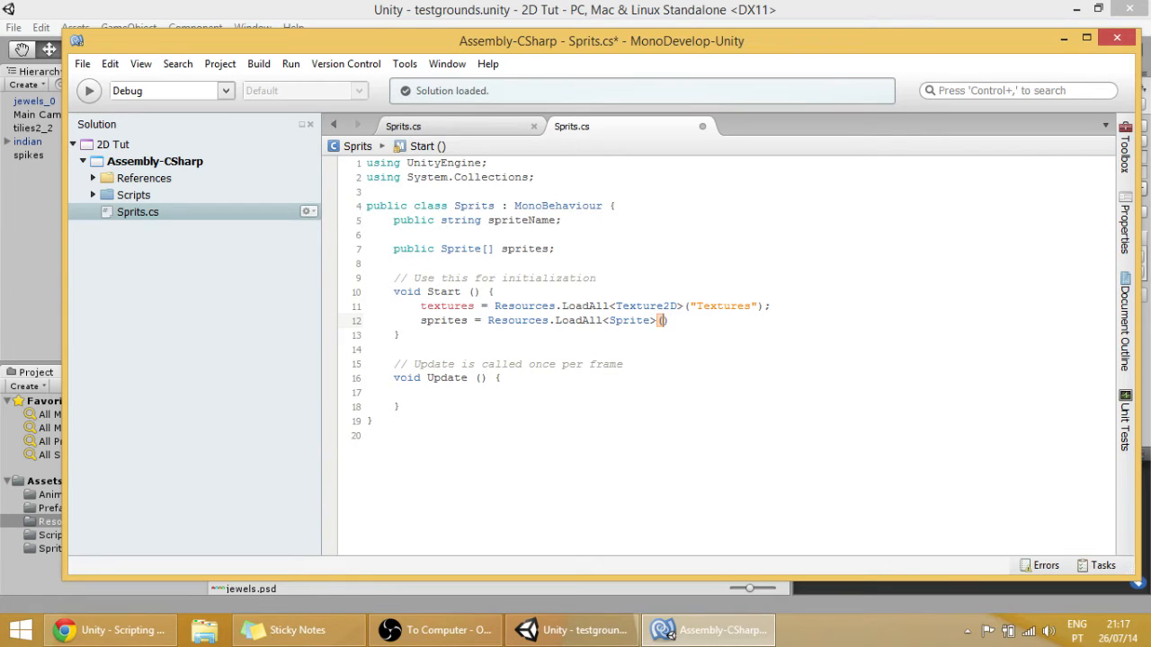
Pass spriteName to LoadAll<Sprite> and delete the textures loading line
text(spriteName)
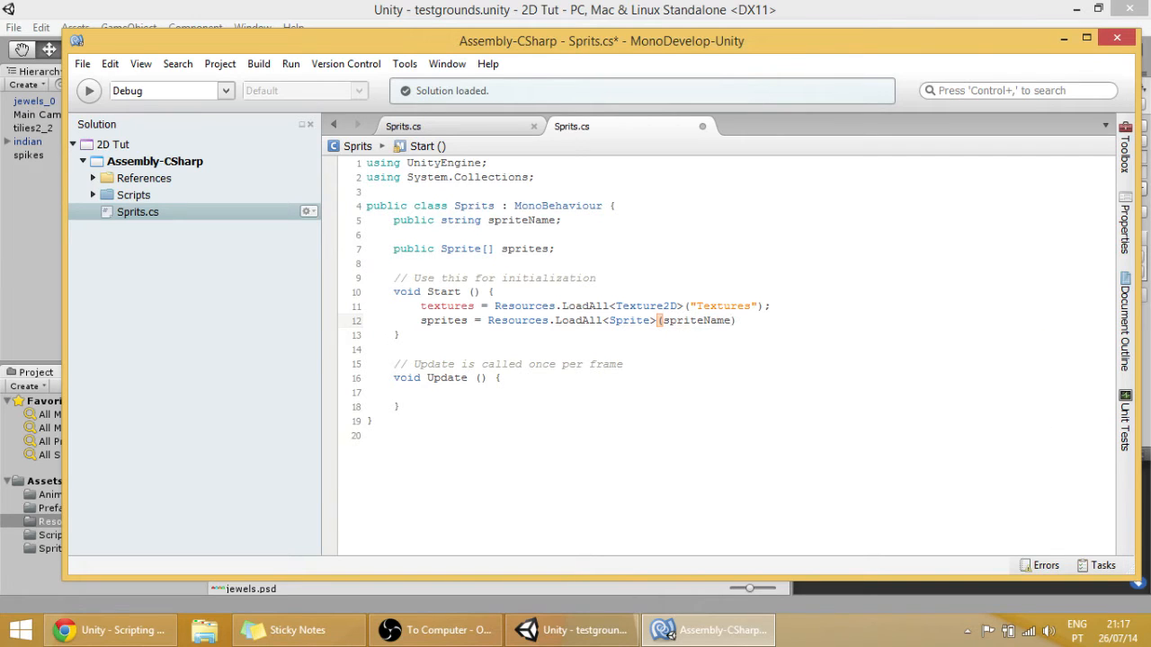
text(;)
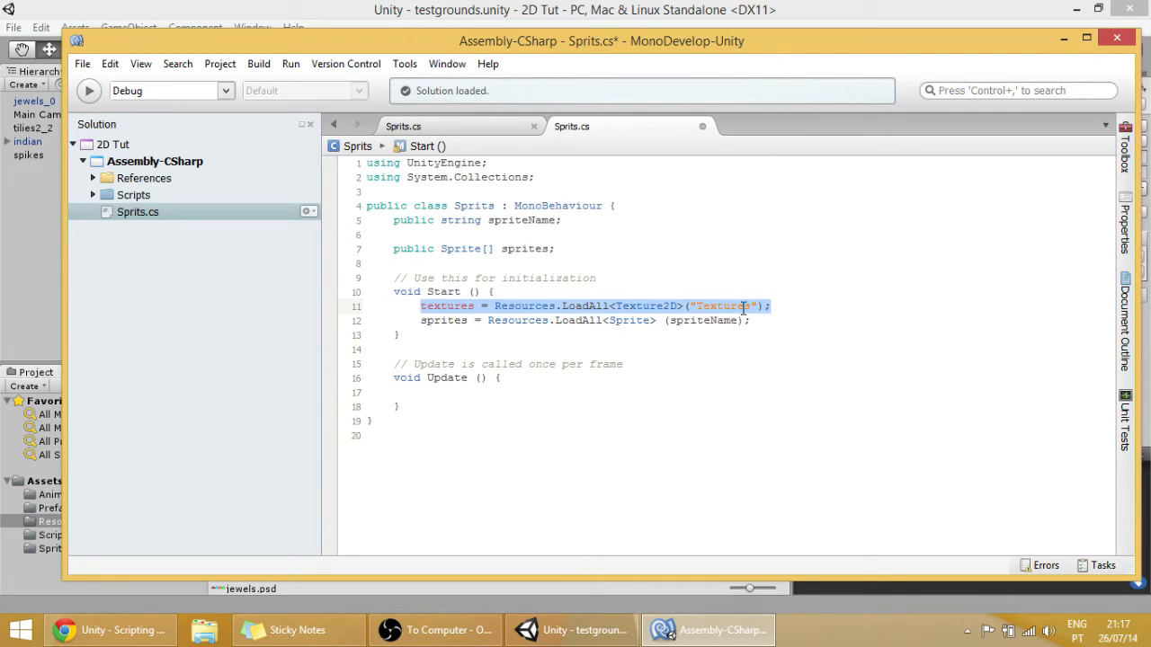
key(Delete)
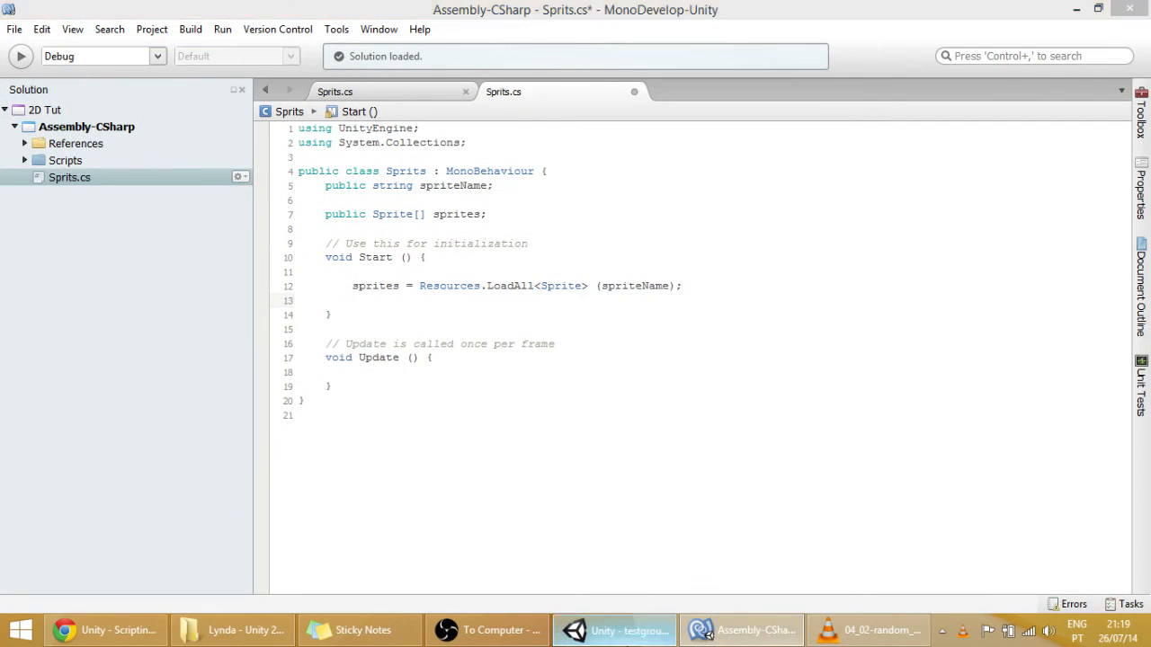
Check the jewel's current sprite asset in Unity, then return to the script
click(614, 630)
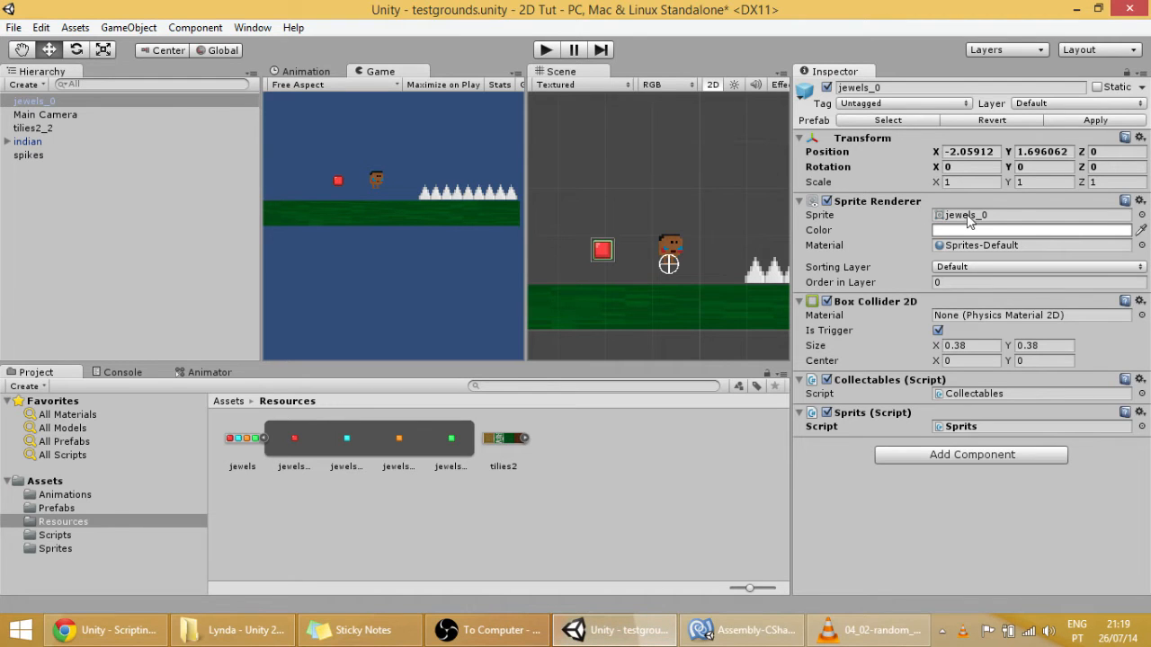
click(1031, 214)
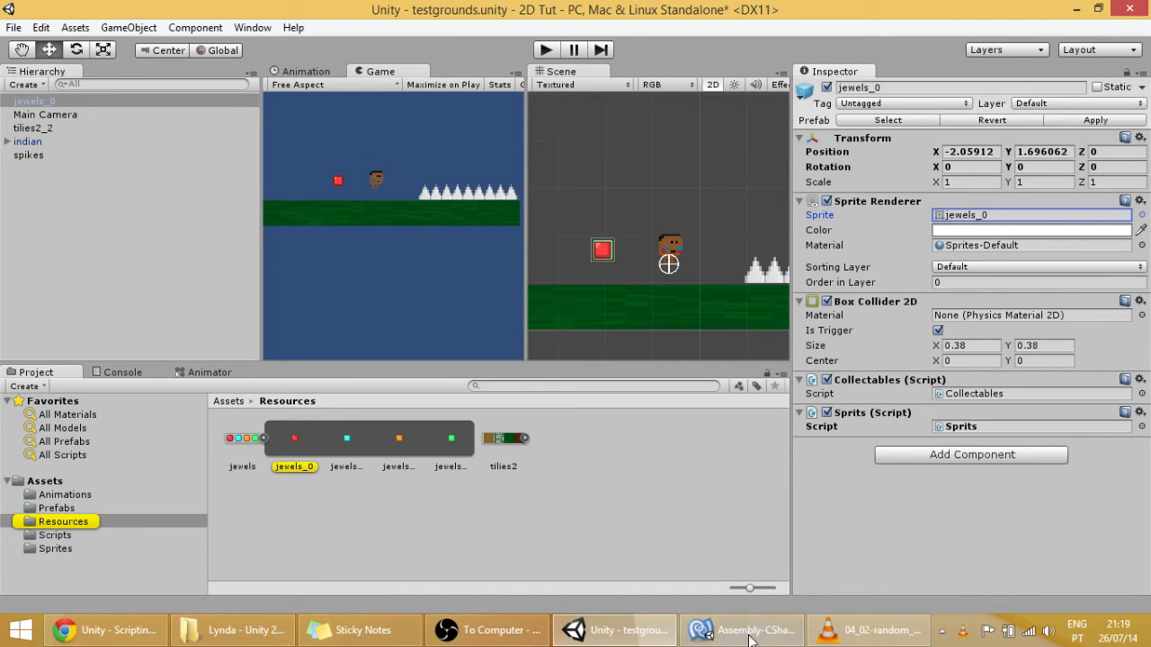
click(740, 630)
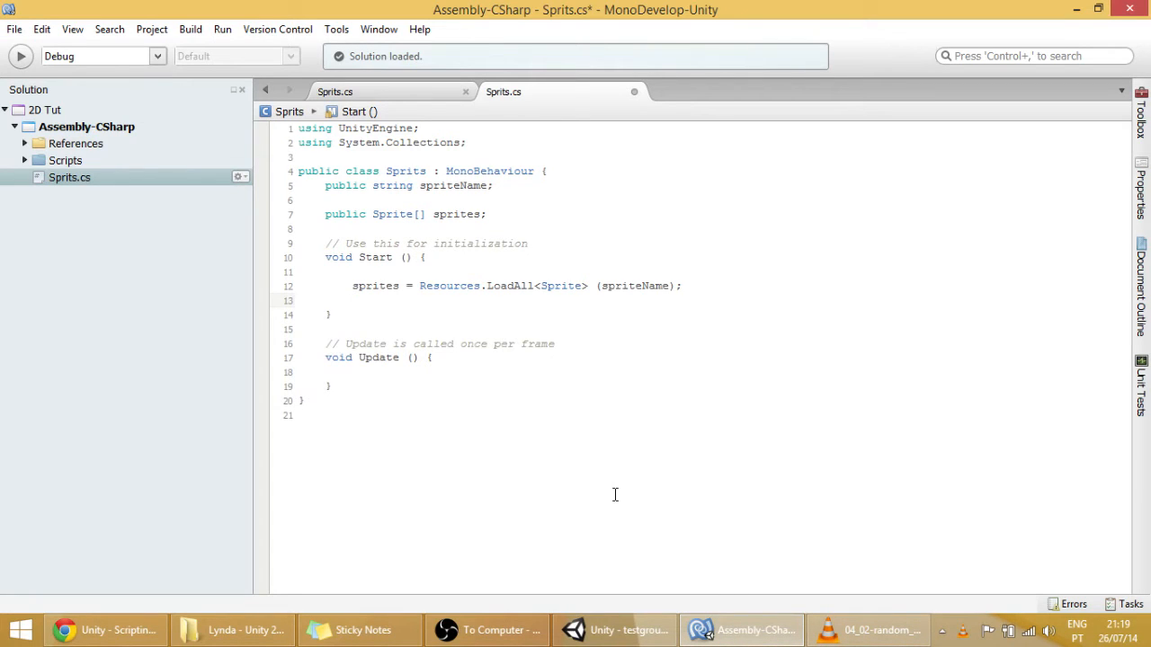
Type GetComponent<SpriteRenderer>() on a new line in Start()
text(Get)
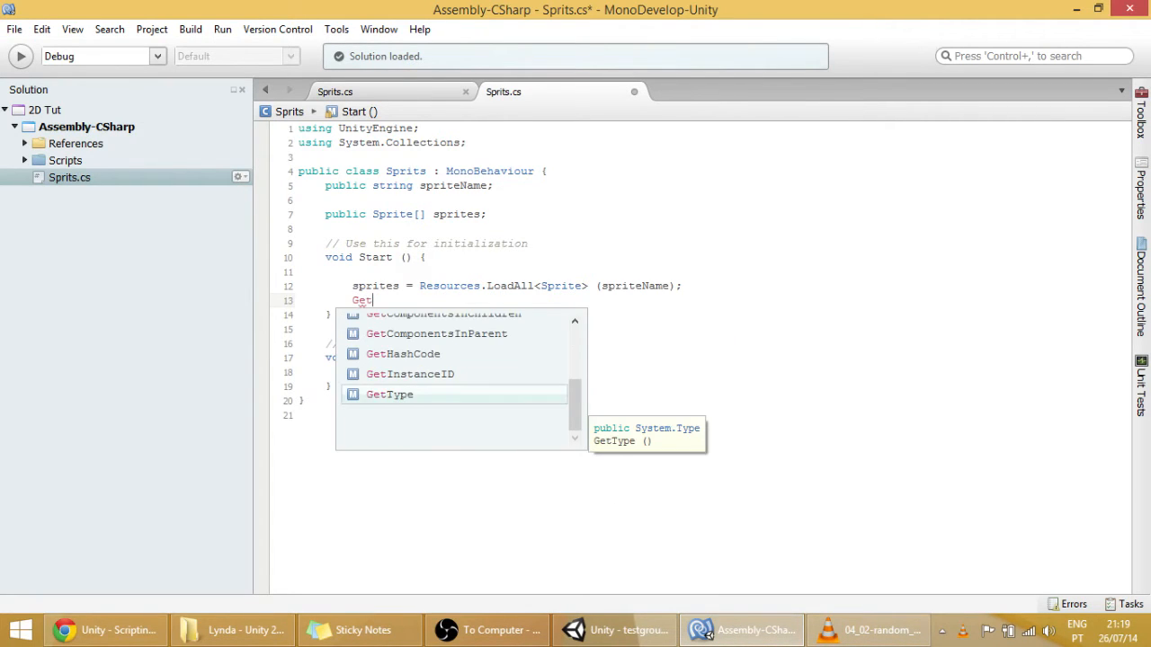
text(Component)
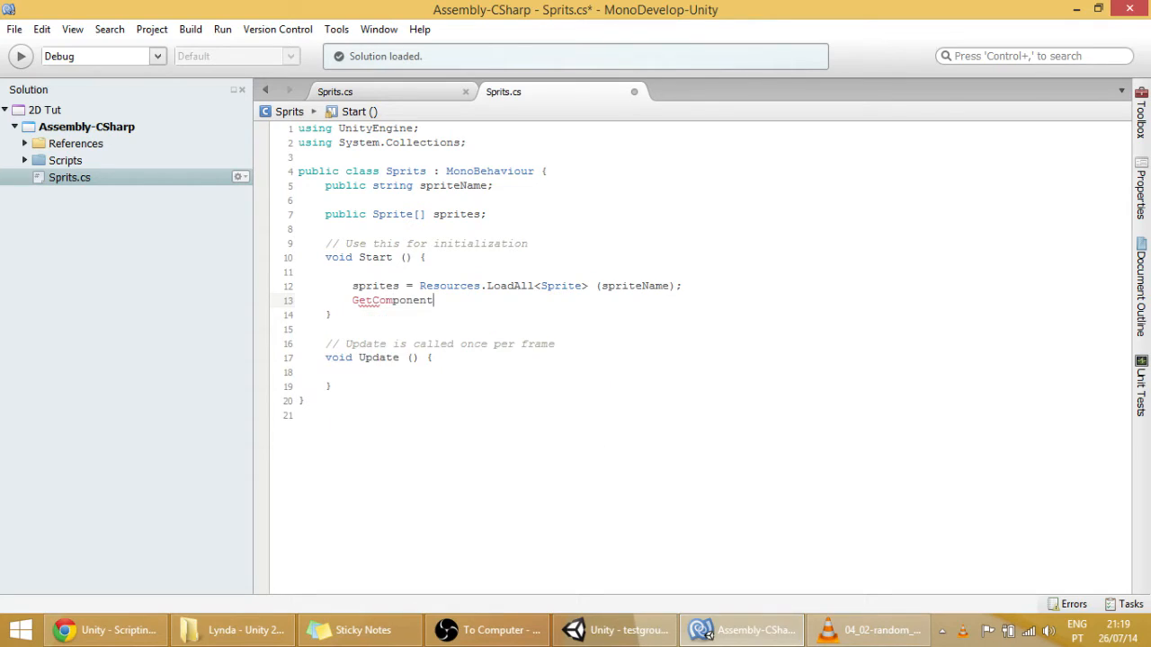
text(<>)
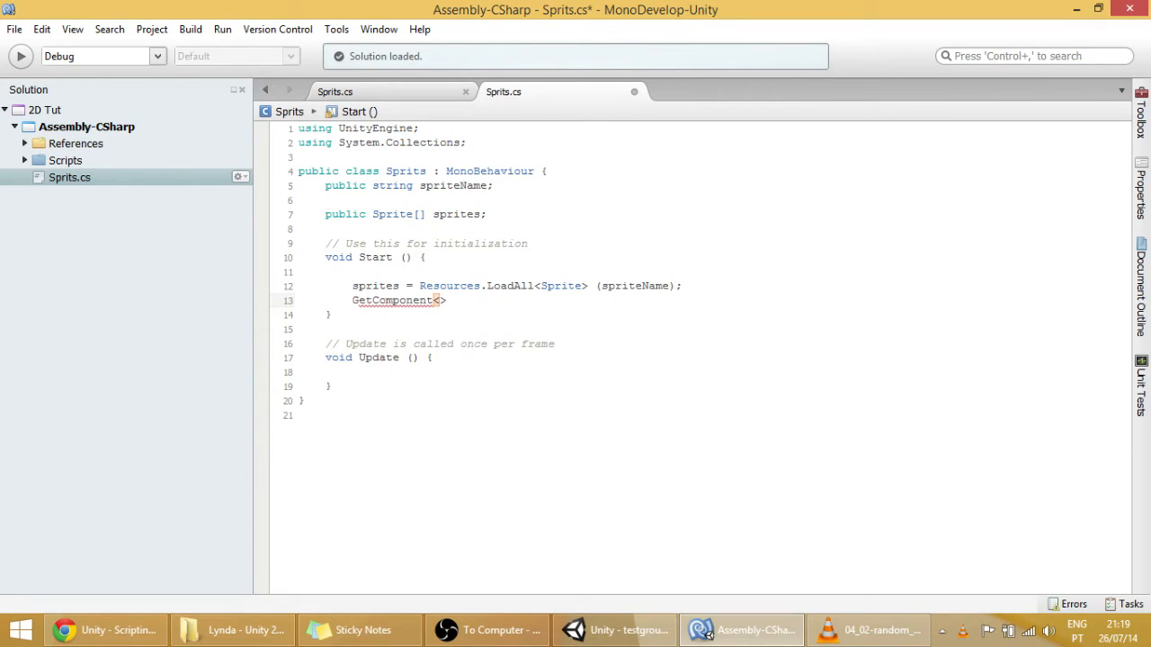
text(Spr)
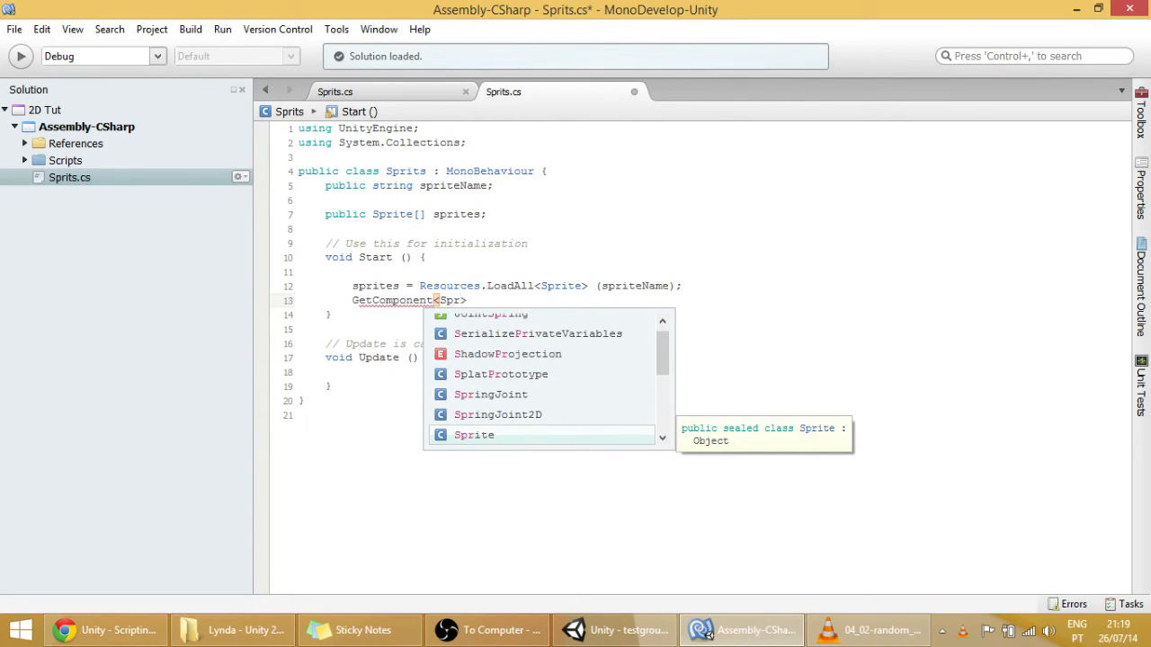
text(ite)
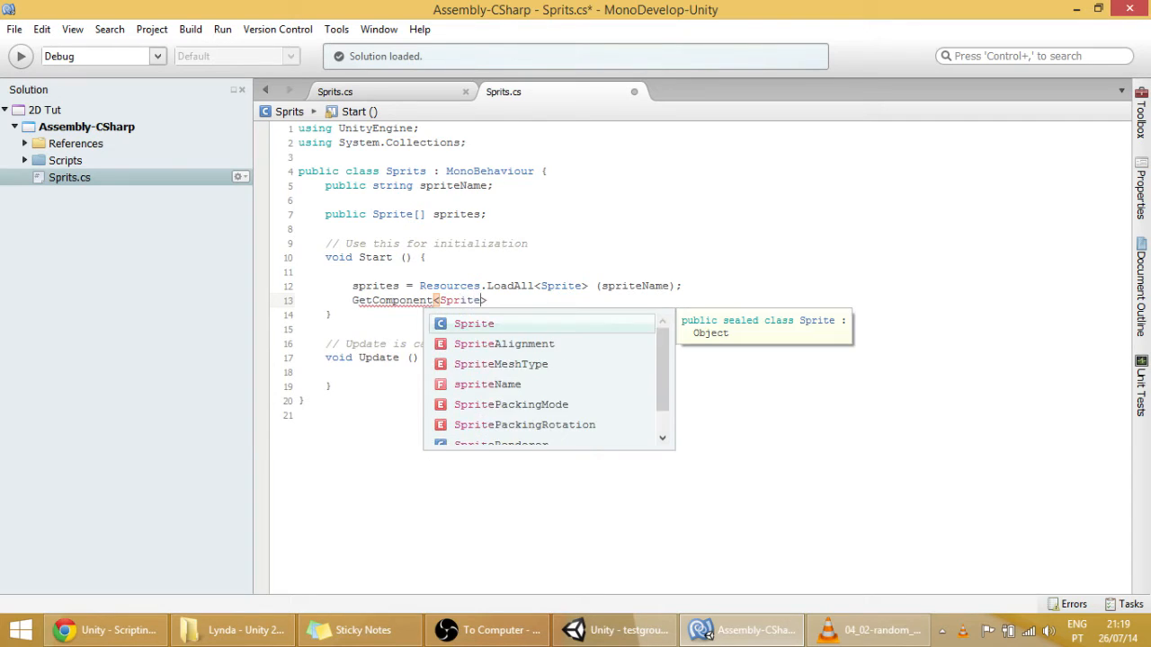
text(Renderer)
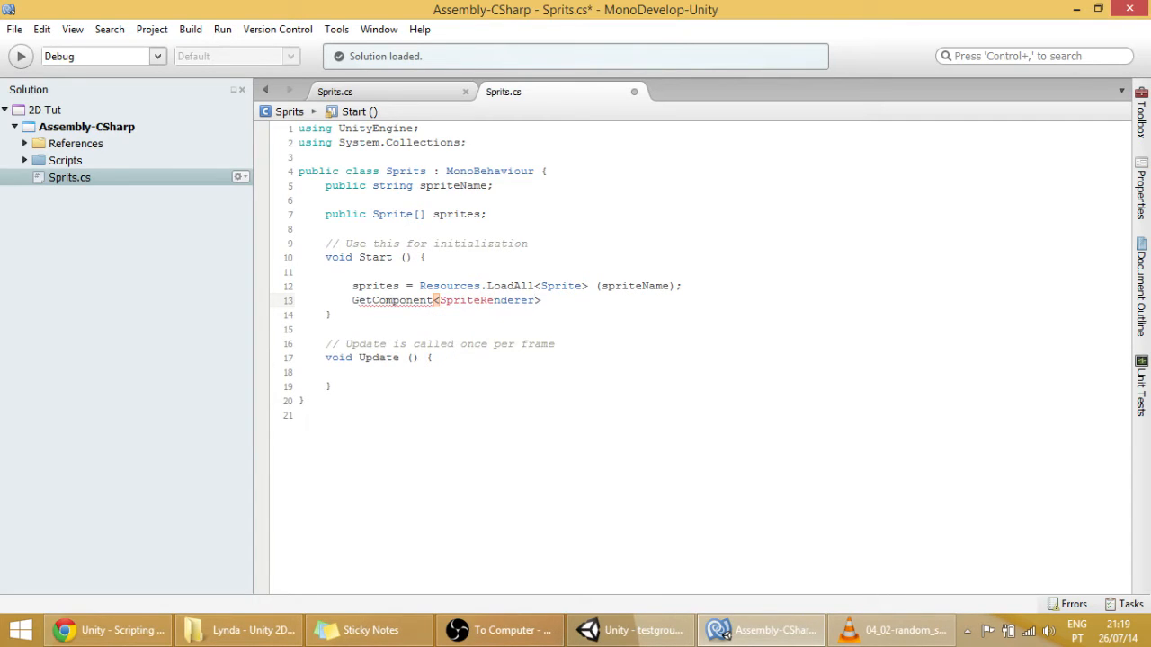
text(())
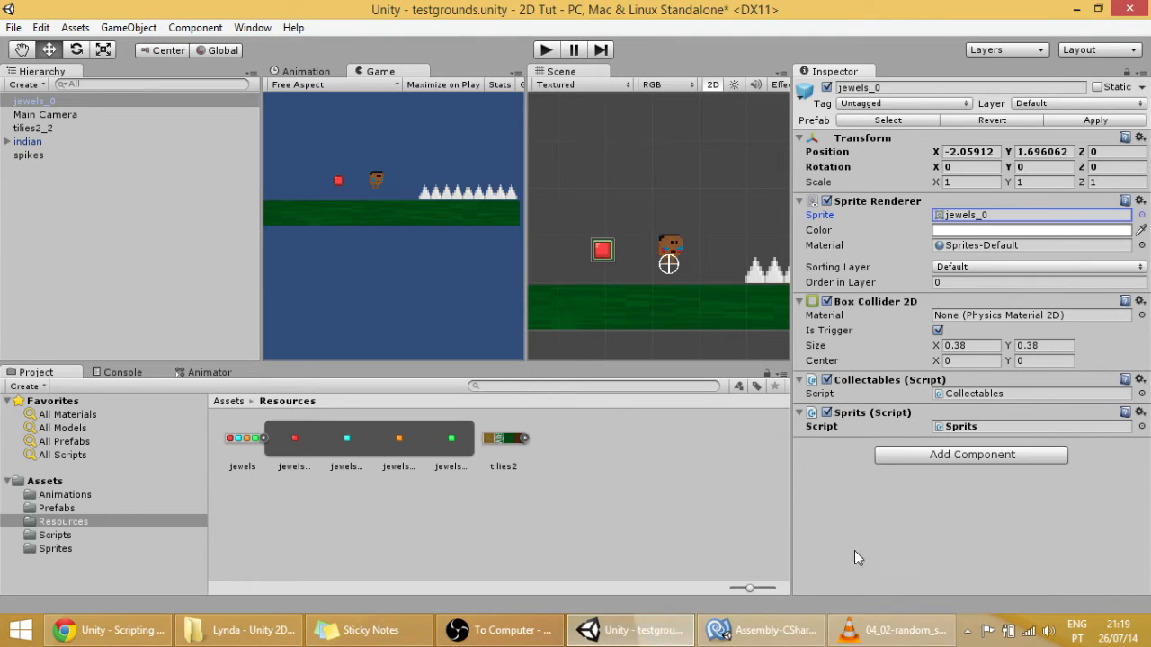
mouse_move(924, 303)
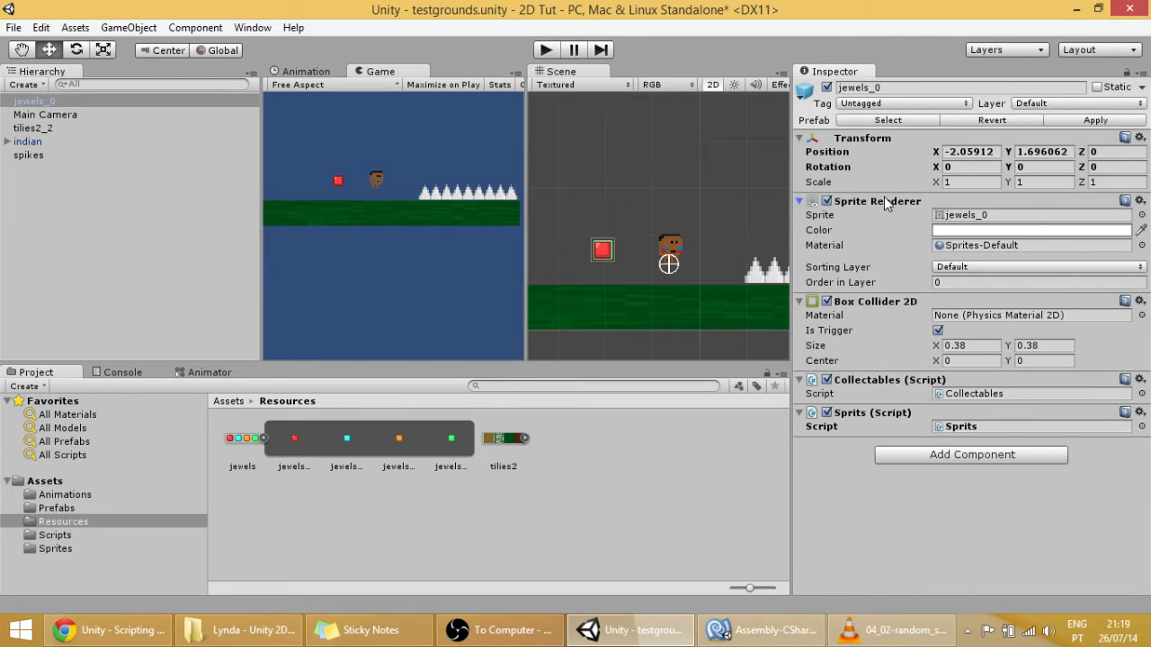
click(1031, 214)
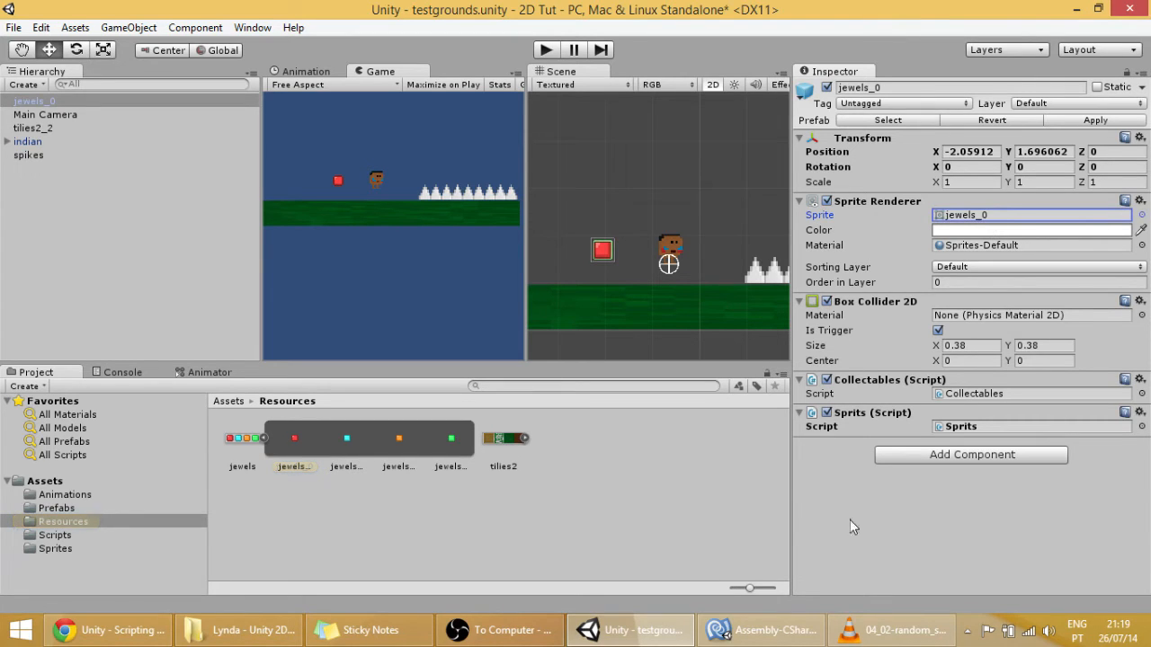
click(762, 629)
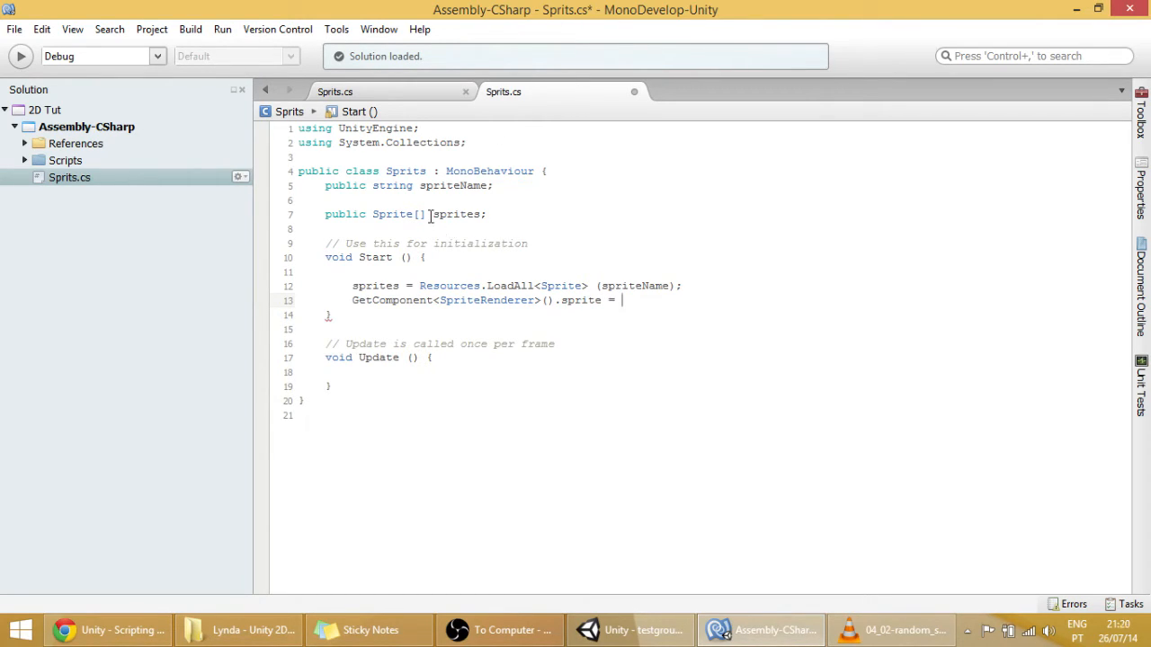
Change the sprite assignment to an indexed sprites[] lookup
double_click(372, 286)
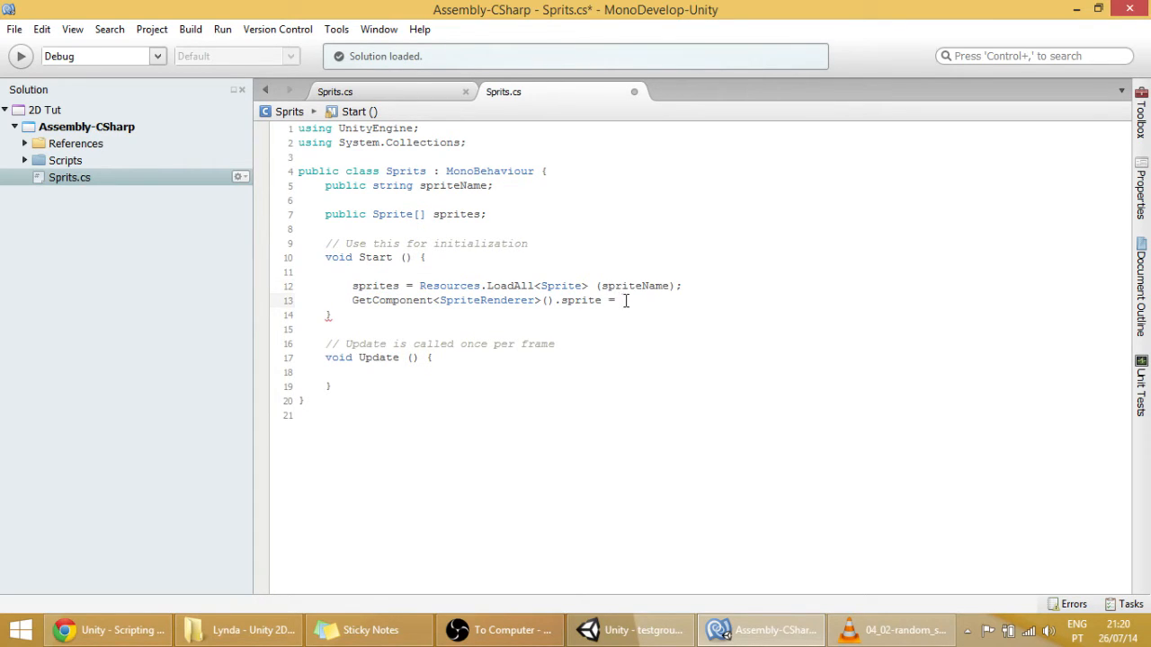
text(sprites)
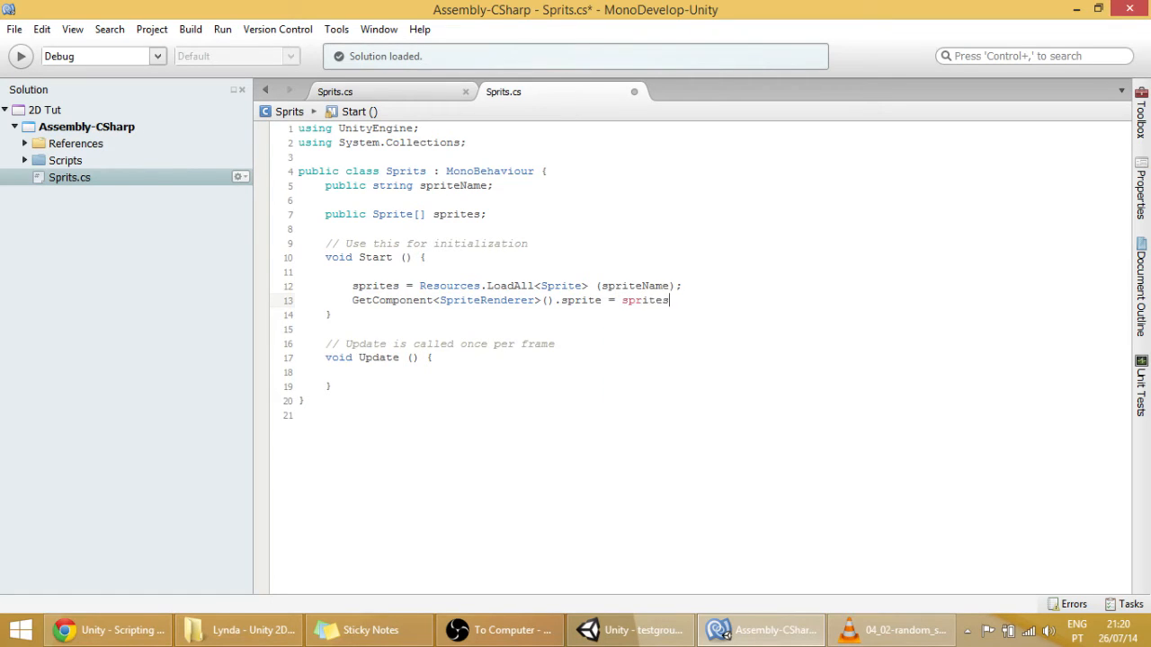
right_click(626, 305)
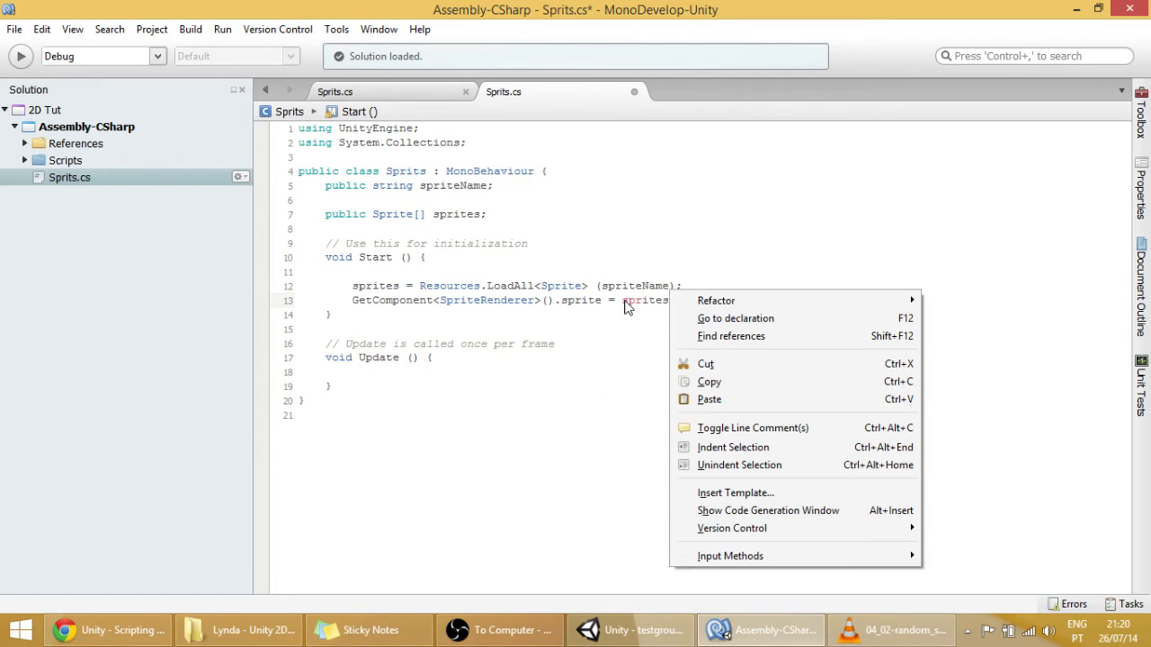
click(670, 300)
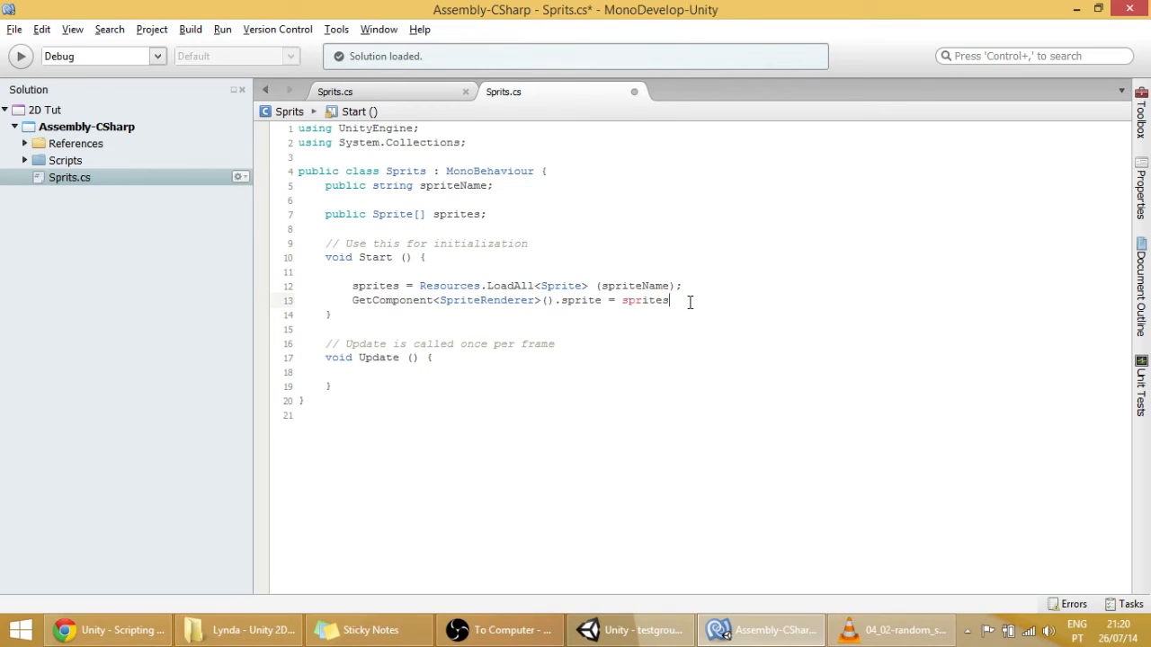
text([])
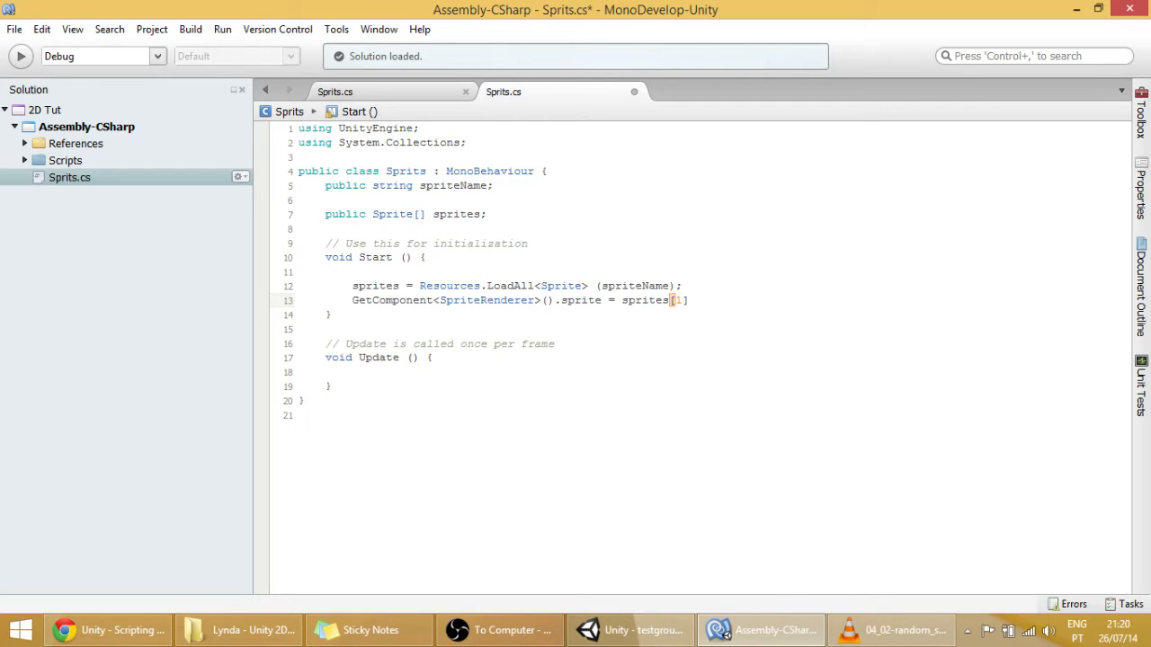
Declare 'public int curSprite;' and use it as the index, sprites[curSprite]
key(Backspace)
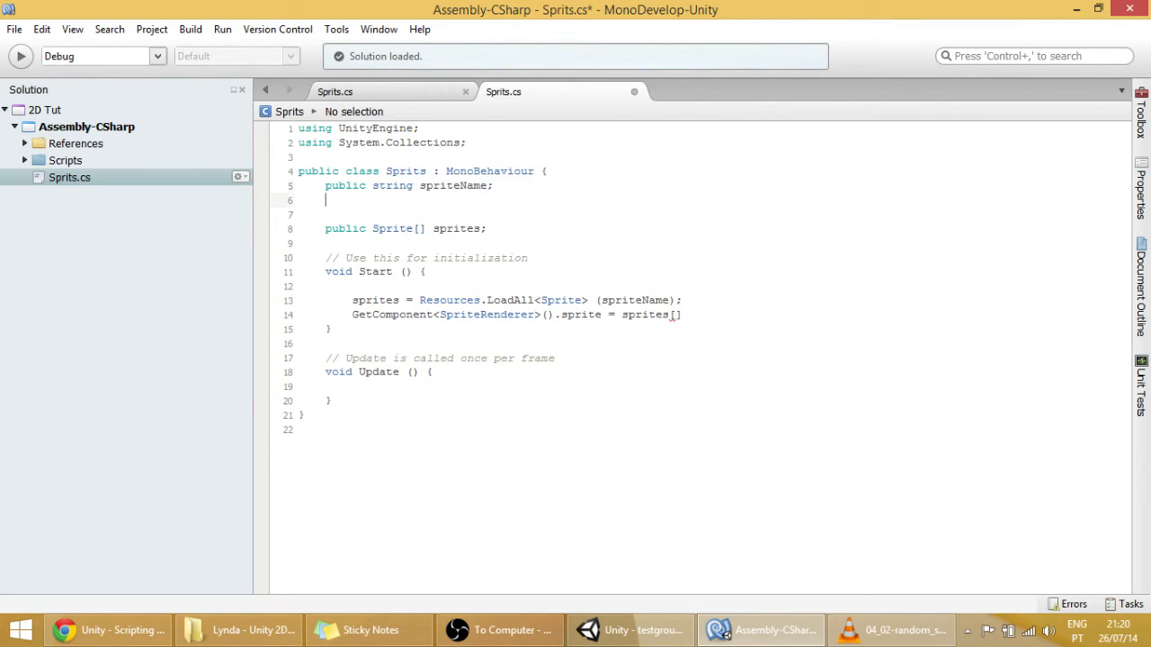
text(public int s)
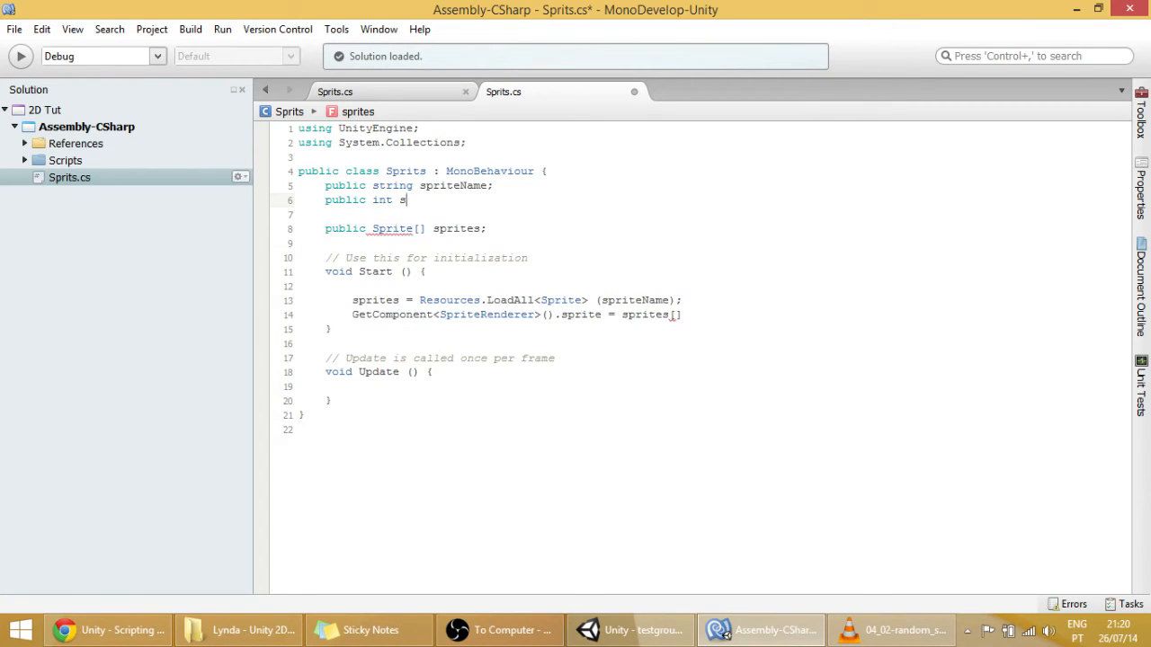
key(Backspace)
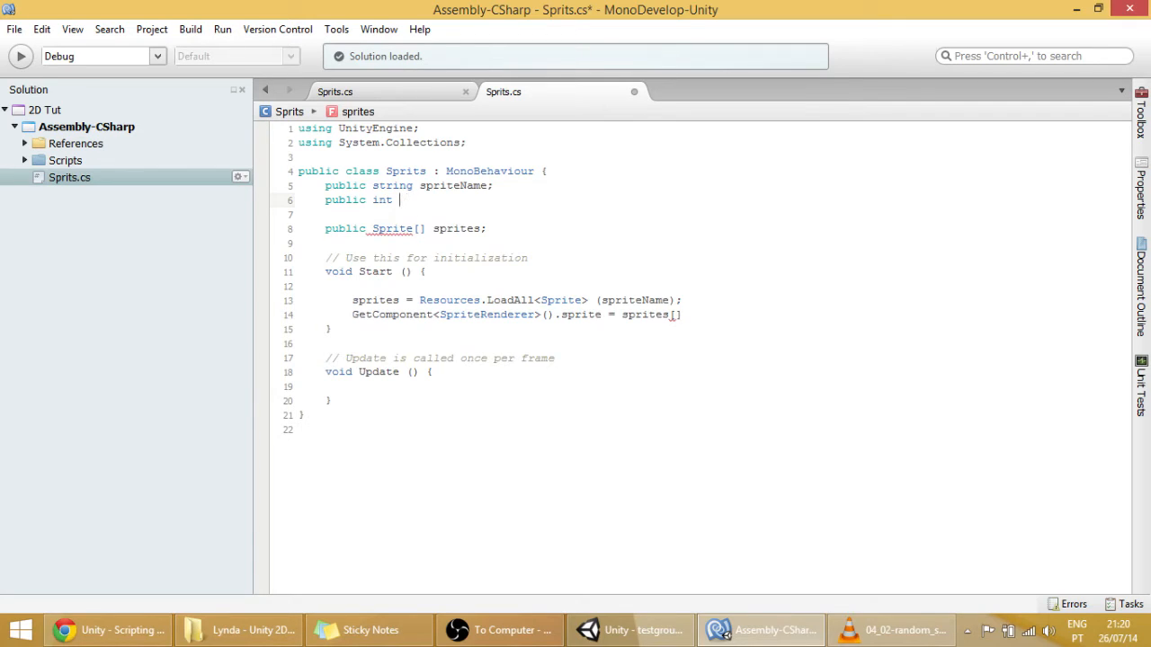
text(curSpri)
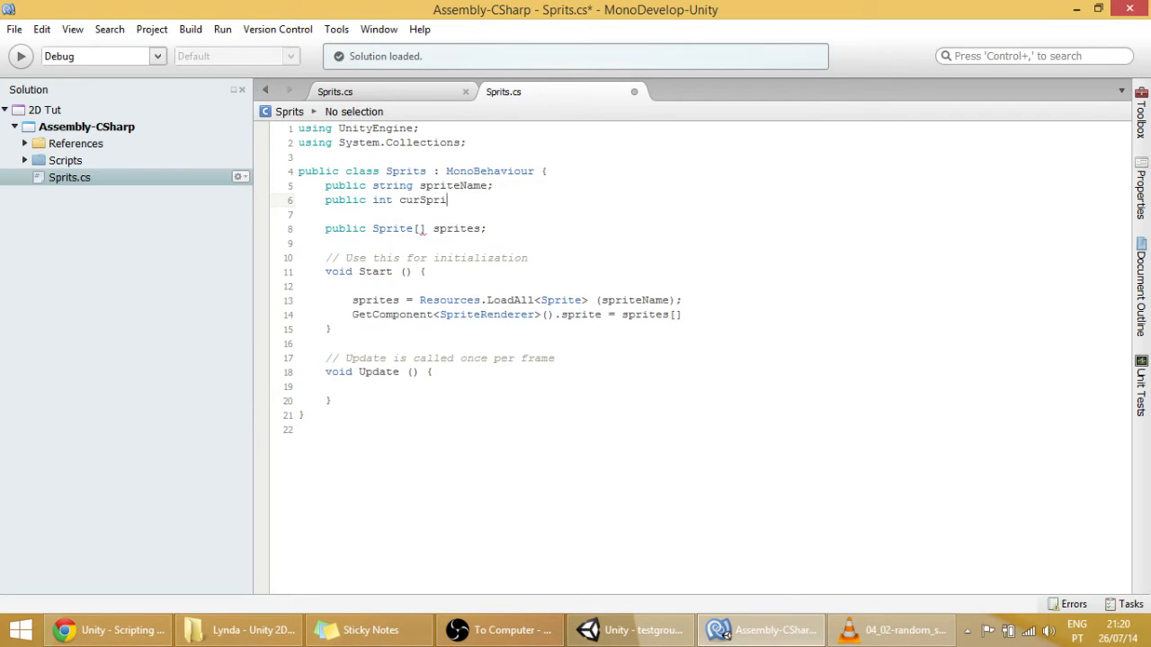
text(te)
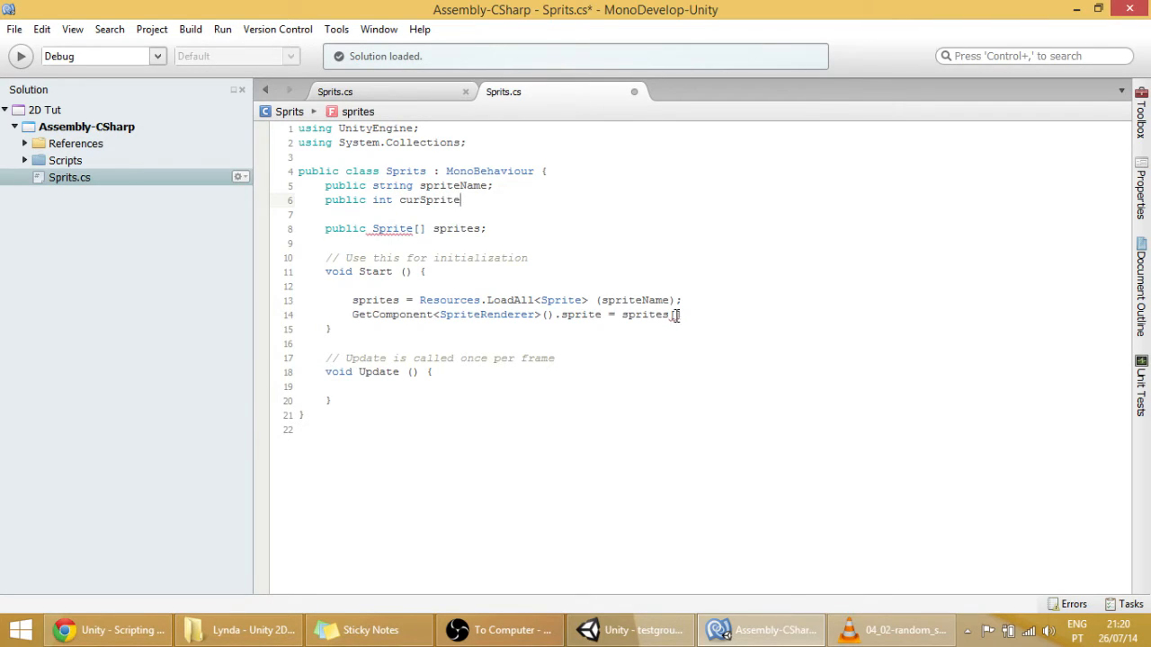
text(cur)
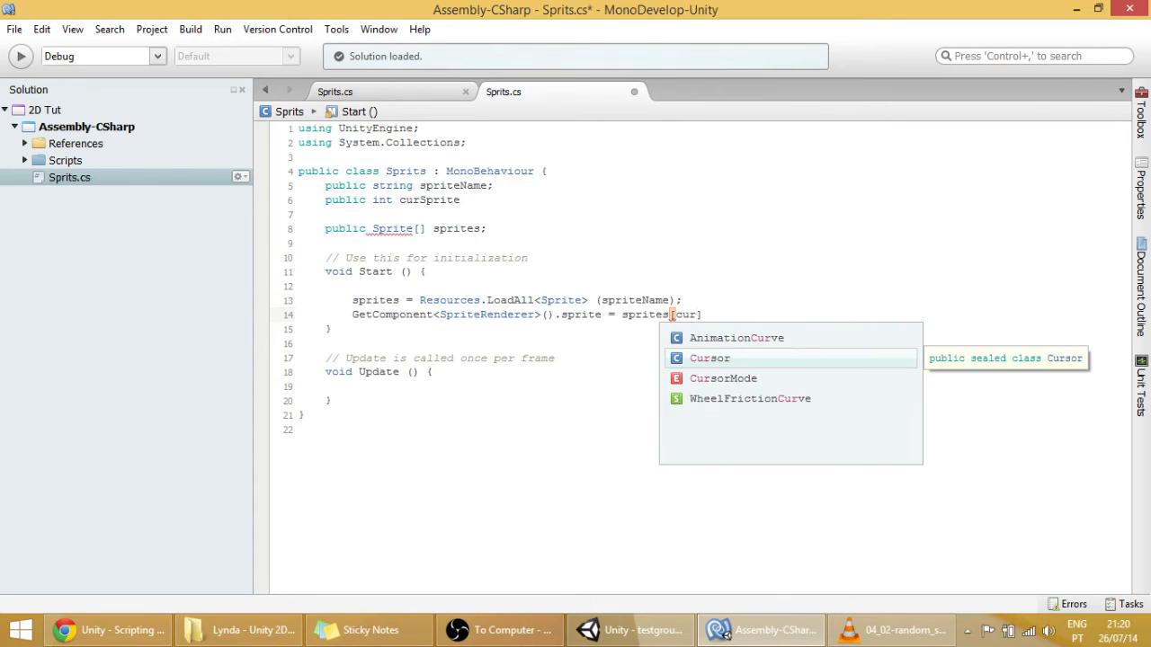
text(s)
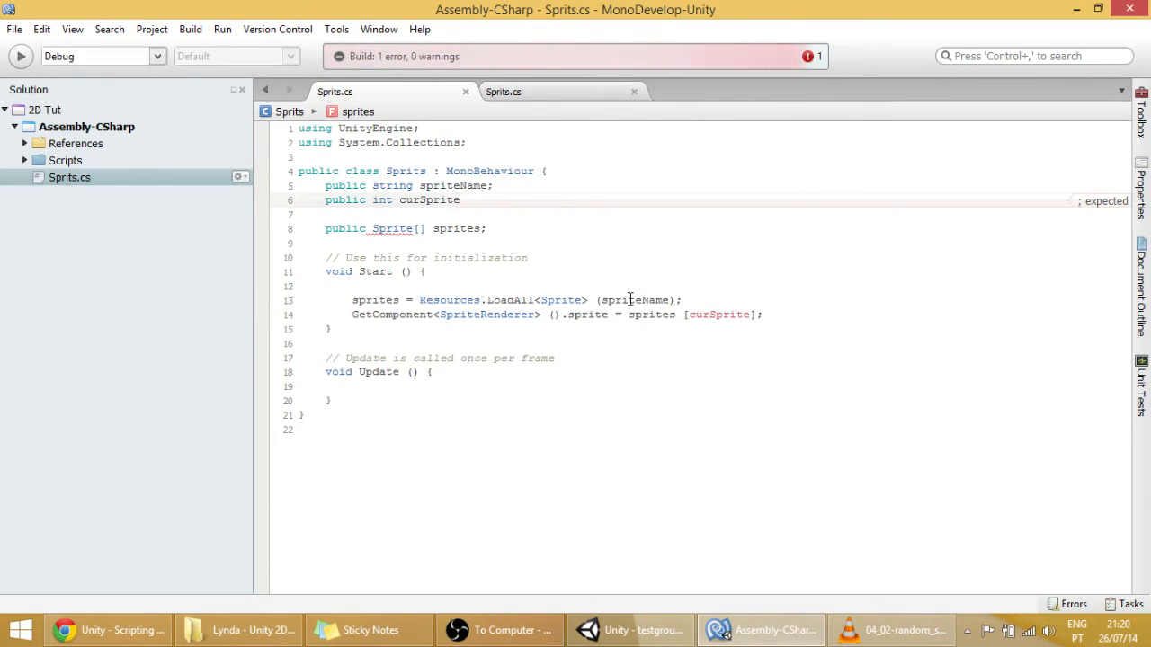
text(;)
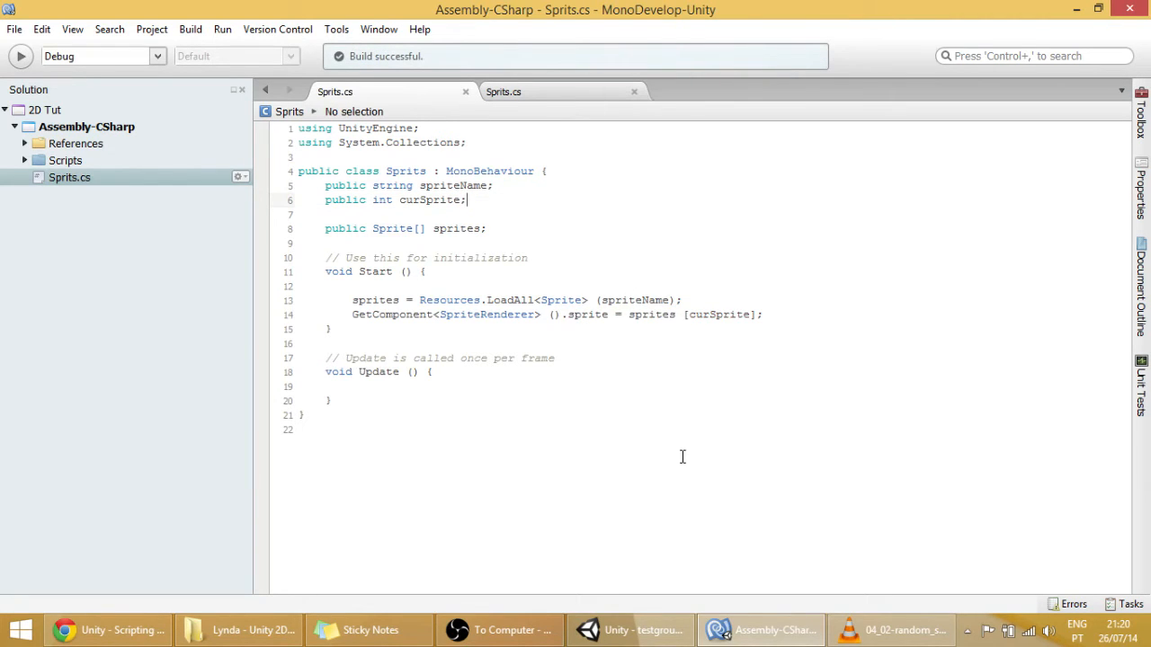
Enter 'jewels' as the Sprits component's Sprite Name on jewels_0
click(629, 629)
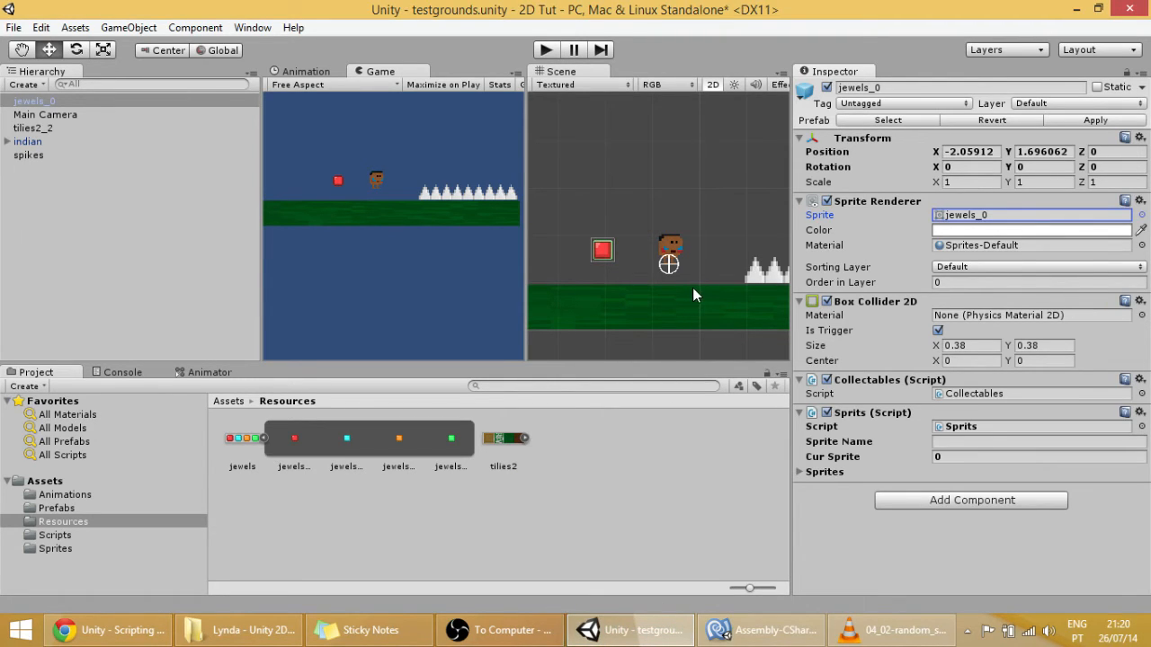
click(1034, 441)
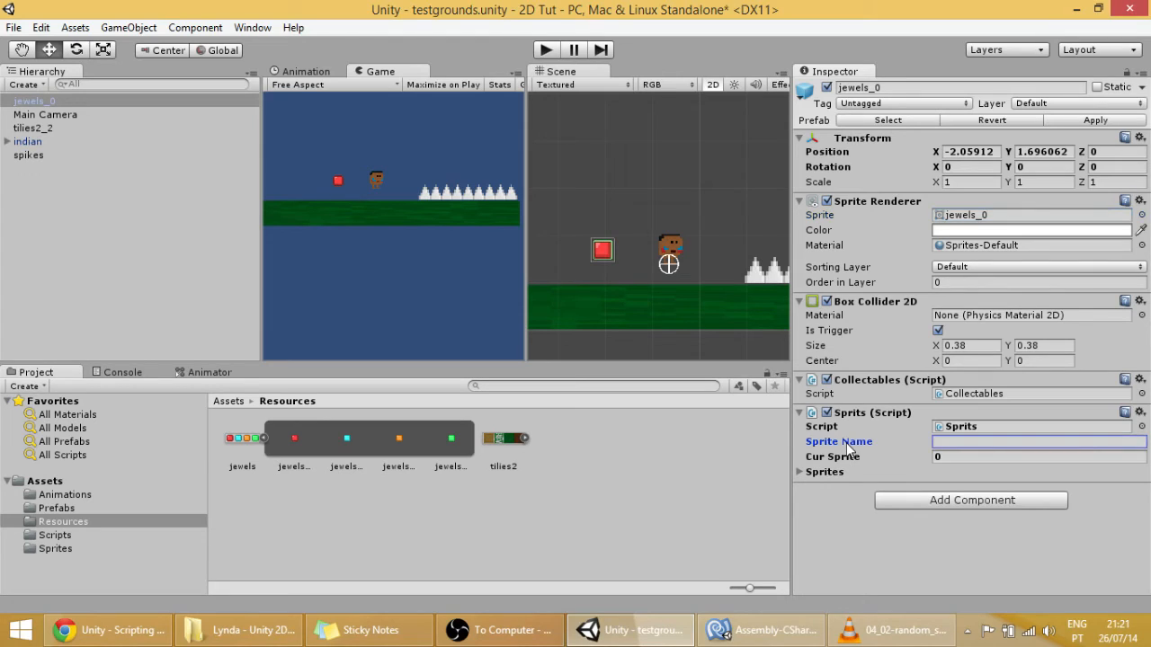
mouse_move(288, 445)
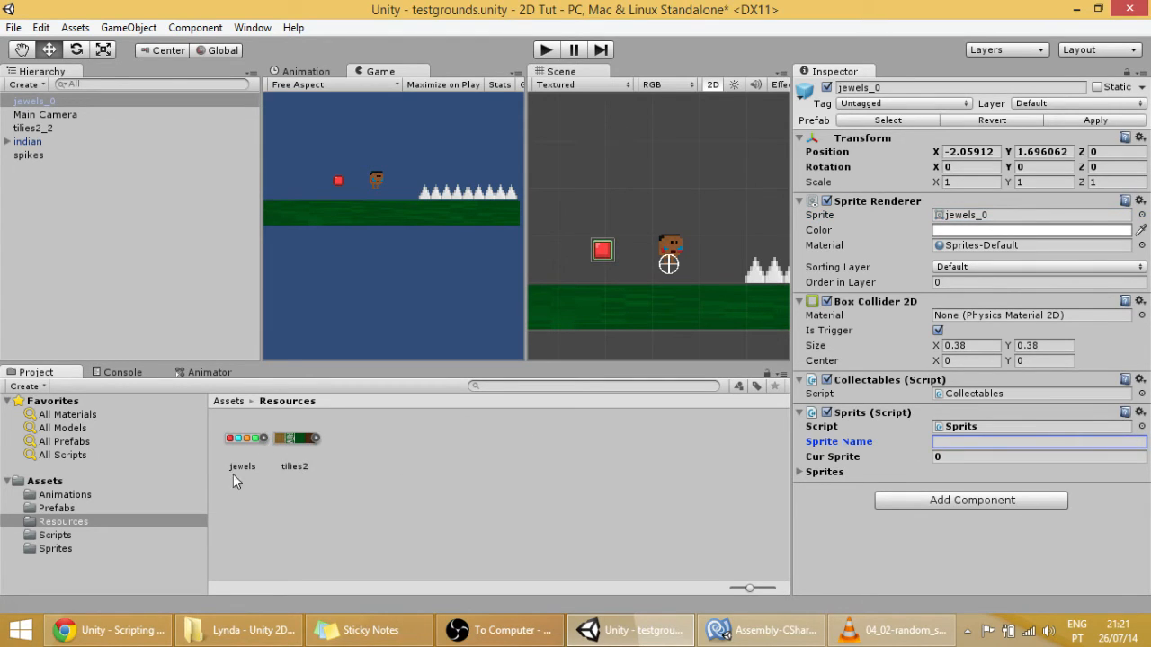
click(63, 521)
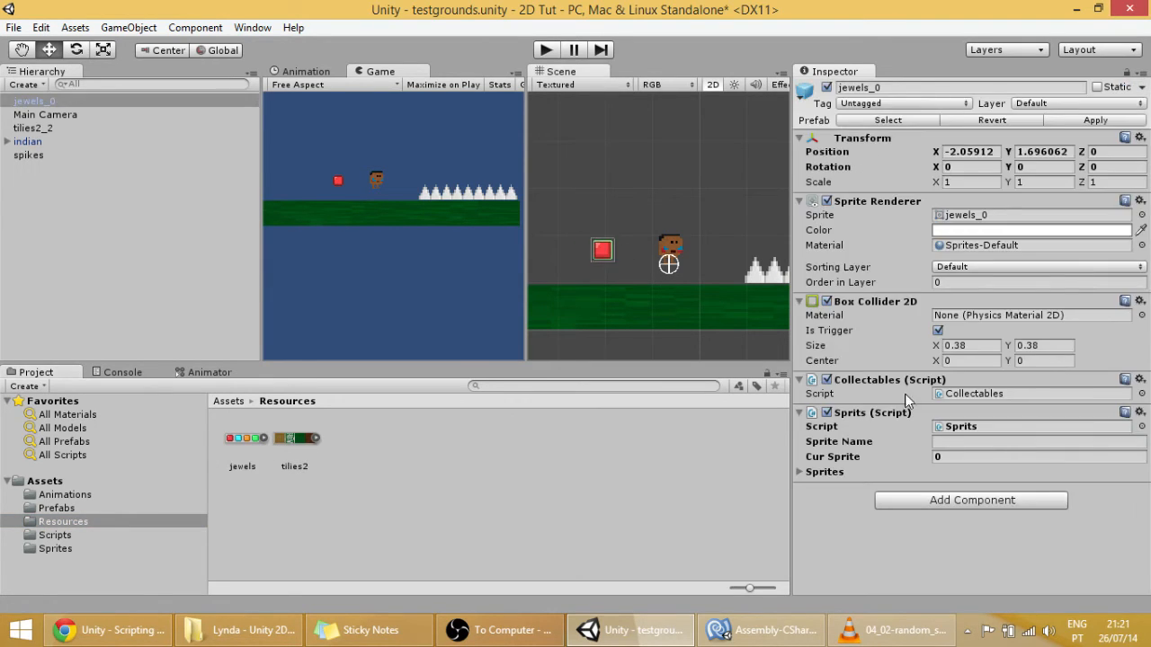
click(1039, 441)
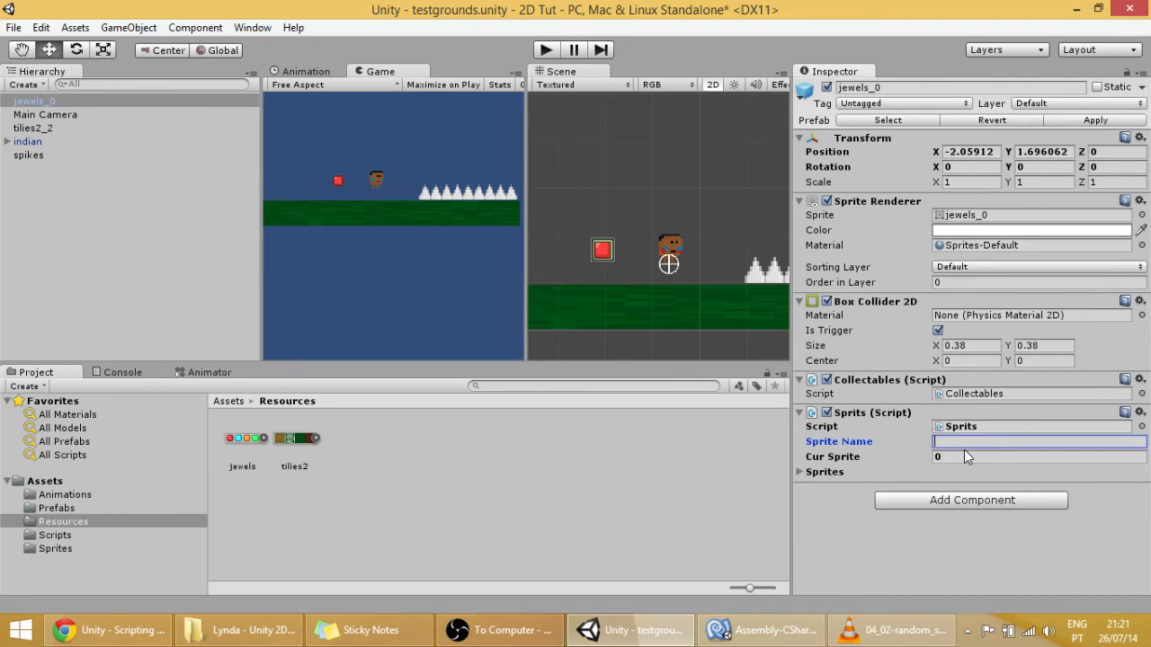
text(jewels)
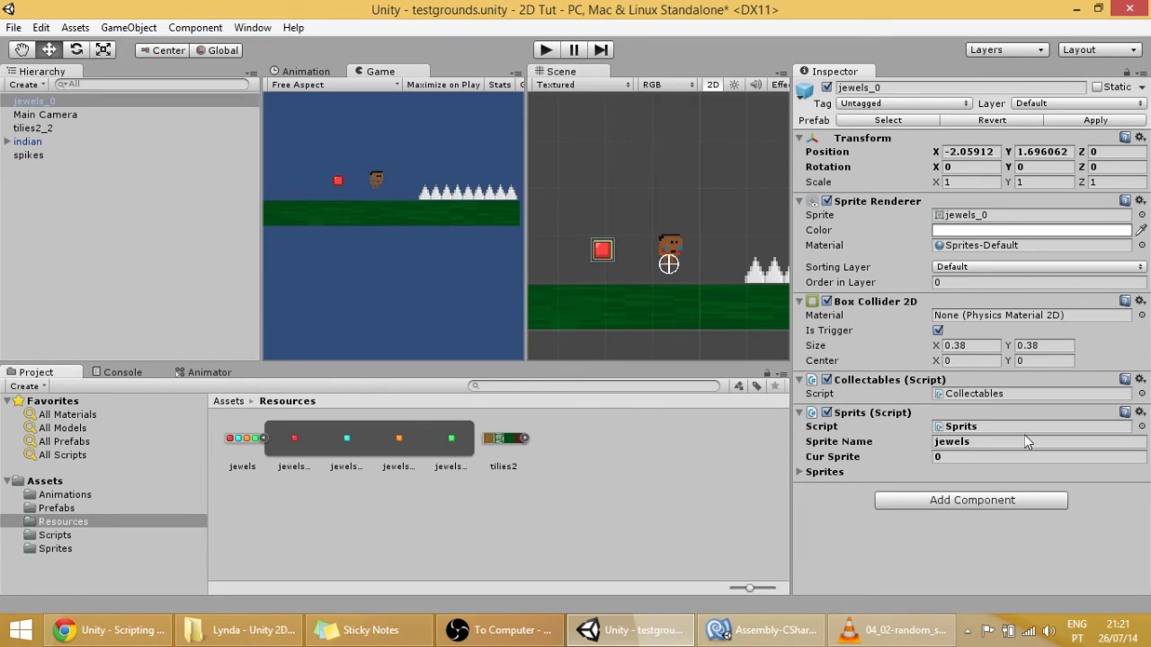
Check Cur Sprite, then inspect the red jewels_0 and green jewels_3 sprites
click(1038, 457)
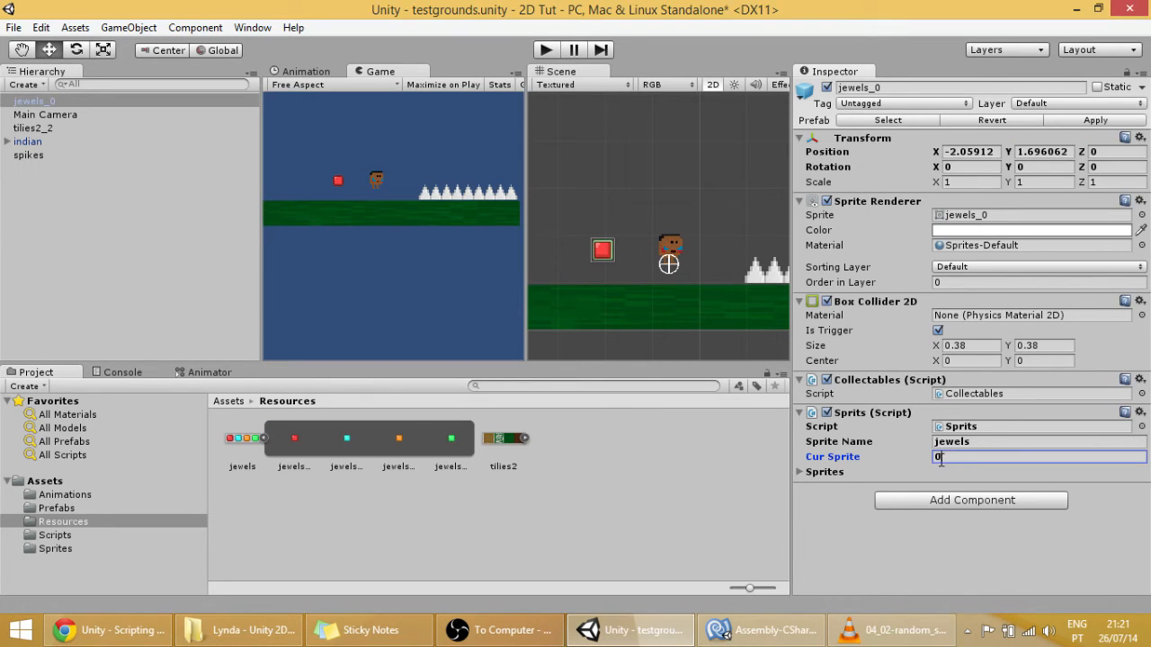
mouse_move(352, 446)
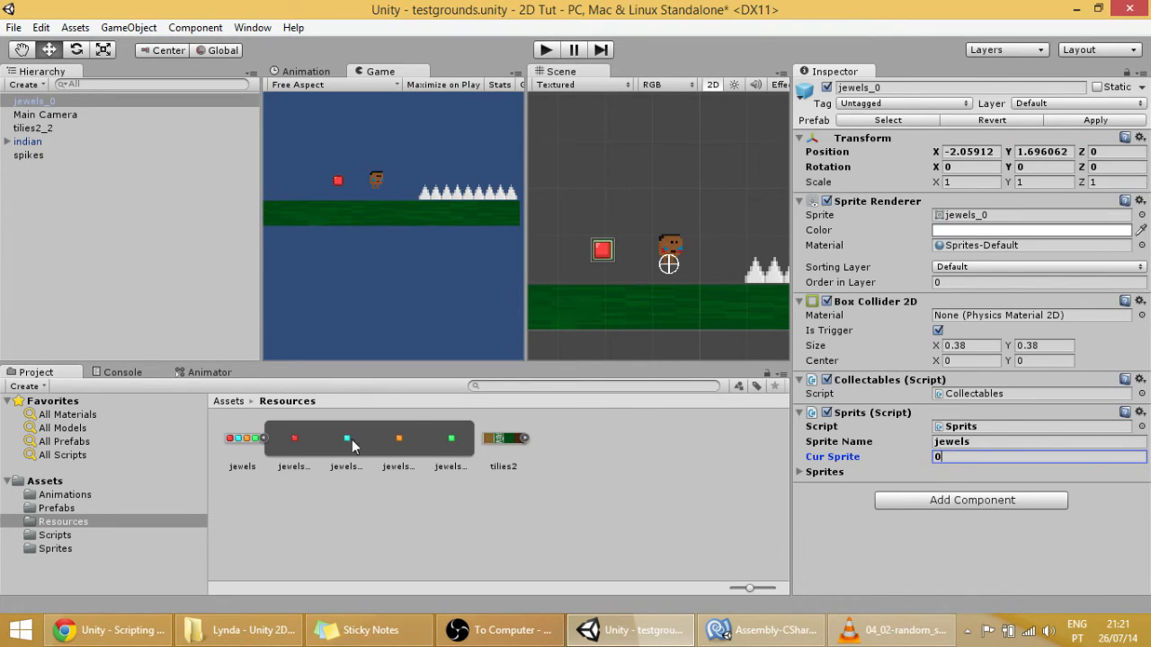
mouse_move(308, 457)
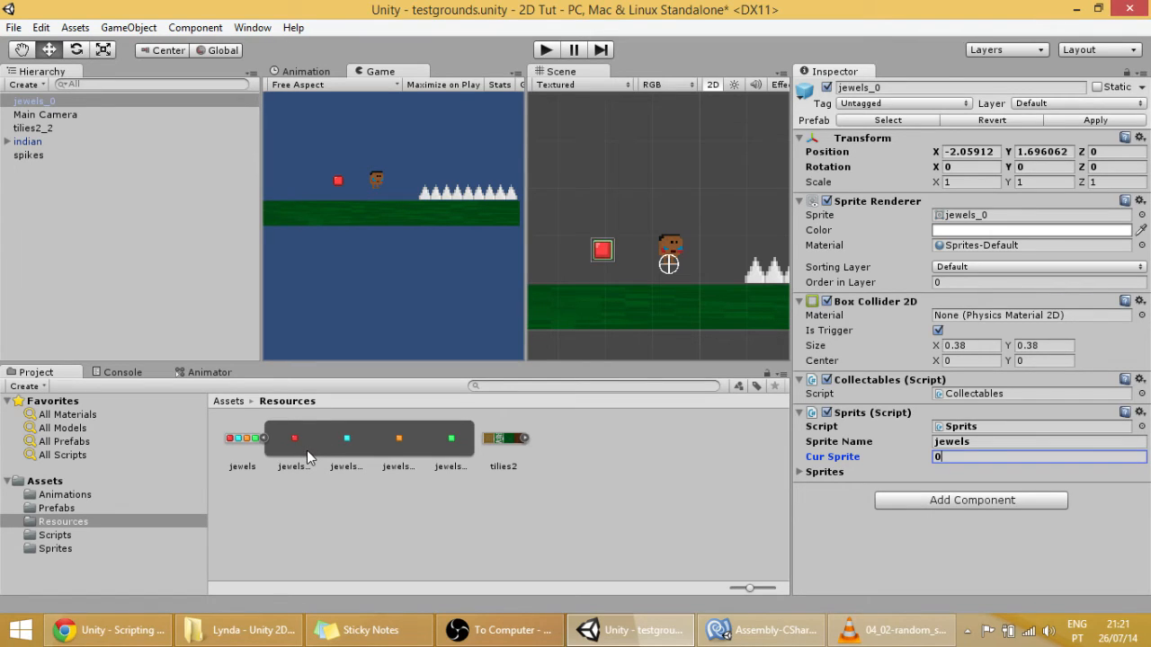
mouse_move(298, 445)
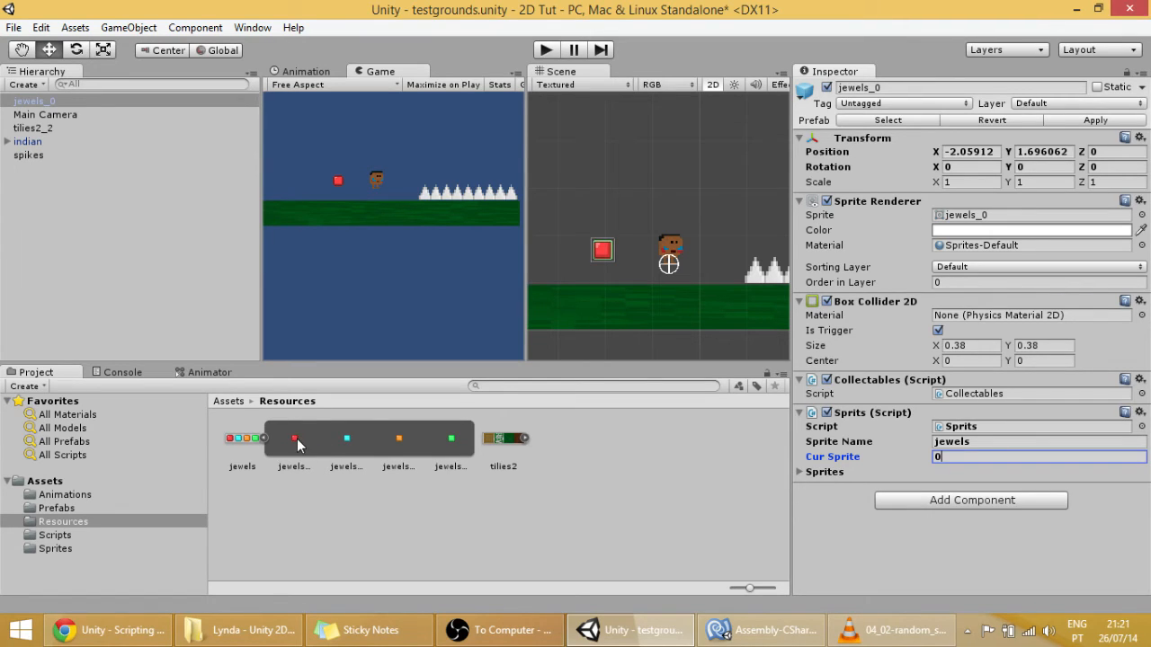
click(293, 439)
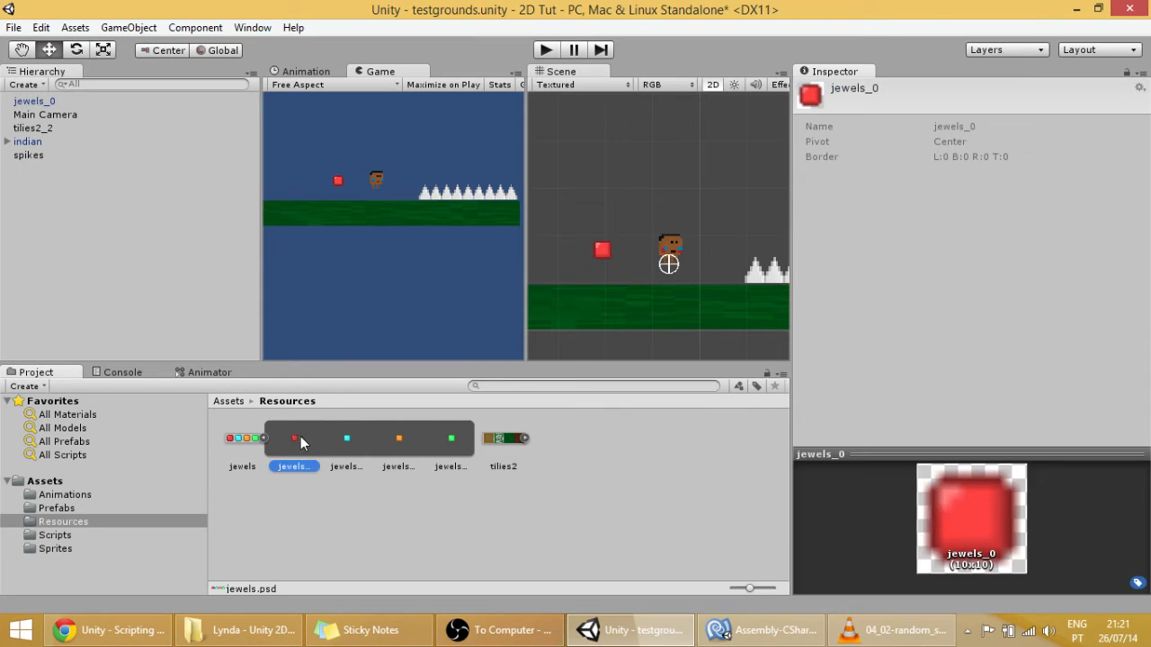
click(450, 441)
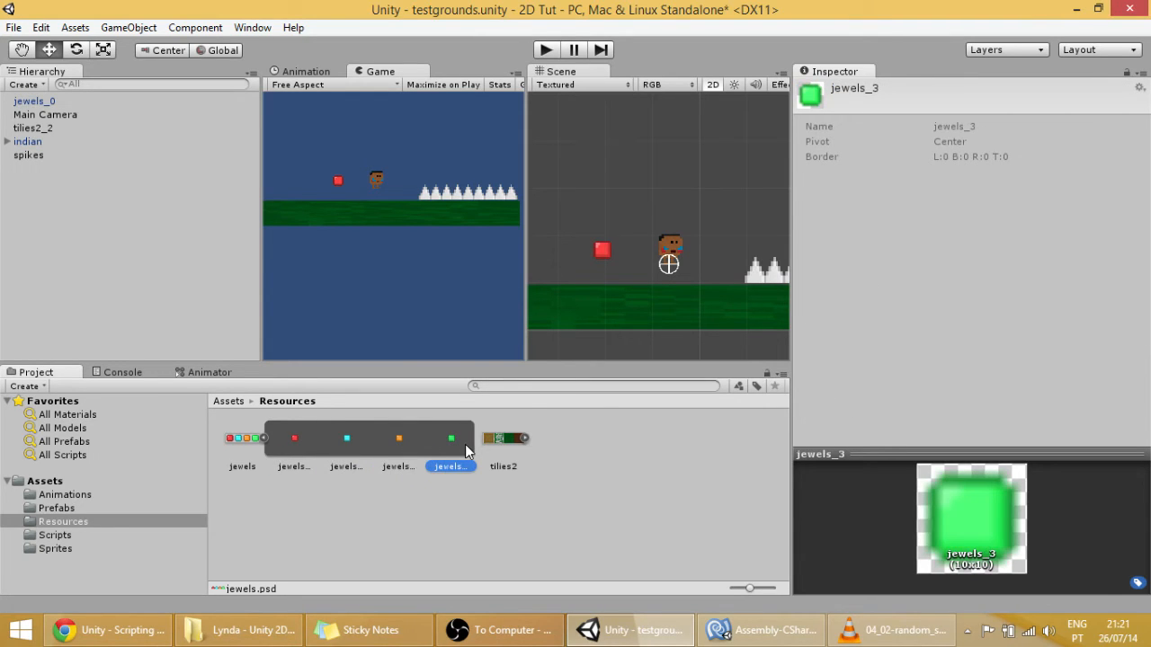
click(584, 490)
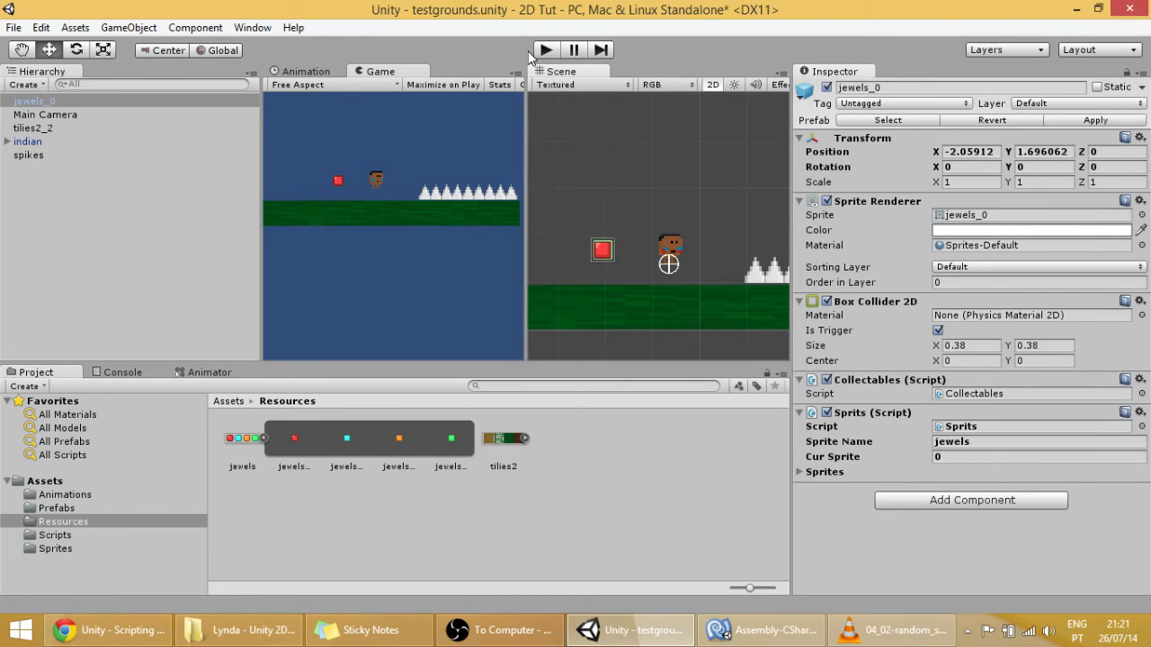
Play-test, set Cur Sprite to 3, and replay to confirm the jewel turns green
click(544, 49)
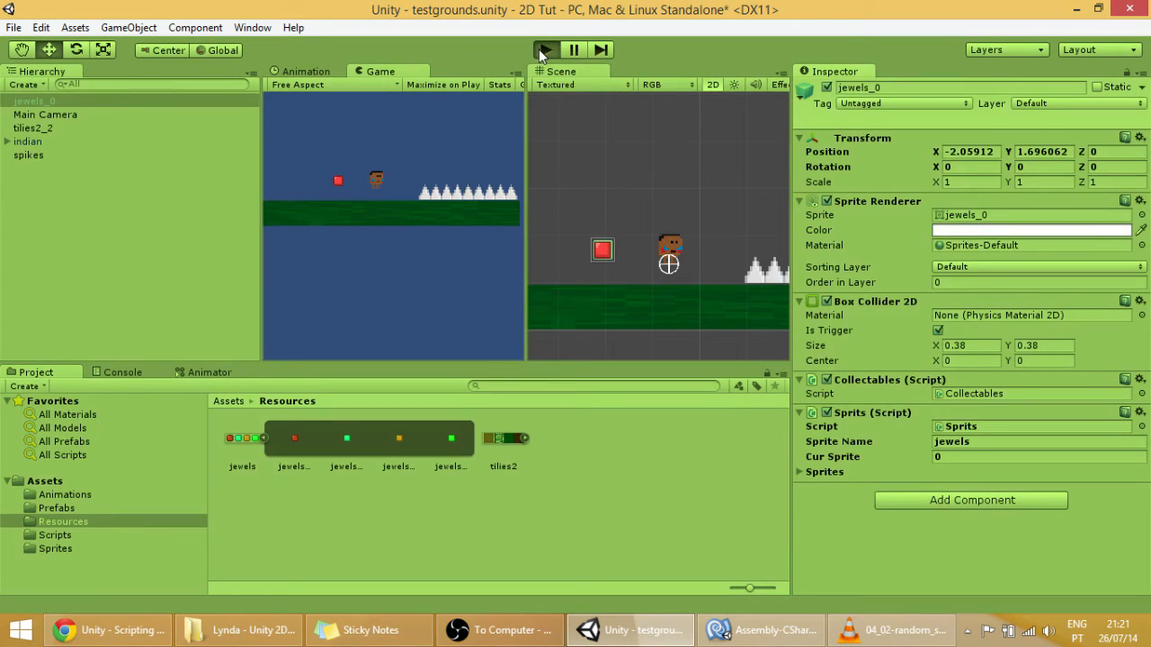
click(545, 49)
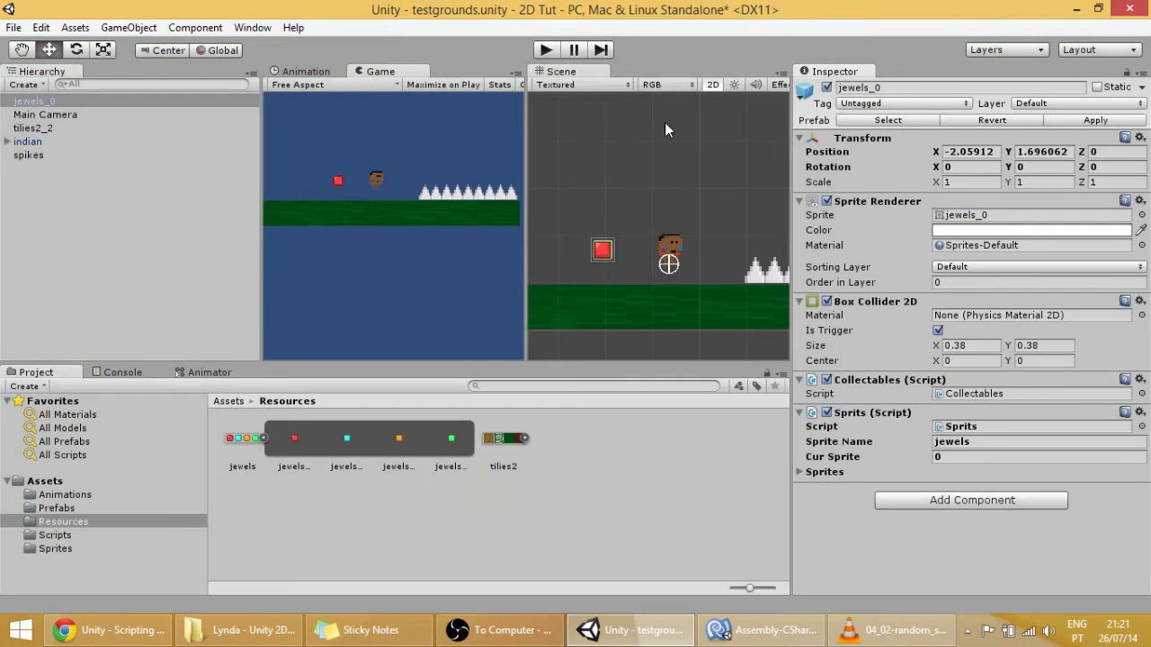
click(1034, 457)
text(2)
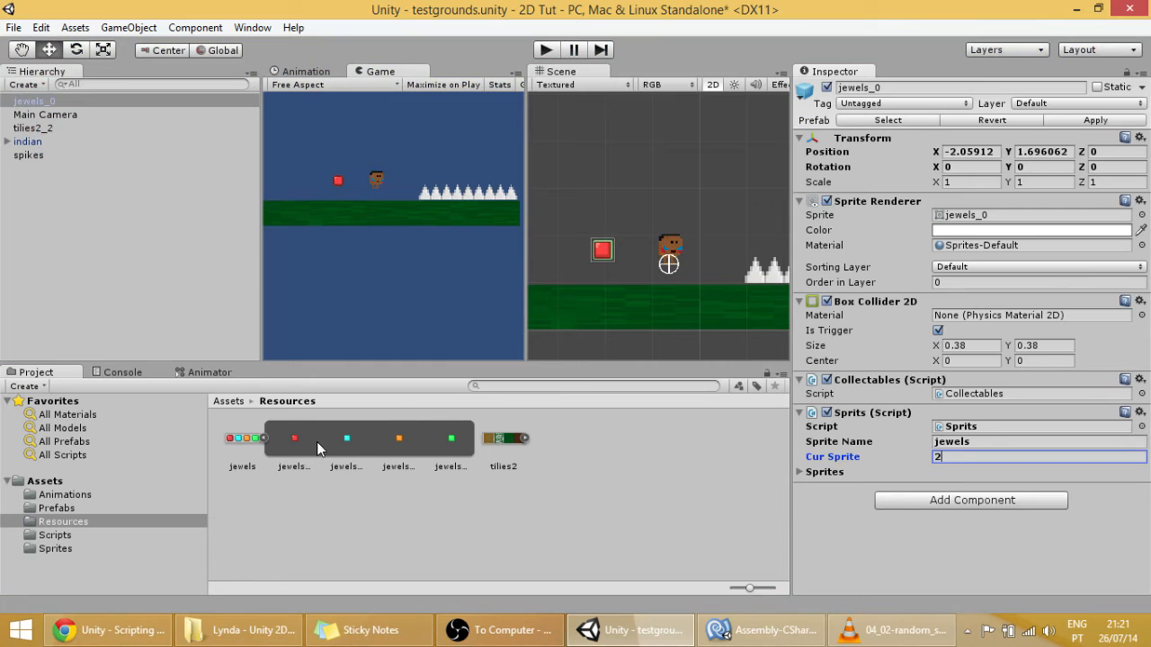
click(545, 49)
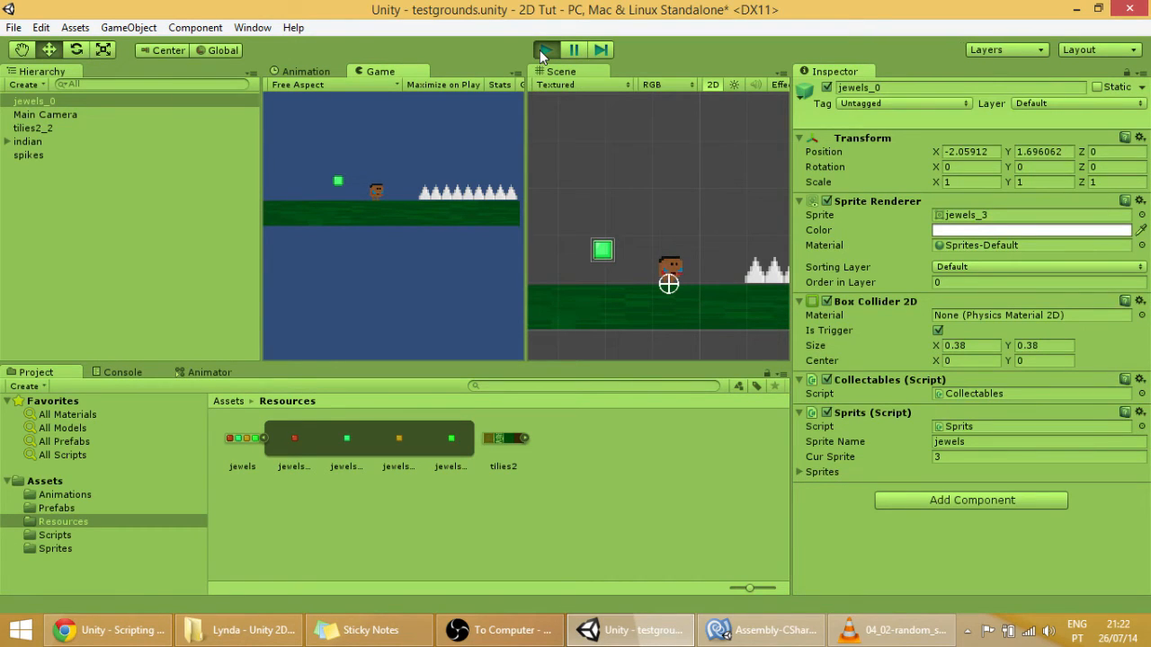
click(544, 49)
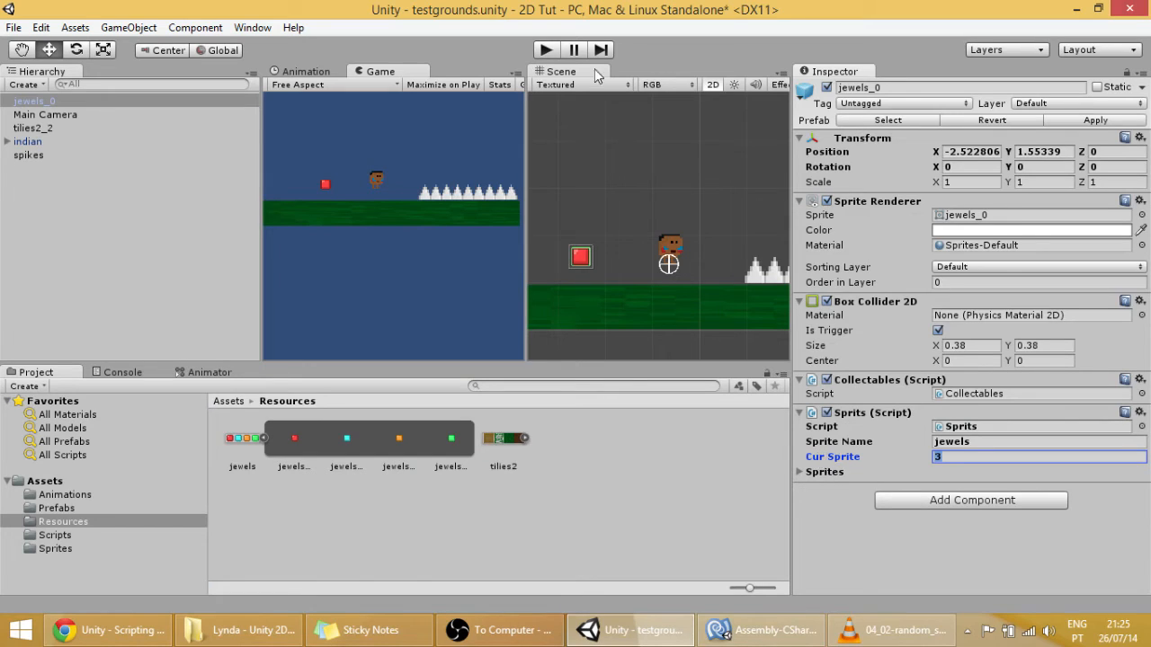
mouse_move(553, 288)
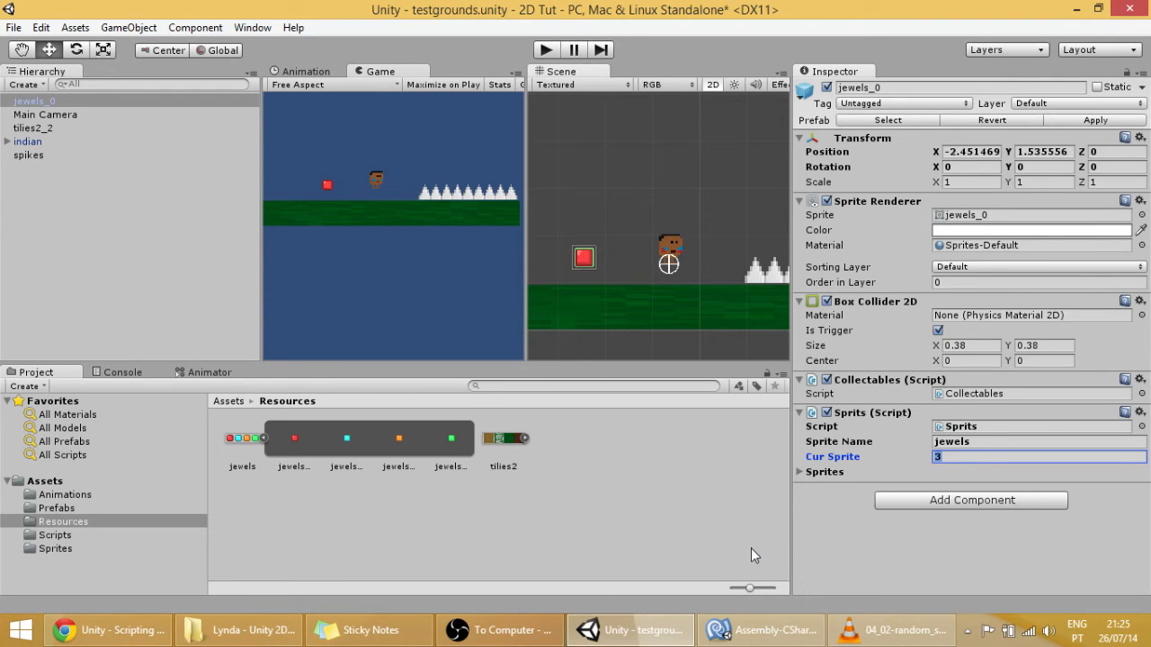
click(759, 629)
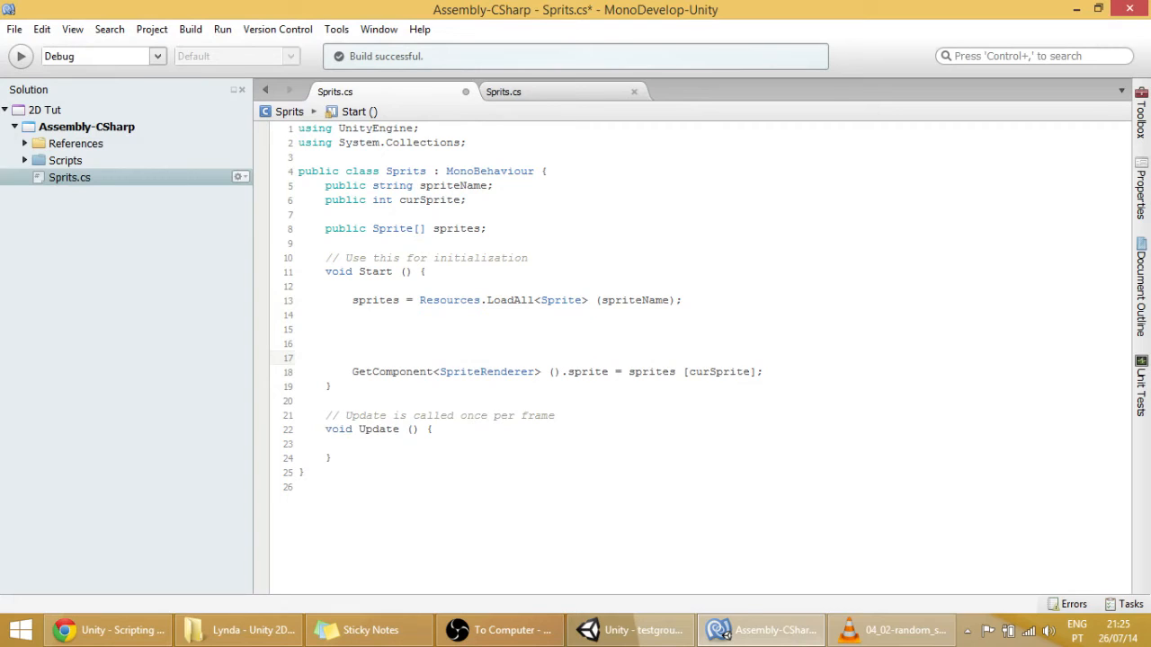
click(352, 329)
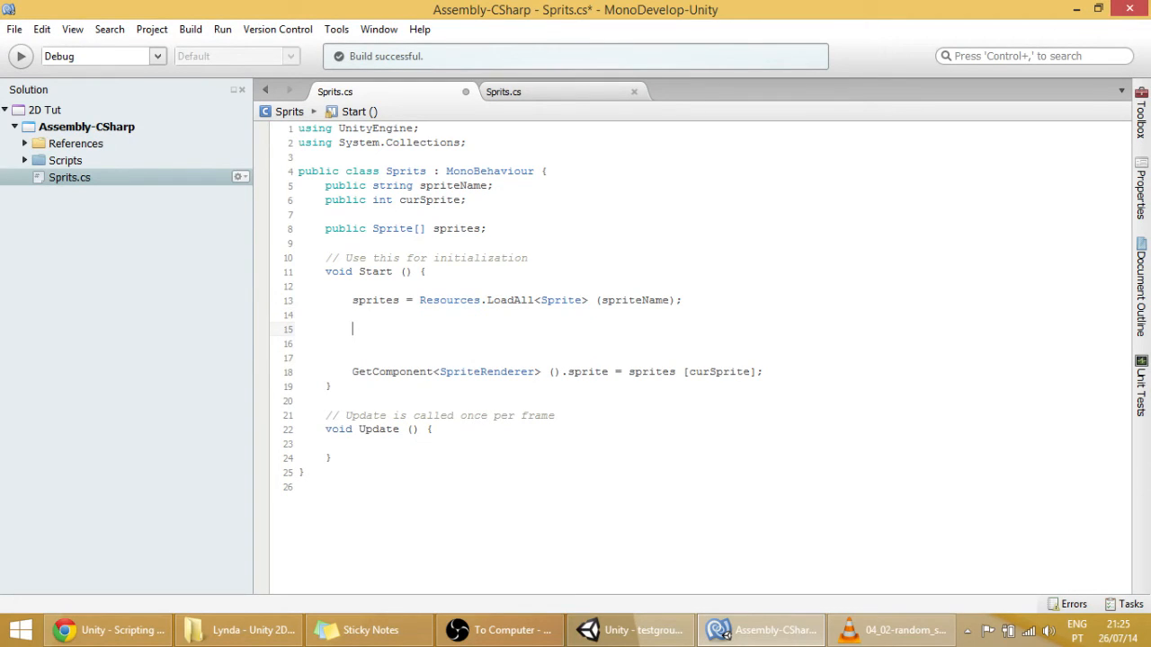
double_click(422, 200)
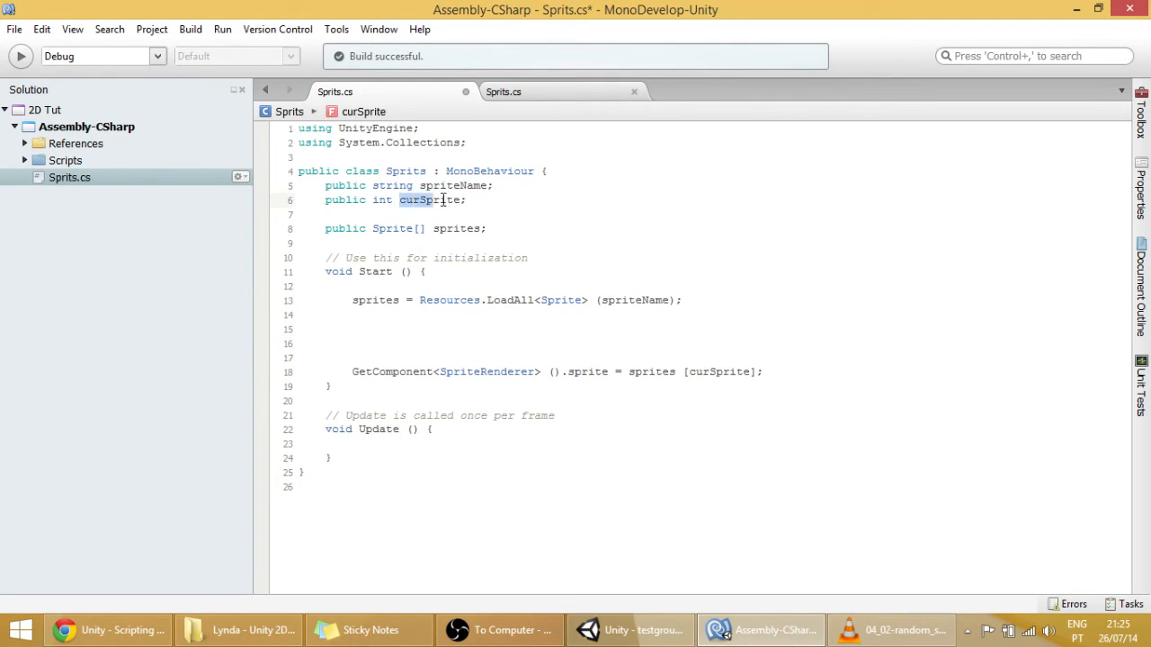
click(629, 629)
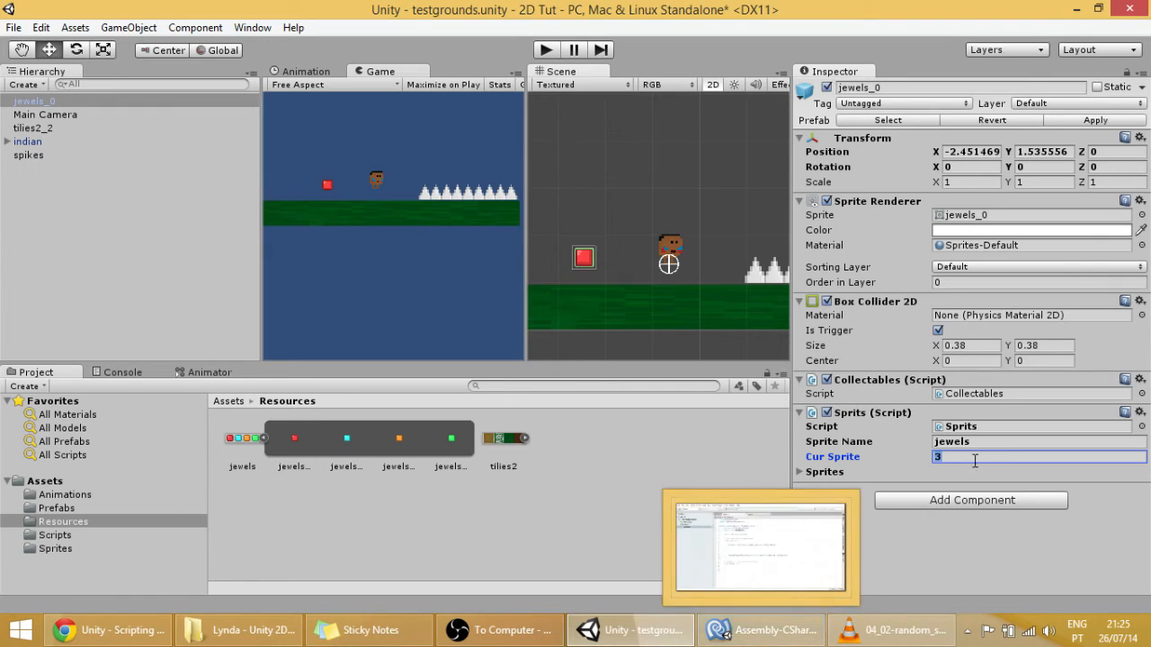
click(760, 629)
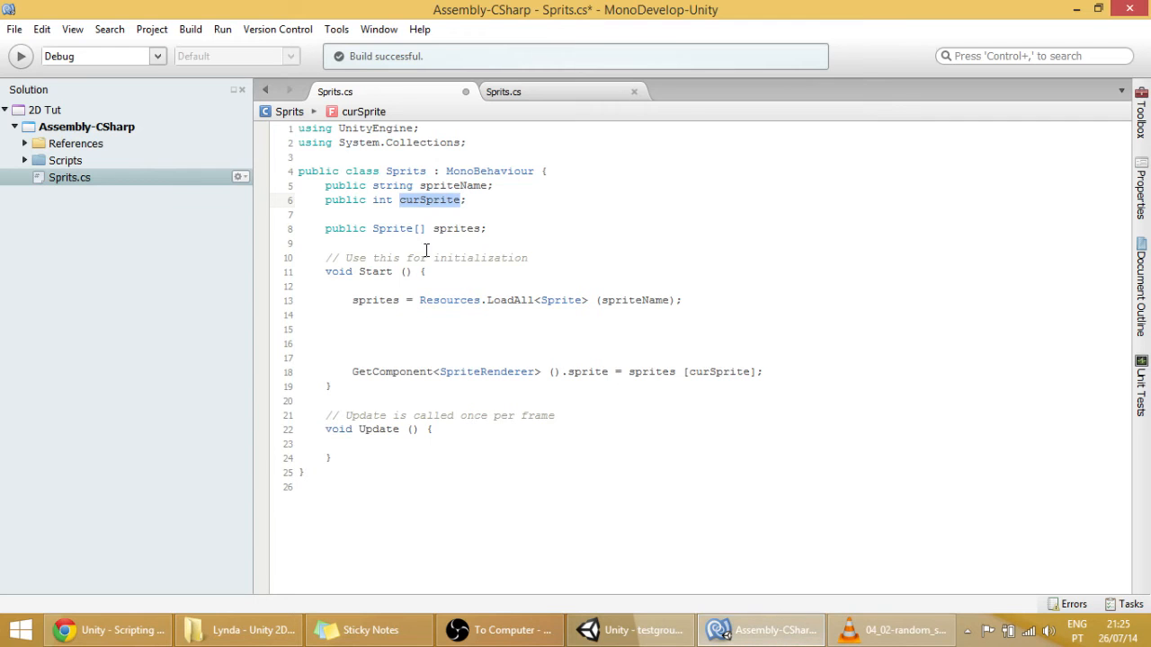
click(629, 630)
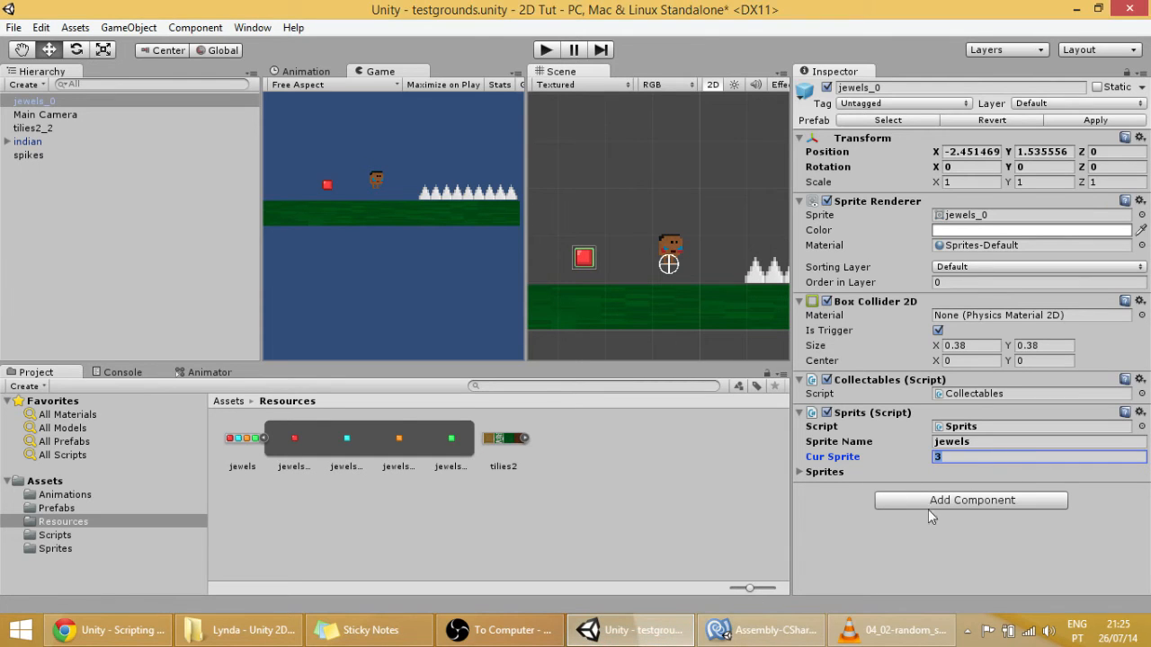
click(760, 630)
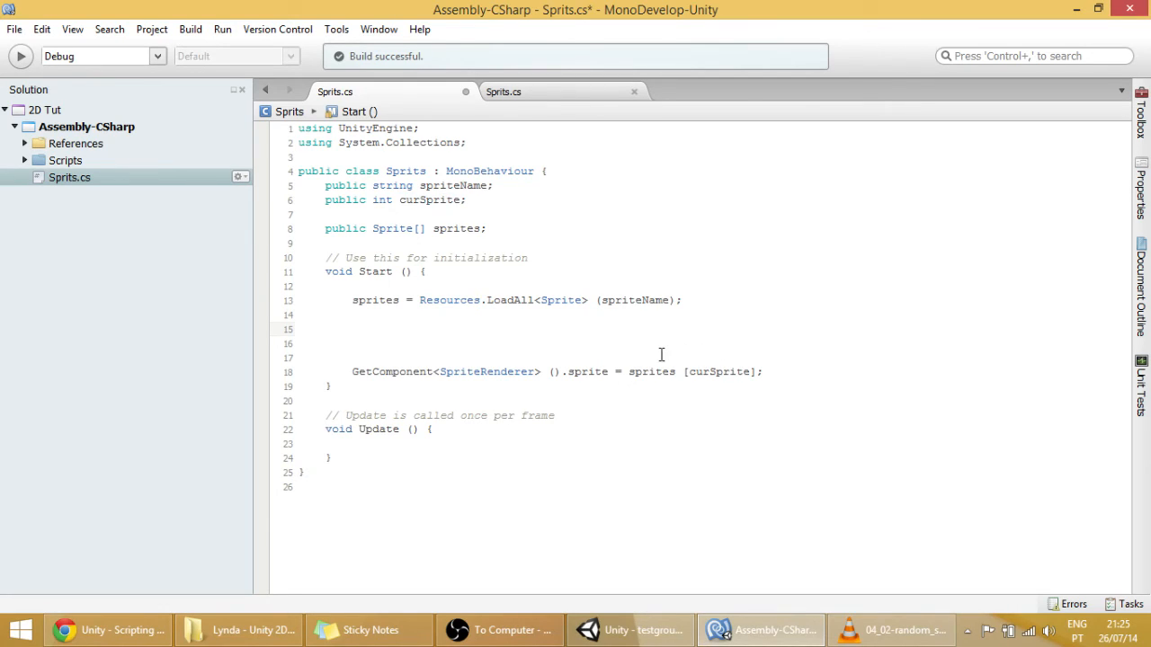
click(353, 328)
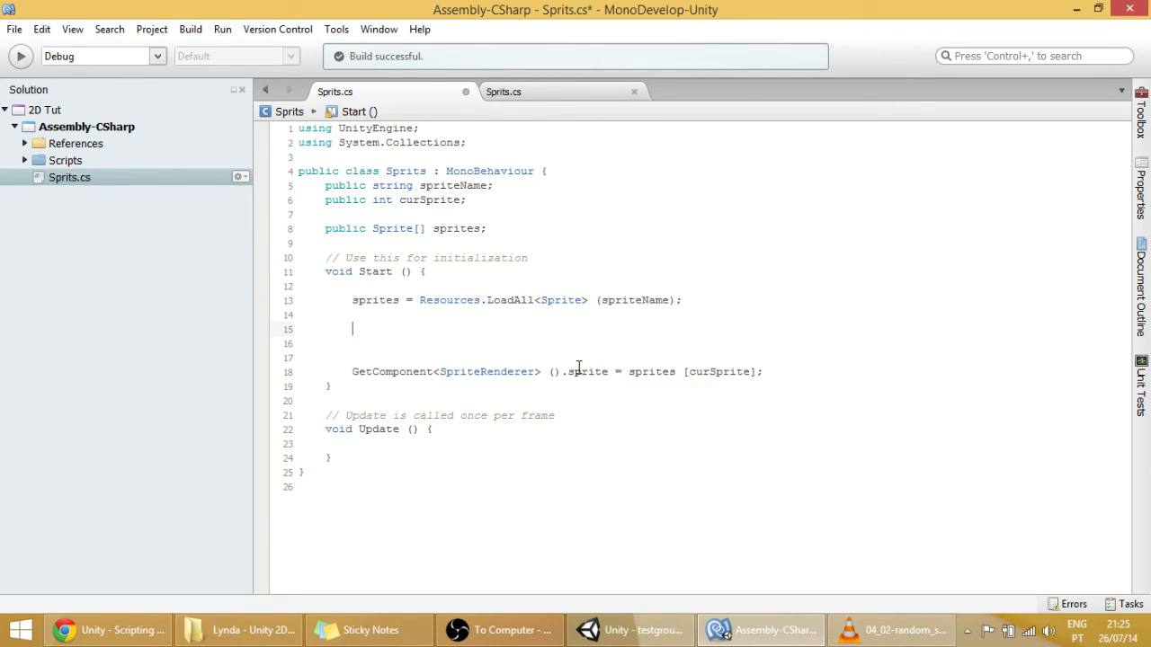
mouse_move(545, 345)
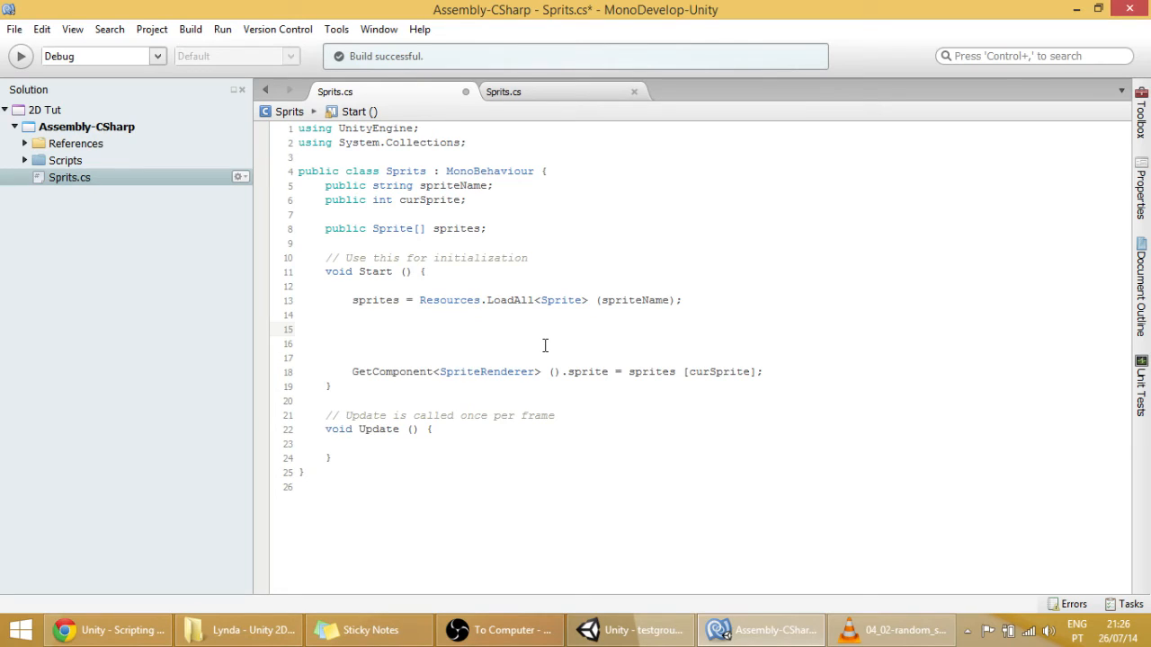
Write the condition if(curSprite==-1) on line 15 of Start
click(353, 328)
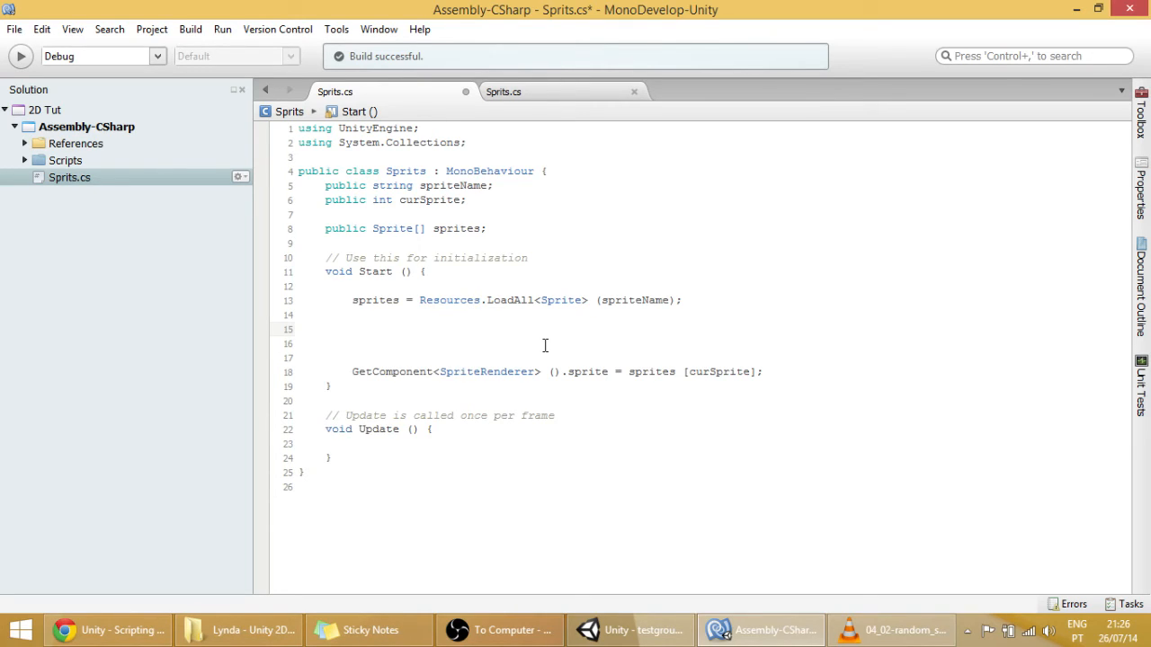
text(if()
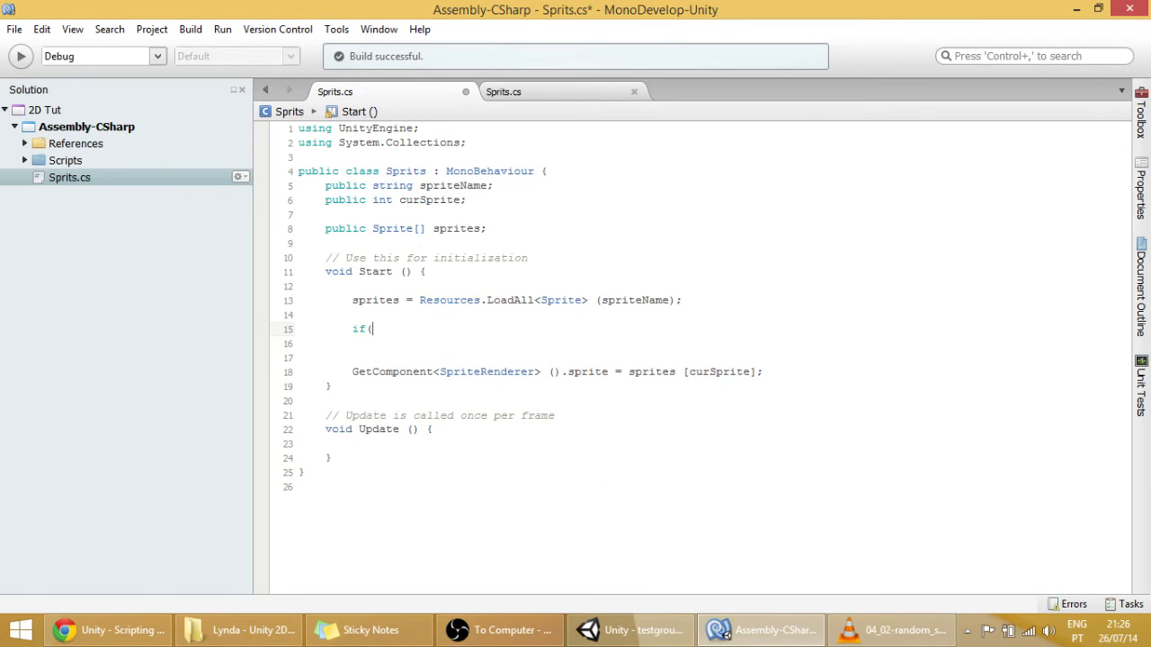
text(curSprite)
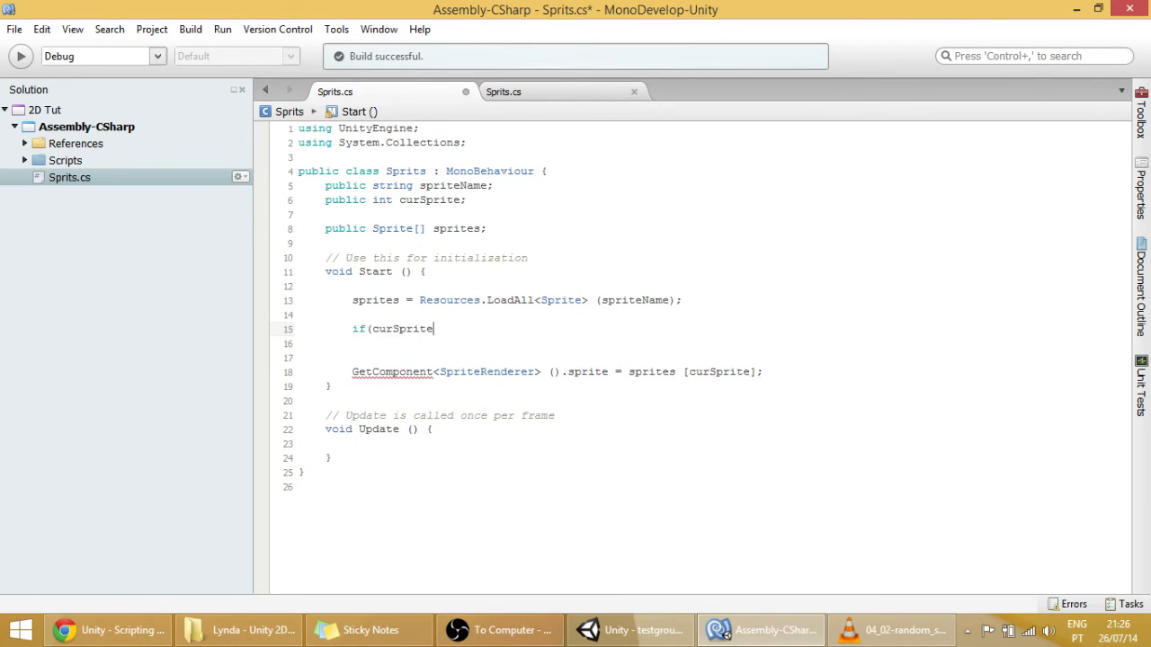
text(==)
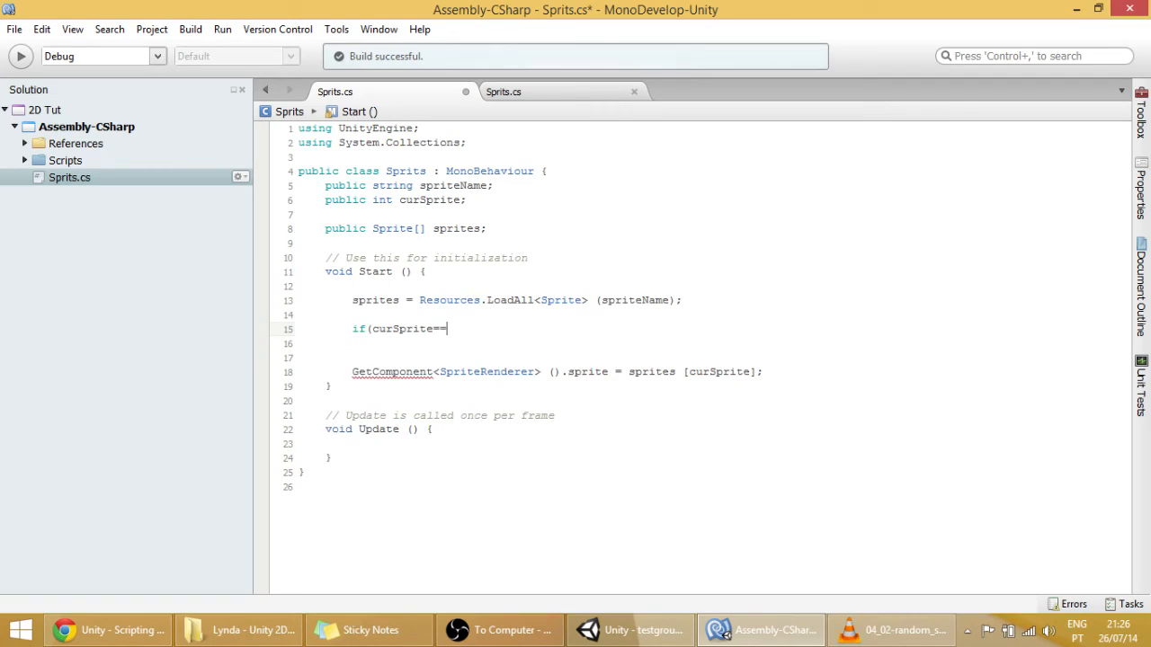
text(=-1))
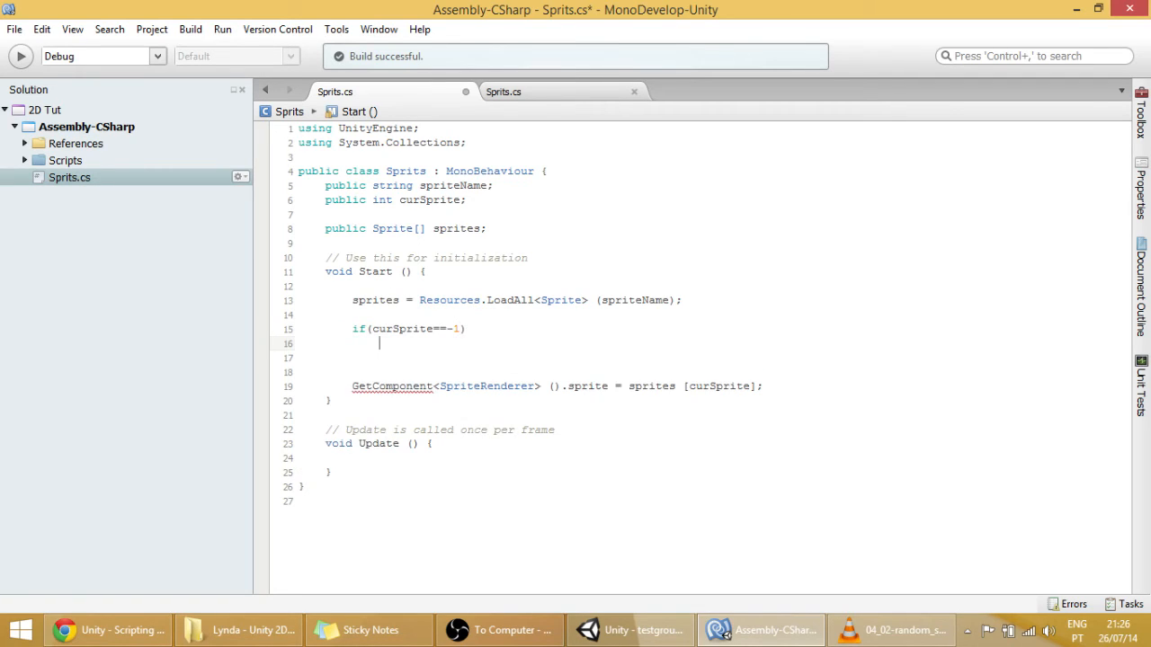
Assign curSprite = Random.Range(0, sprites.Length) inside the condition and trigger a build
text(cu)
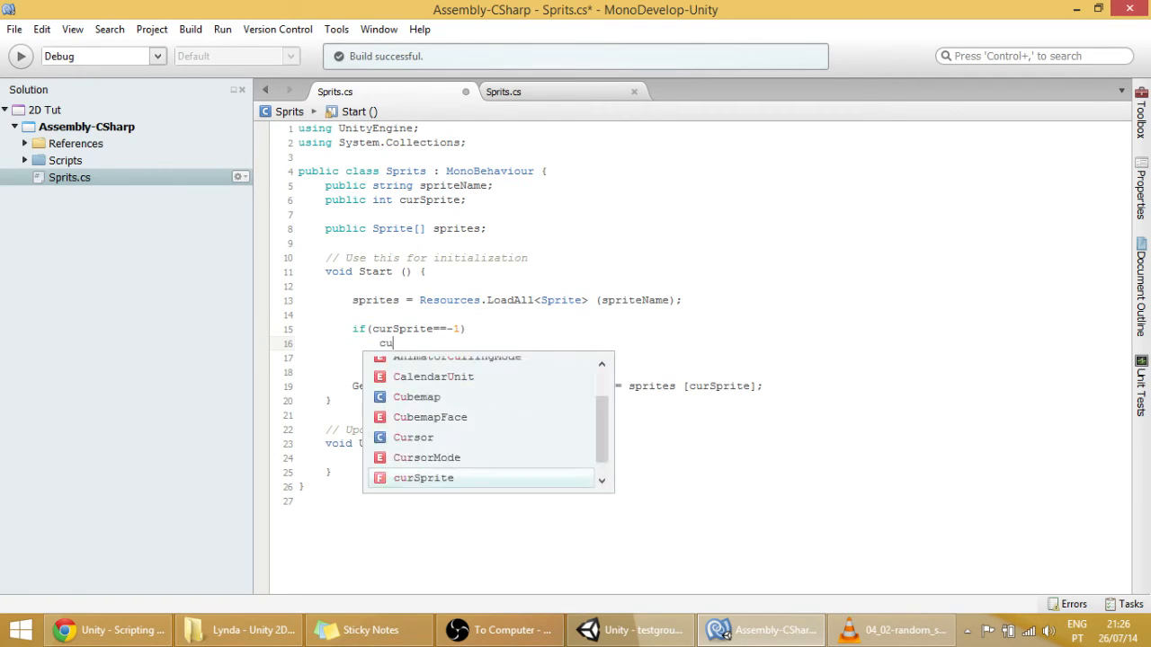
text(rSprite)
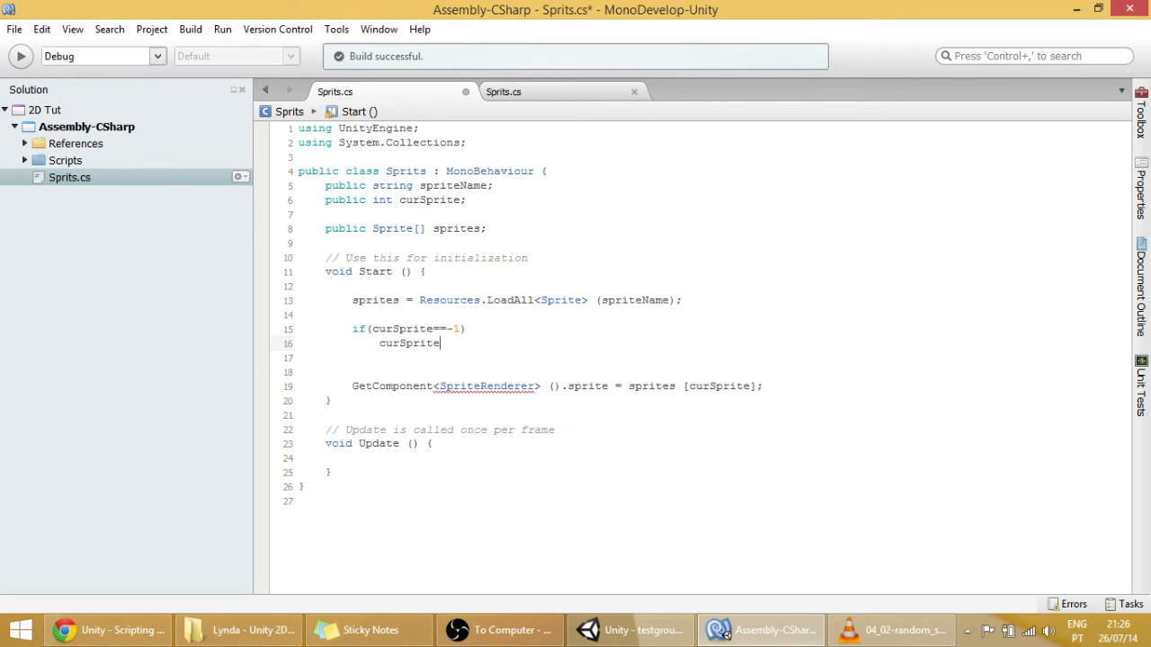
text(=)
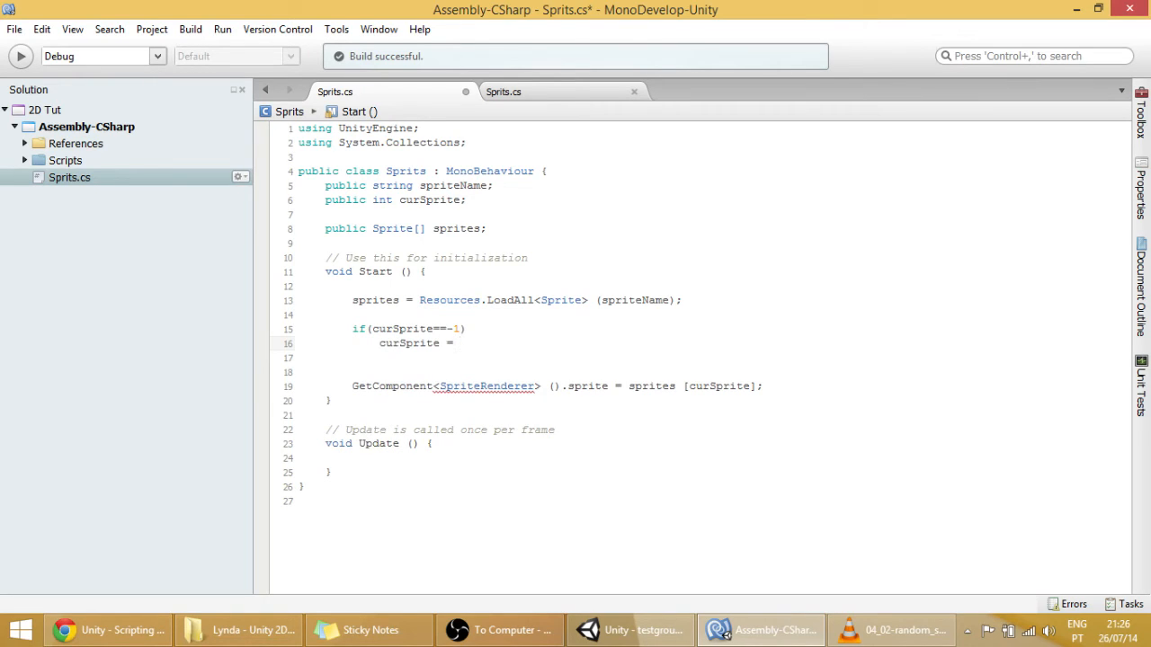
text(ra)
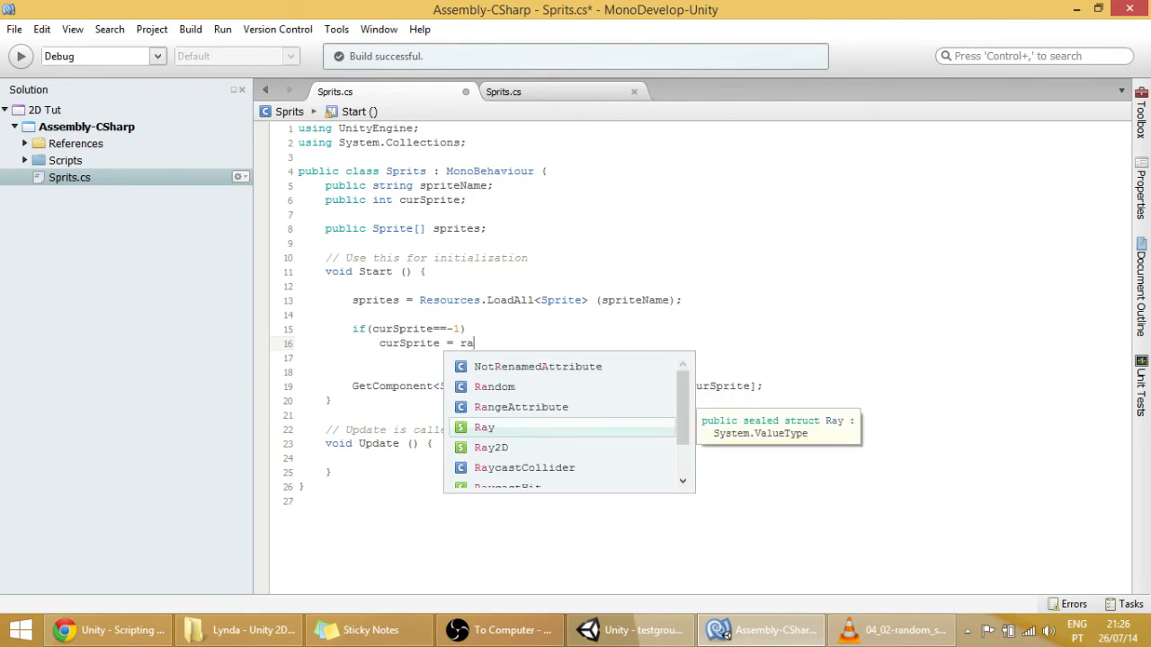
text(ndom.ra)
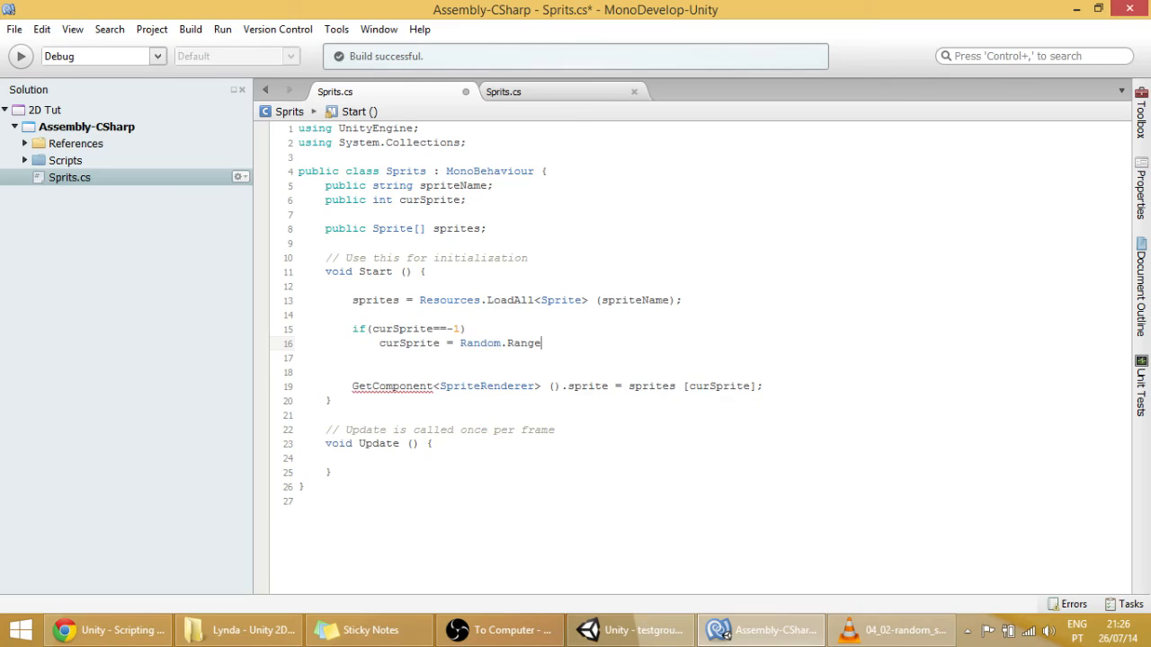
text(())
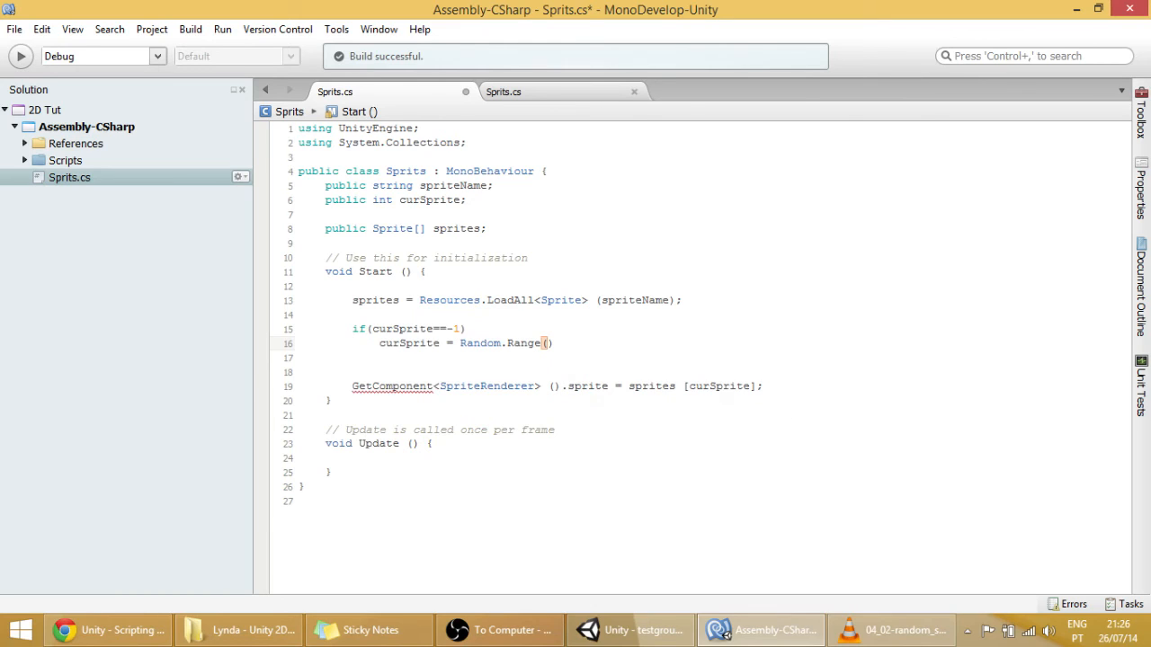
text(()
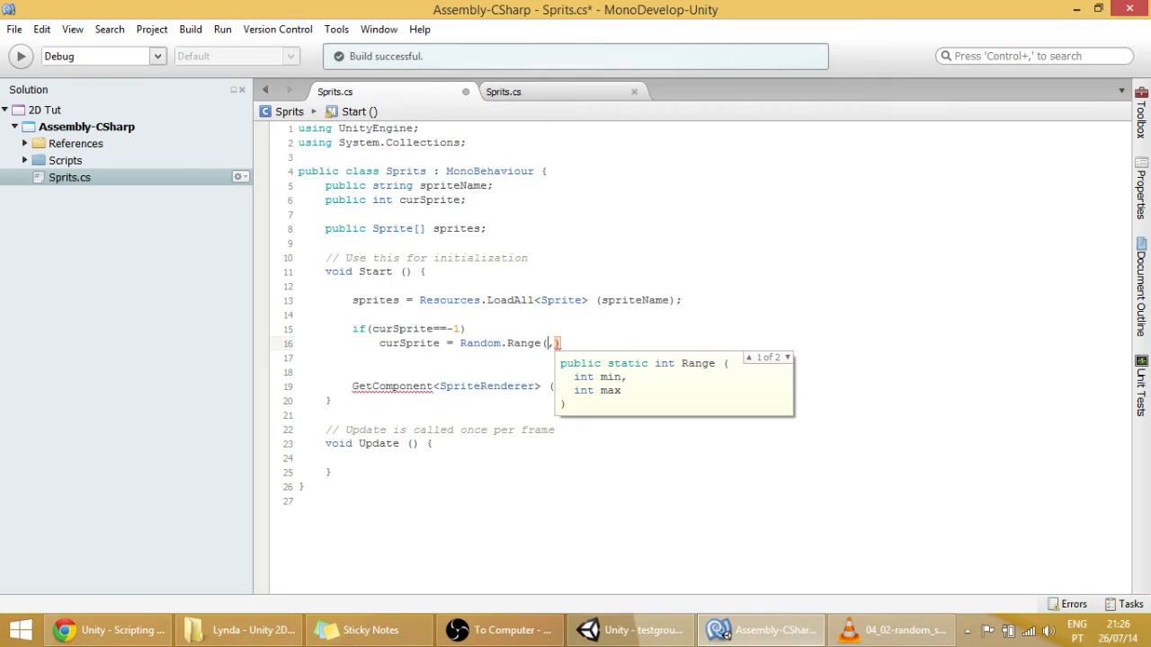
text(0)
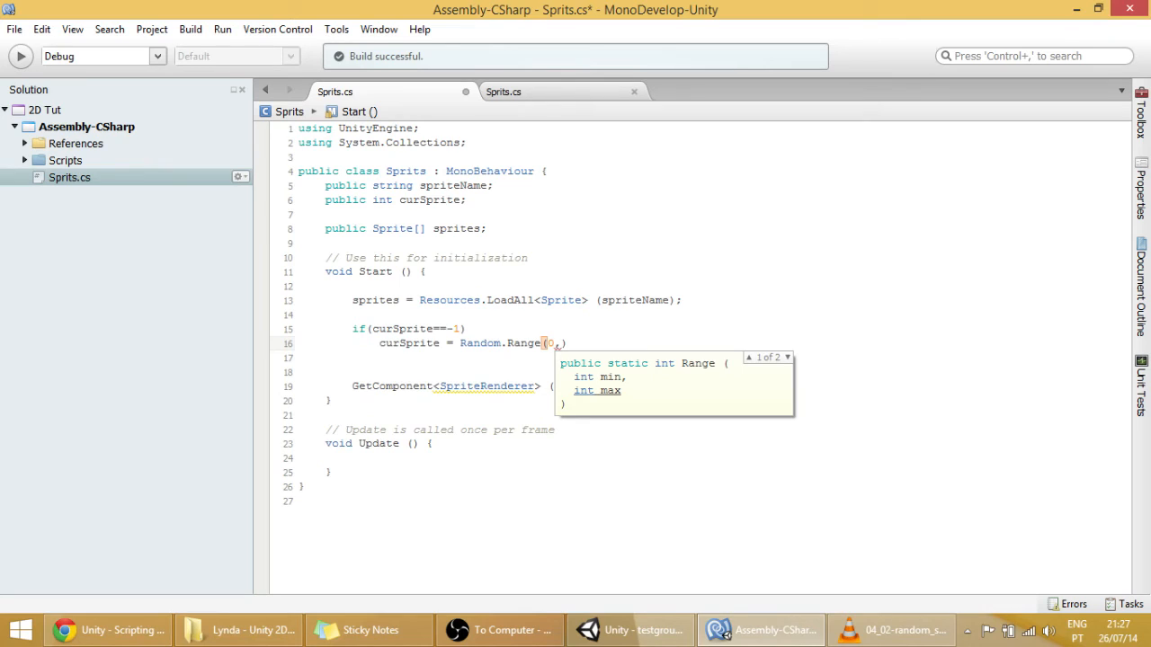
text(s)
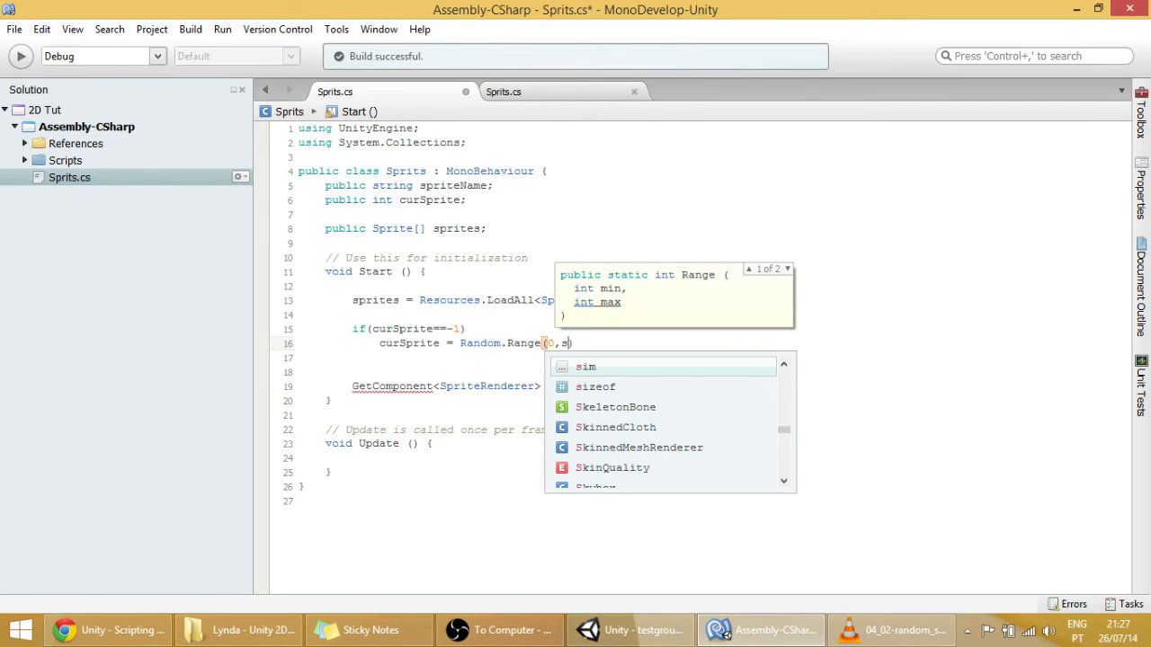
text(p)
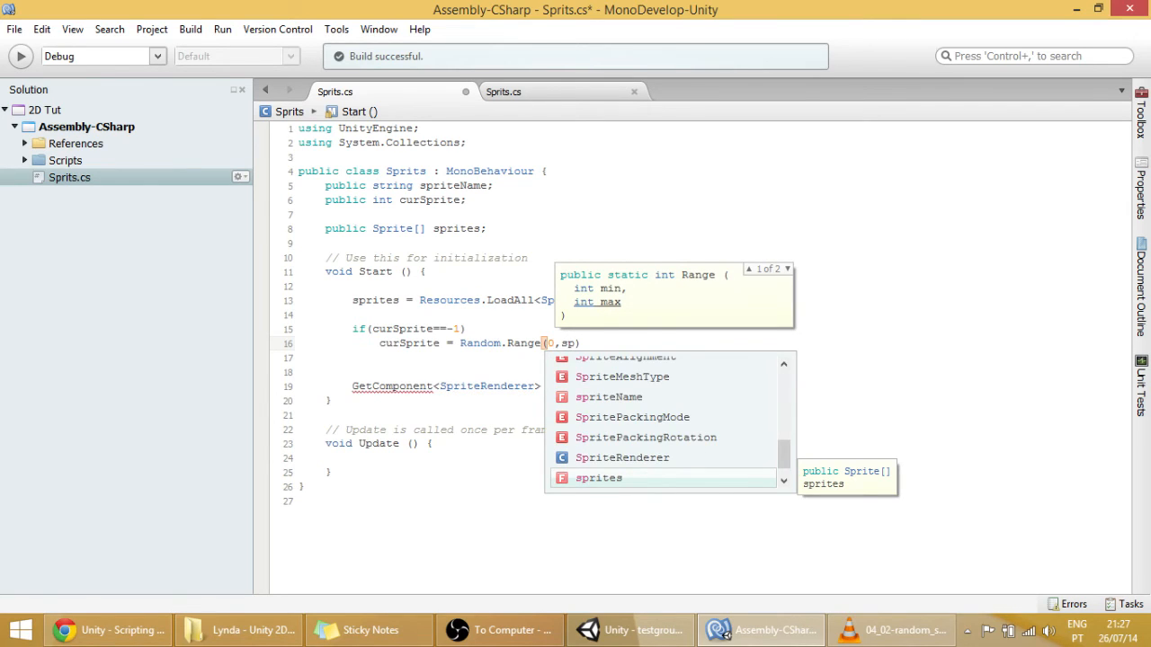
text(rites.Length)
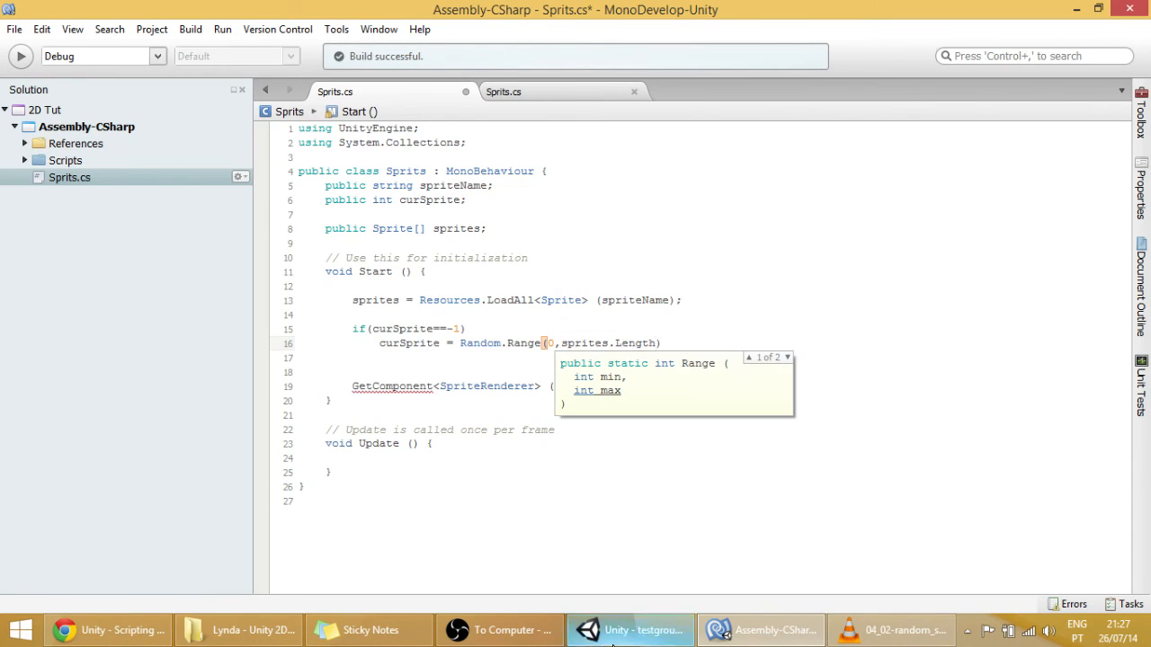
click(628, 629)
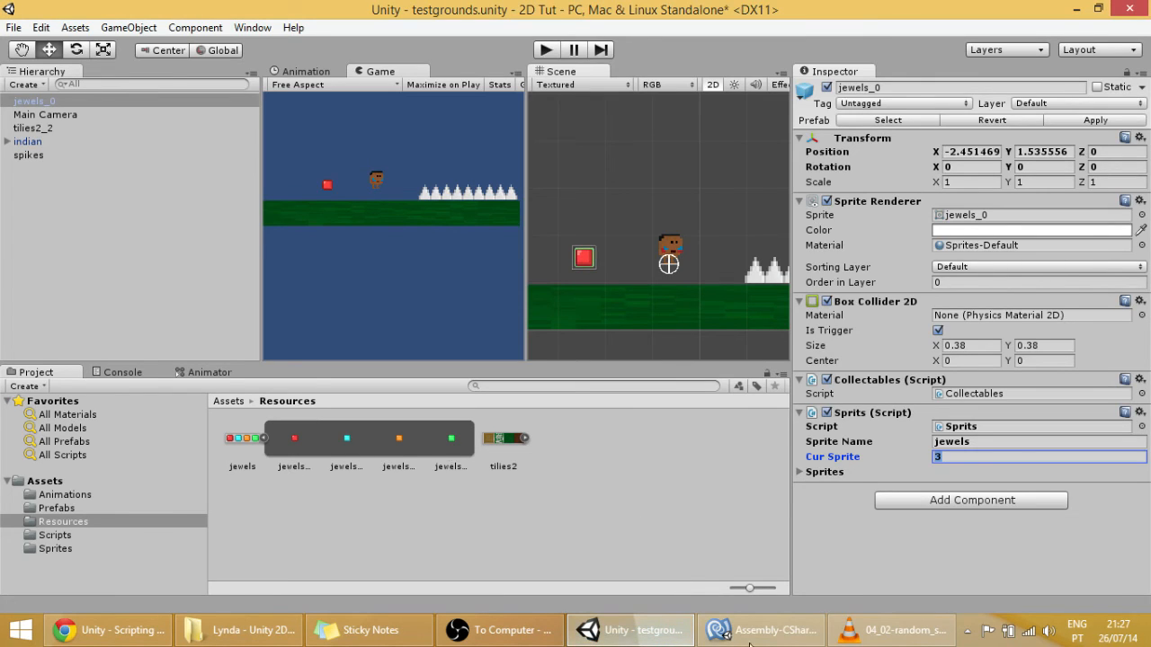
click(760, 629)
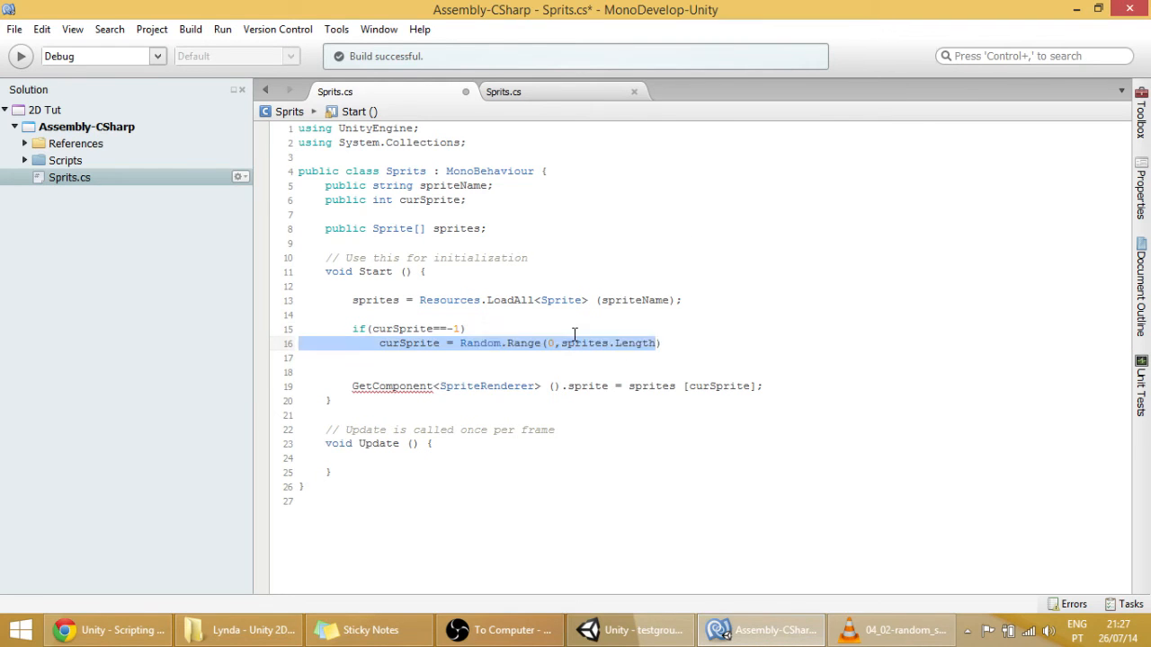
click(557, 343)
text(;)
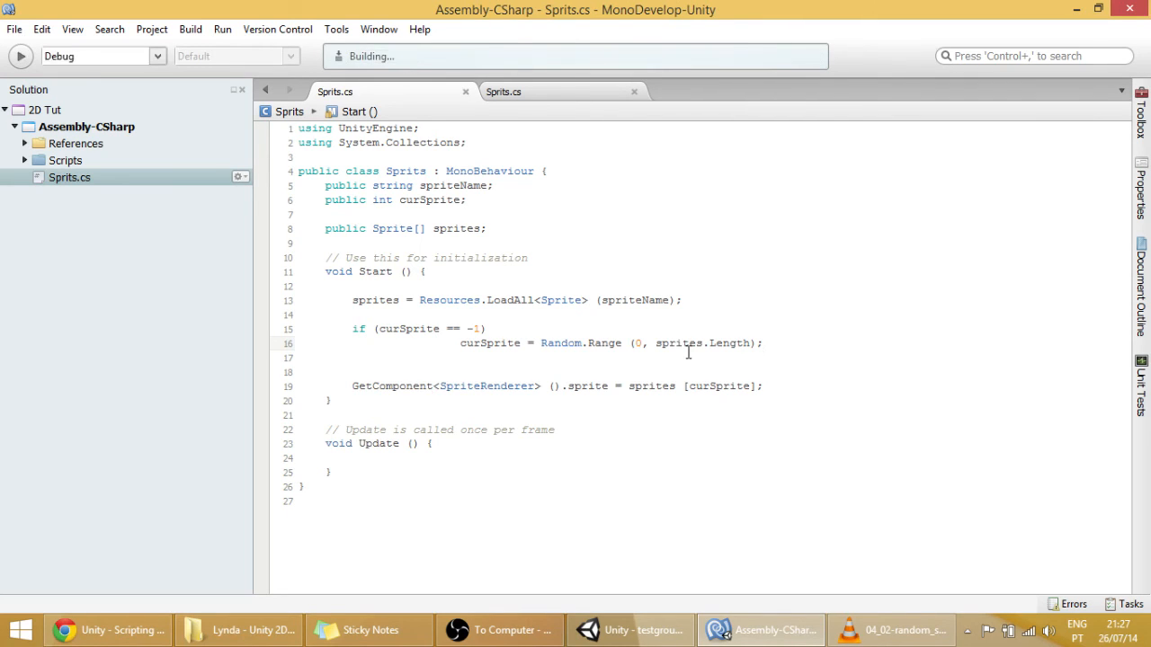
click(629, 629)
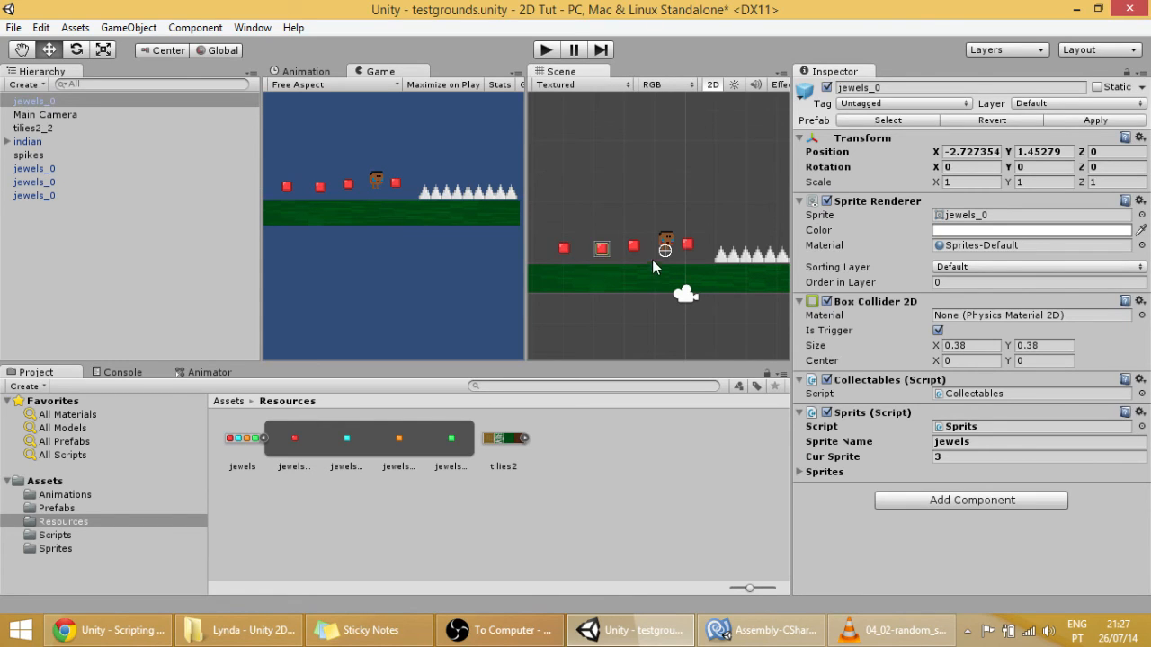
click(634, 246)
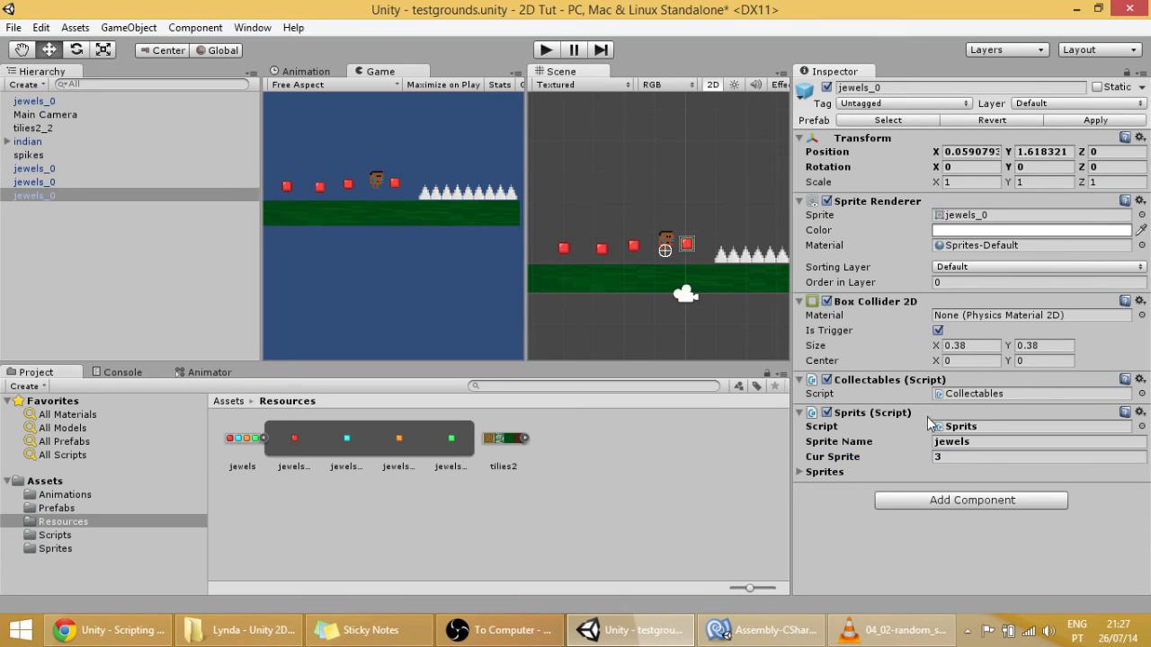
click(1039, 457)
text(-1)
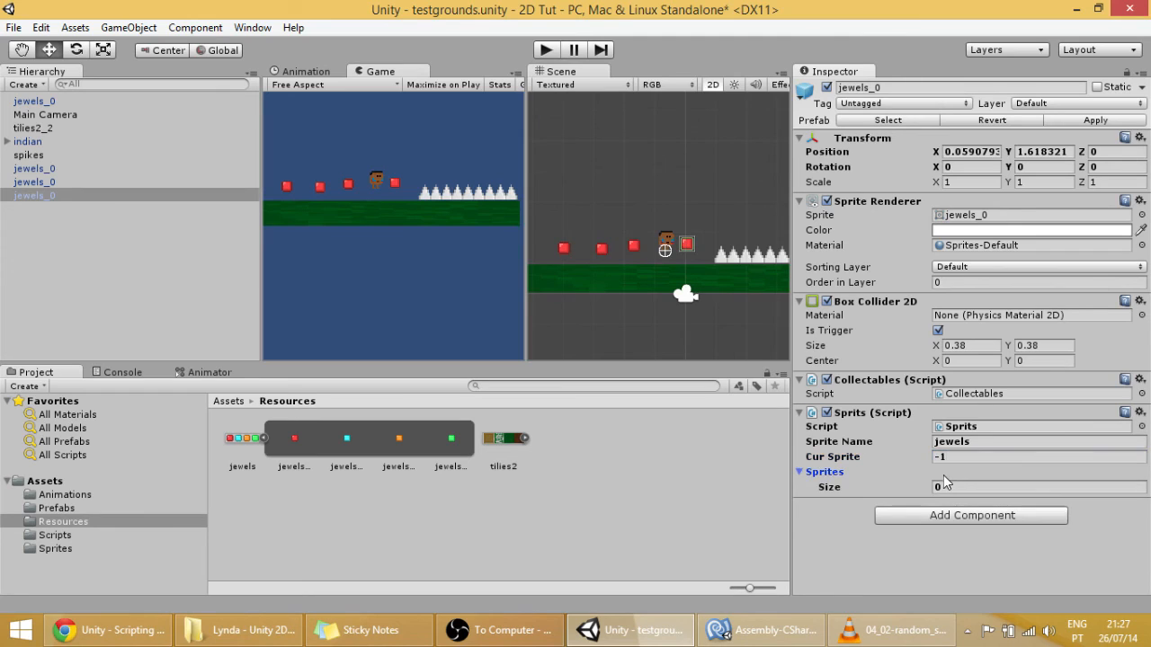
click(545, 50)
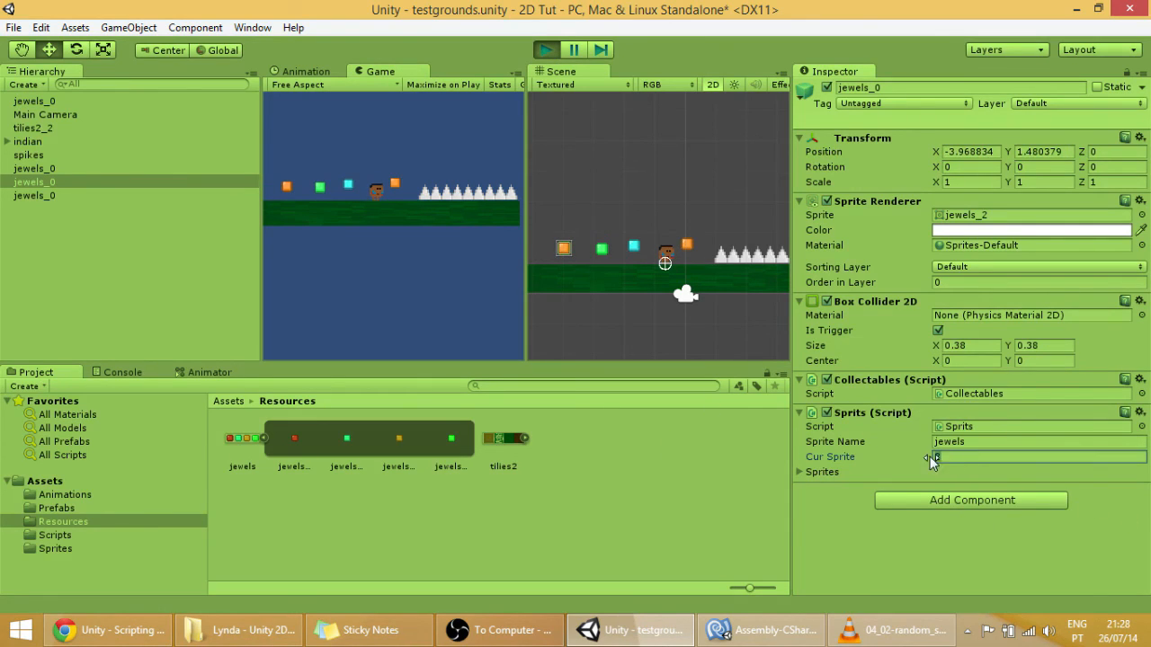
text(2)
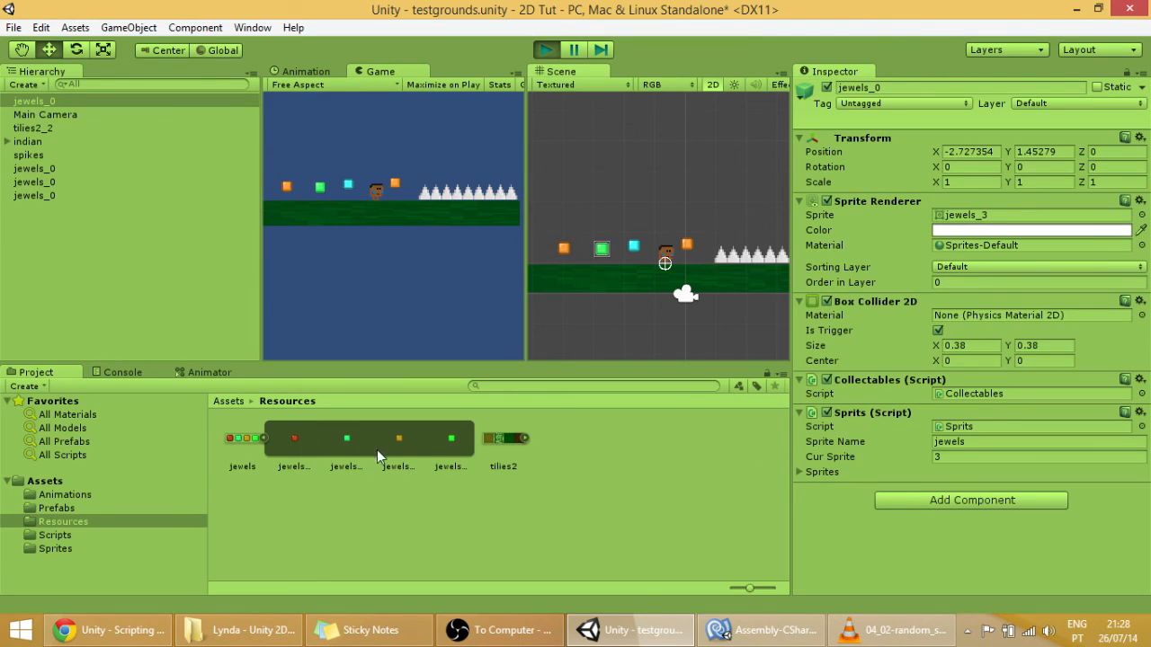
click(35, 168)
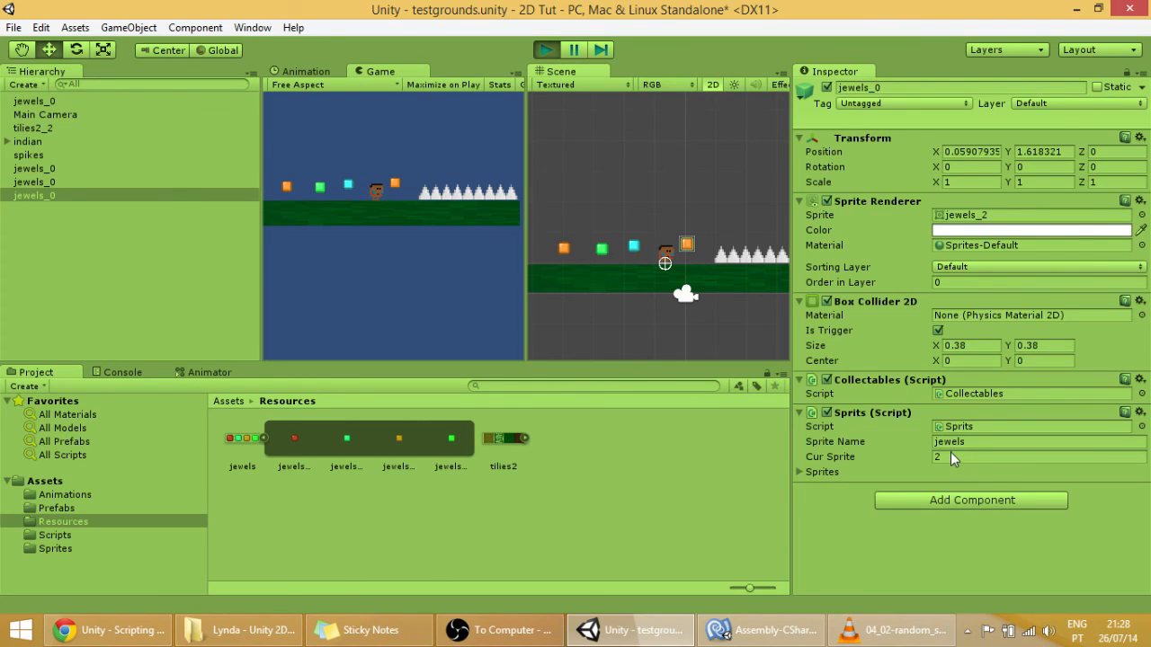
mouse_move(966, 483)
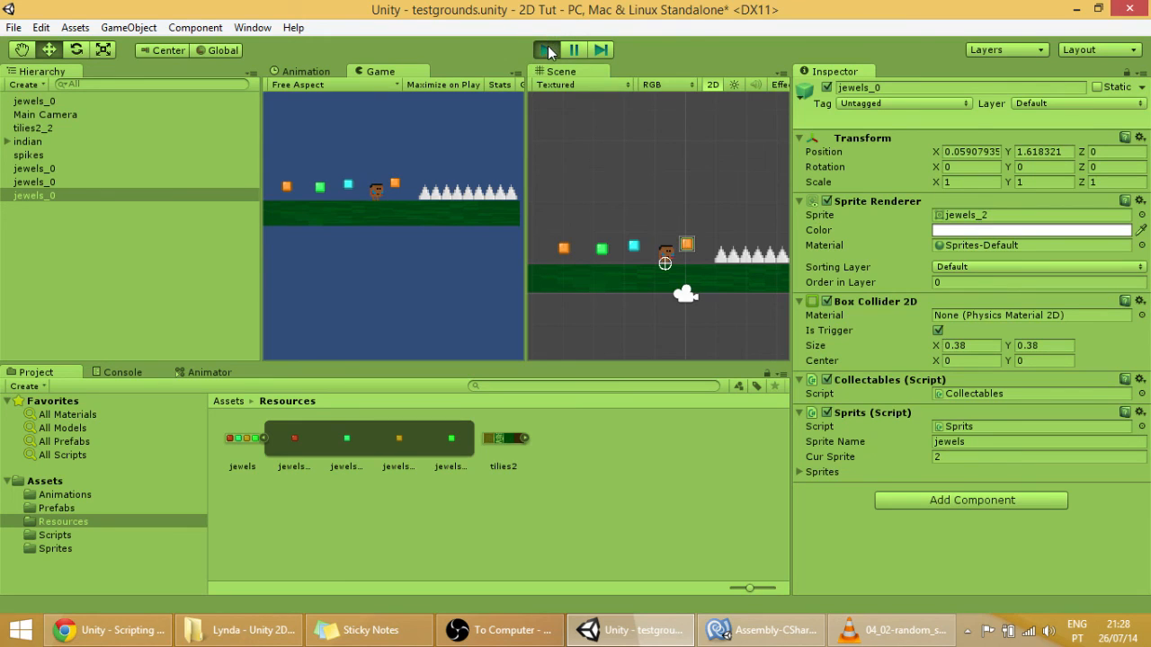
click(545, 49)
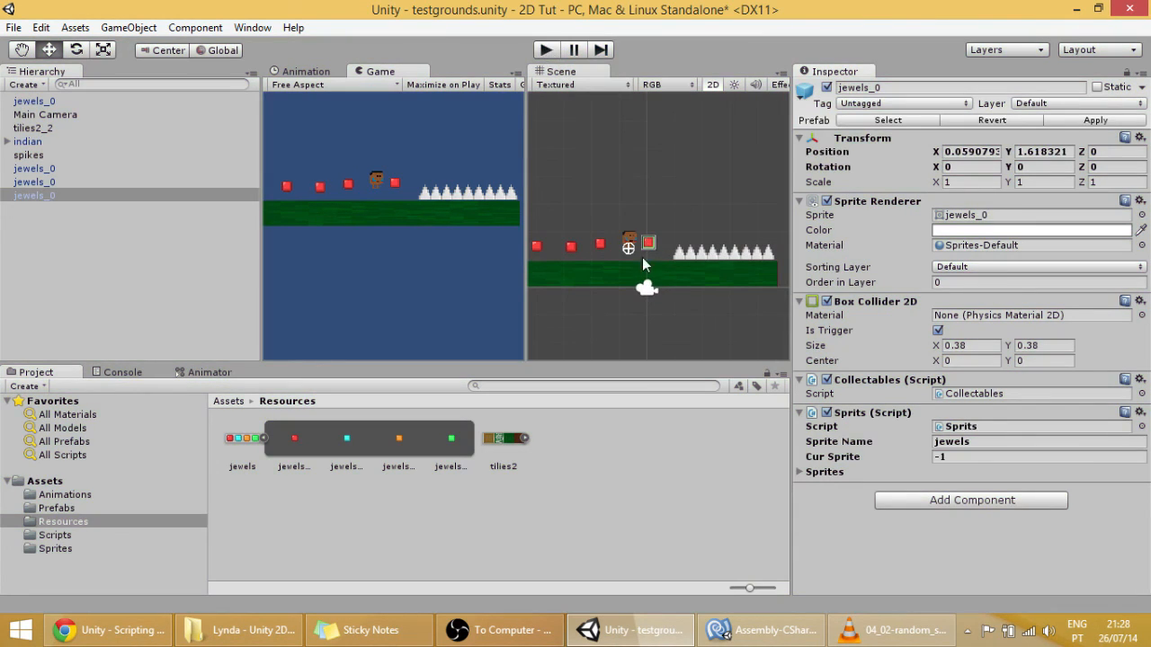
mouse_move(526, 447)
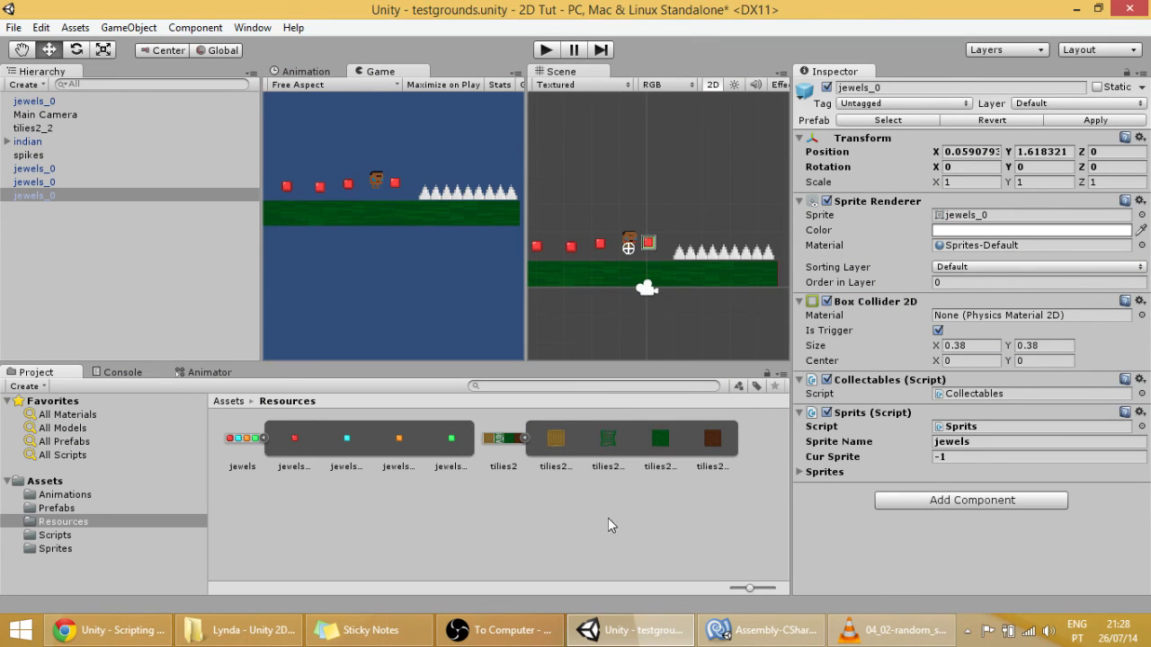
mouse_move(617, 349)
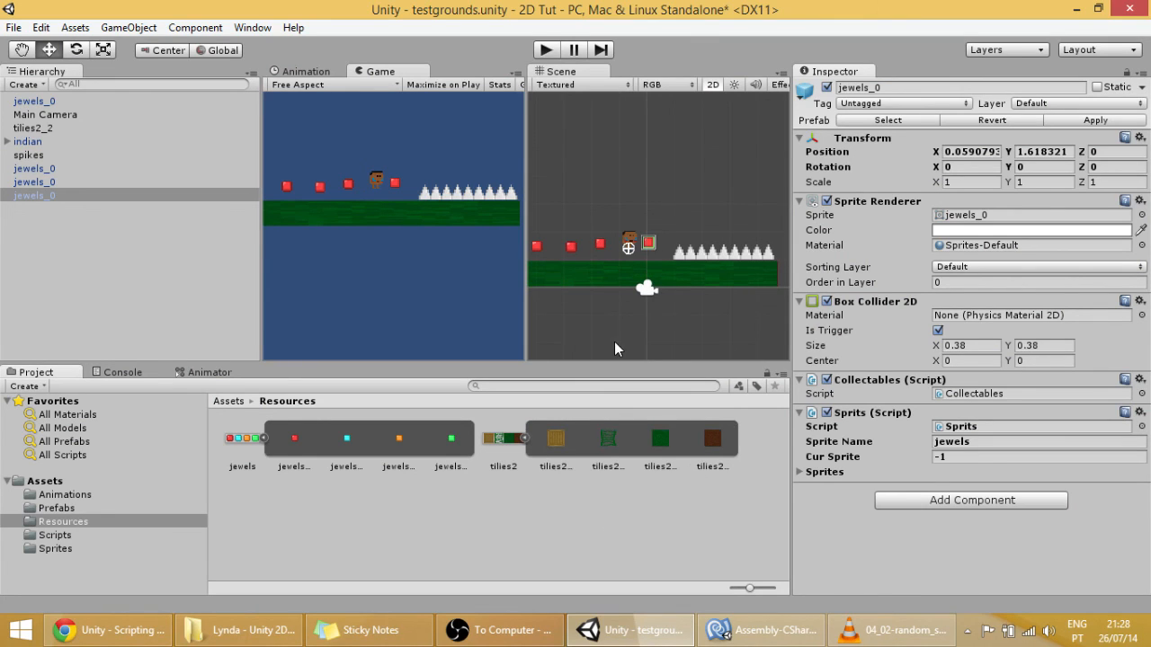
mouse_move(571, 438)
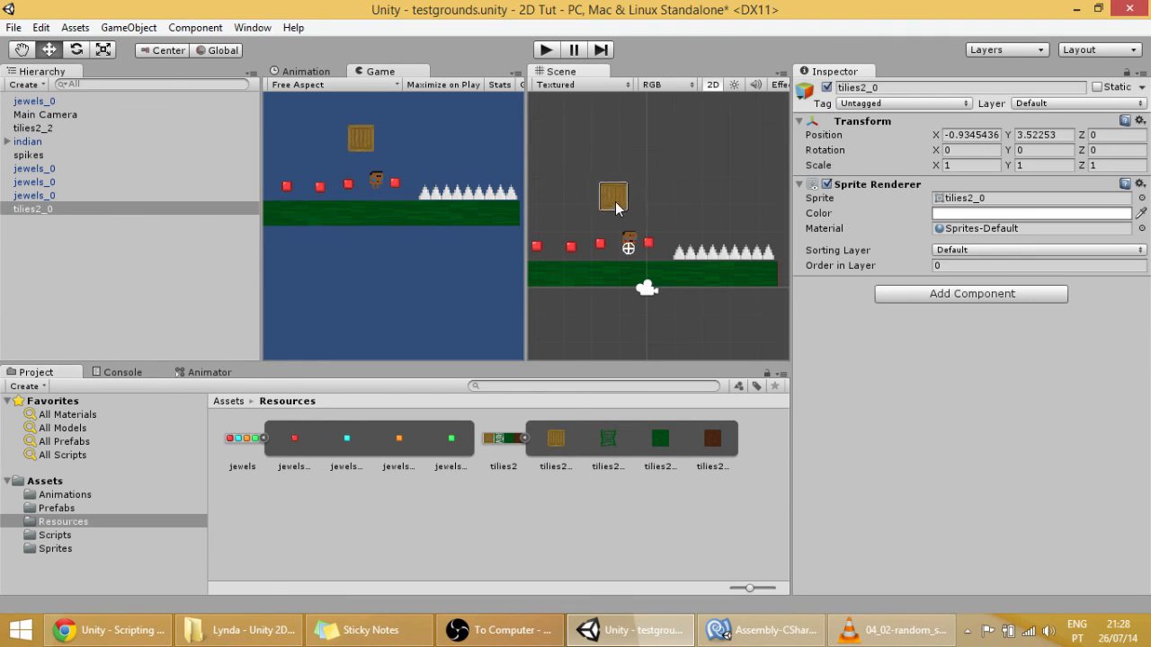
Attach the Sprits script to the tilies2_0 crate tile
click(971, 293)
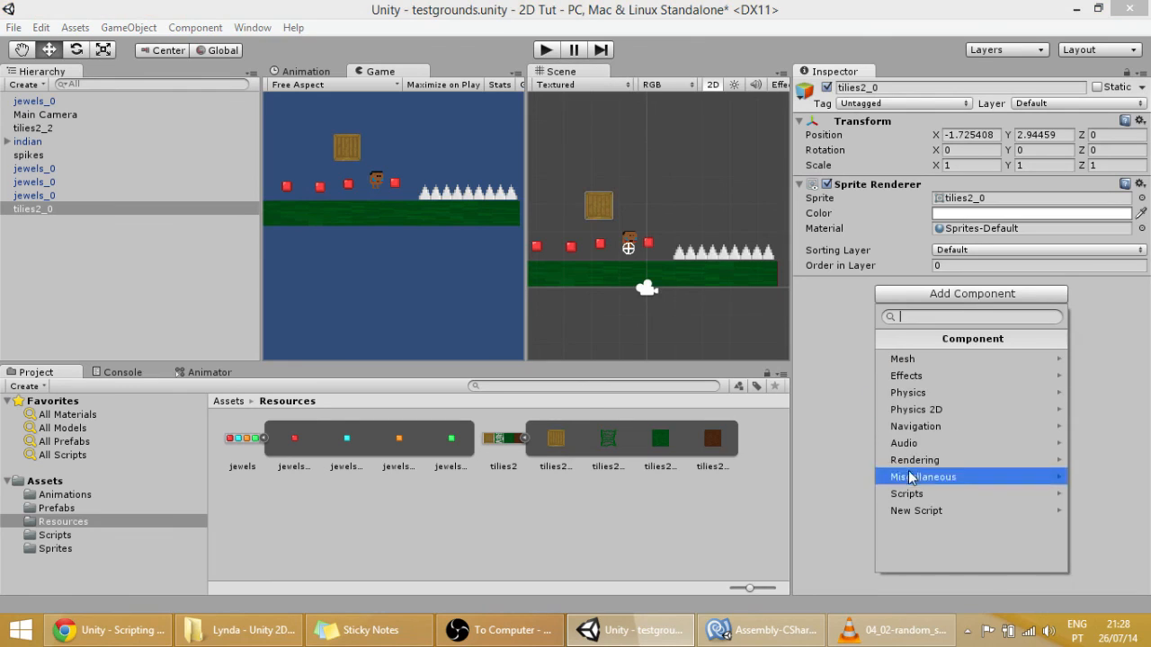
click(906, 493)
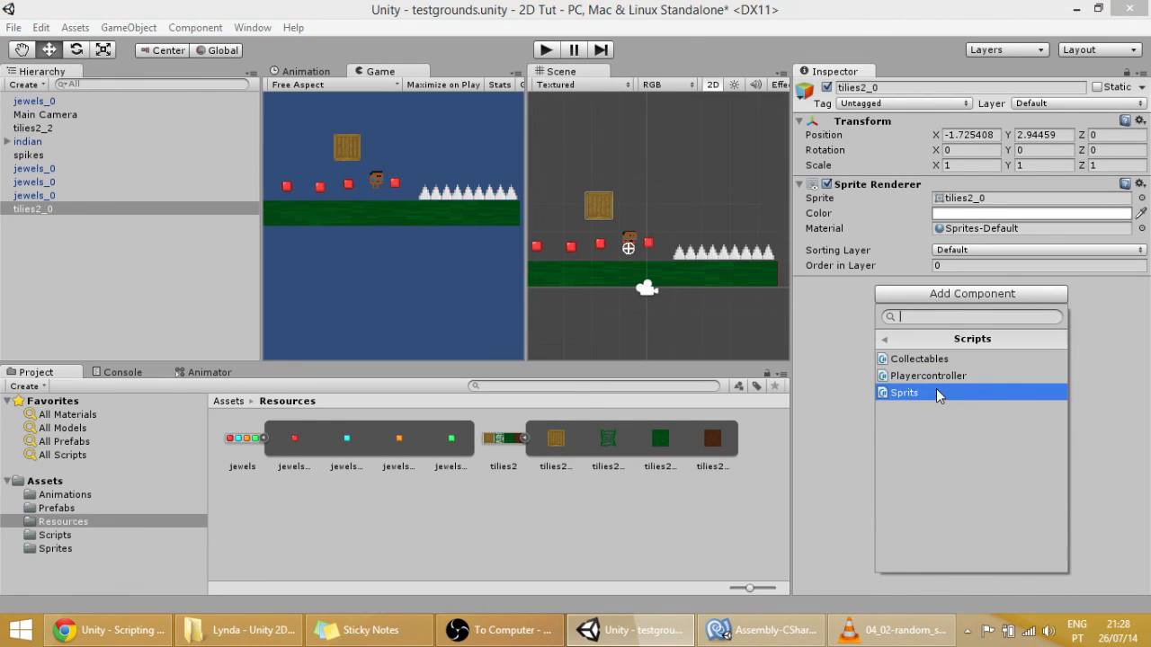
click(904, 392)
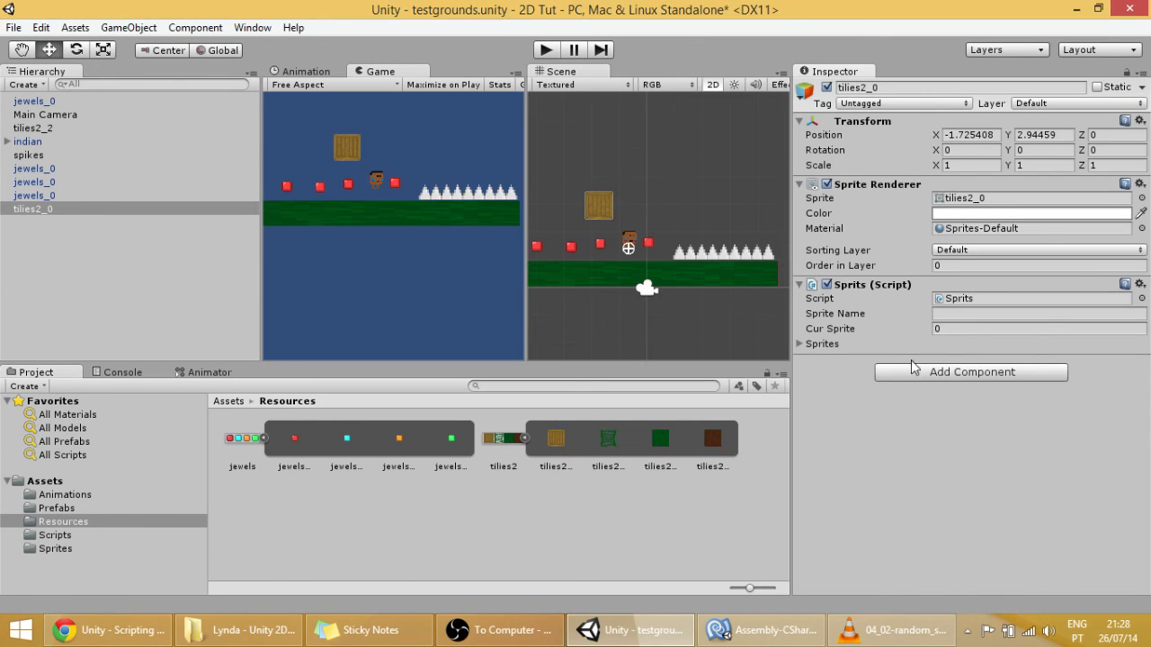
click(1039, 313)
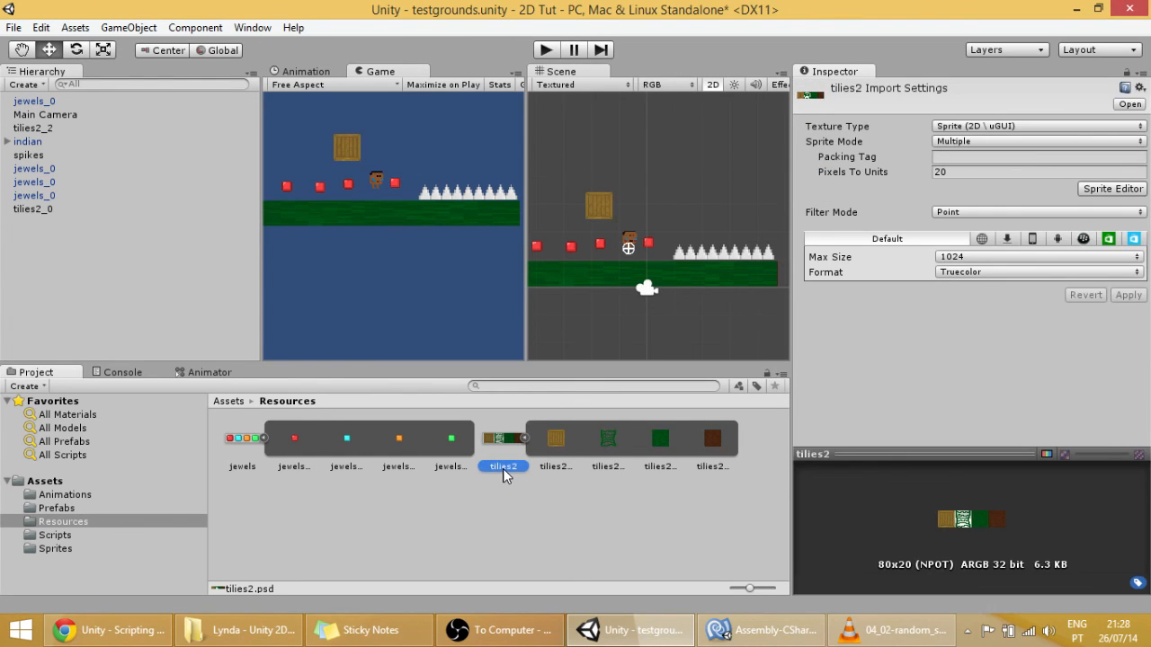
Set the tile's Sprite Name to tilies2 and Cur Sprite to 3
click(597, 205)
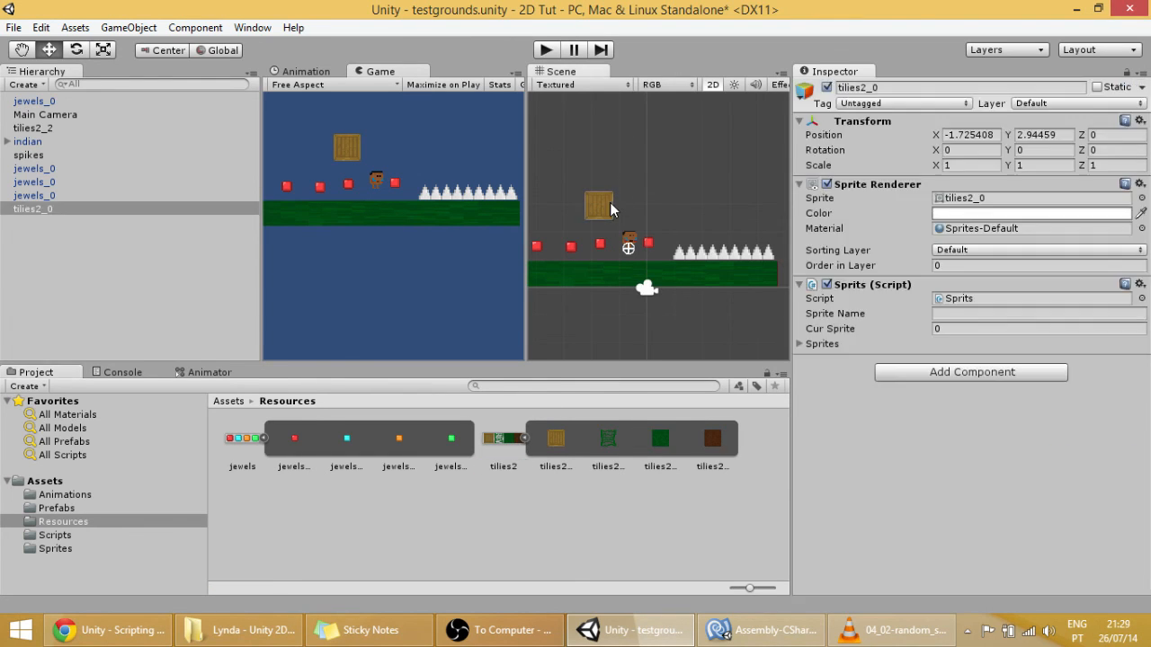
click(1034, 313)
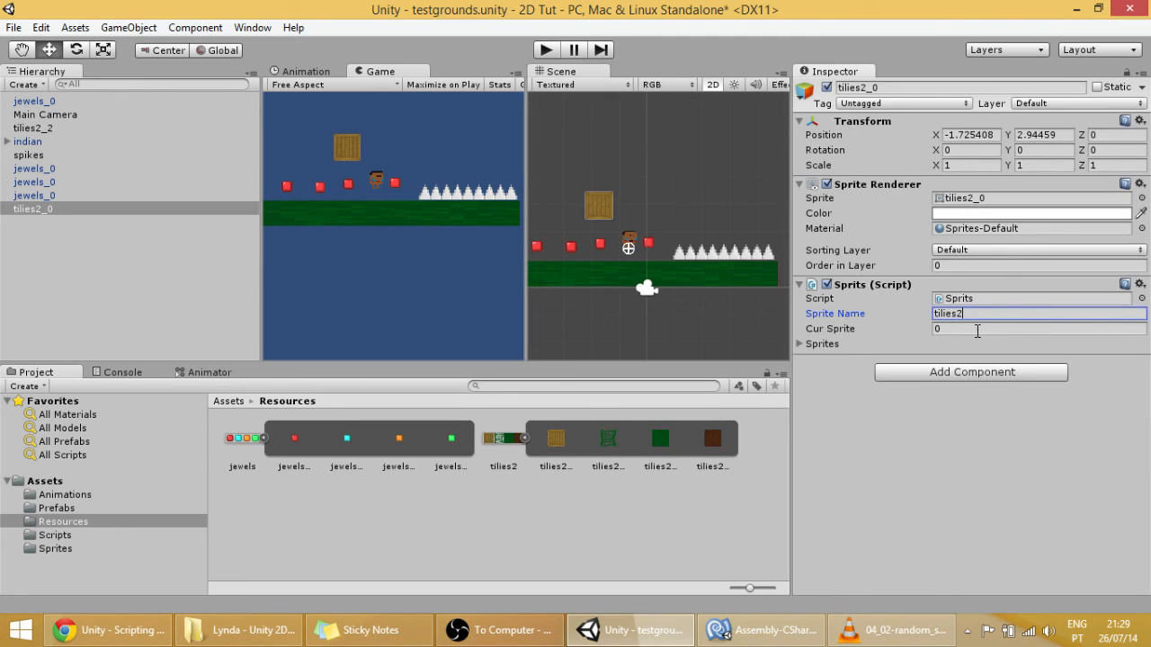
click(1038, 328)
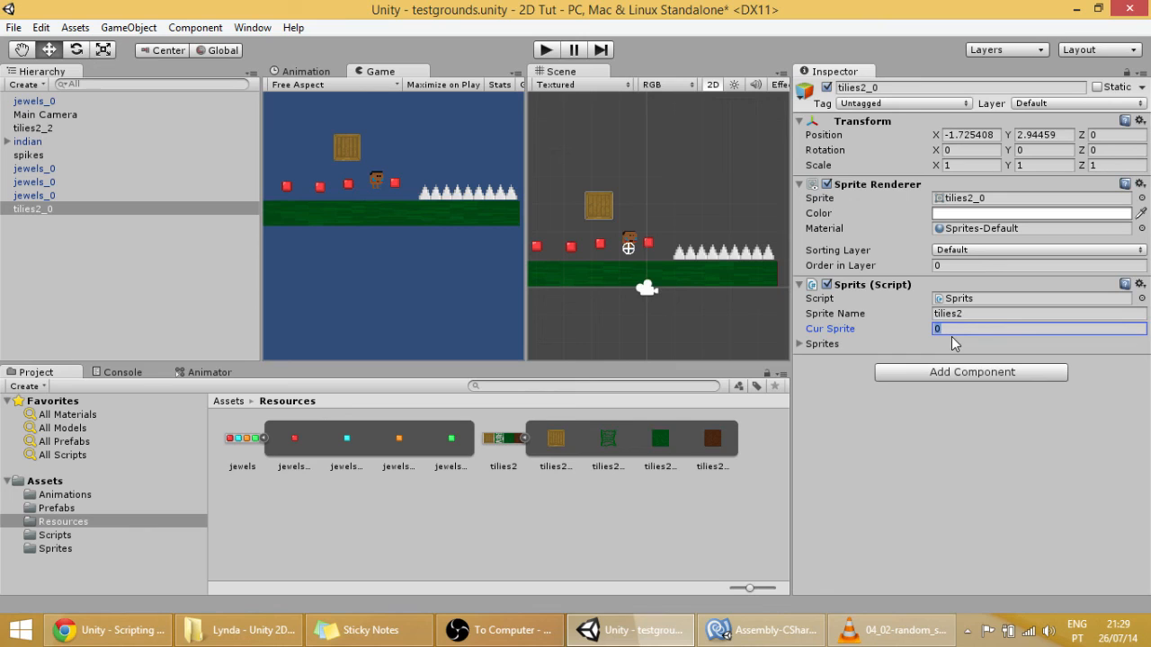
text(3)
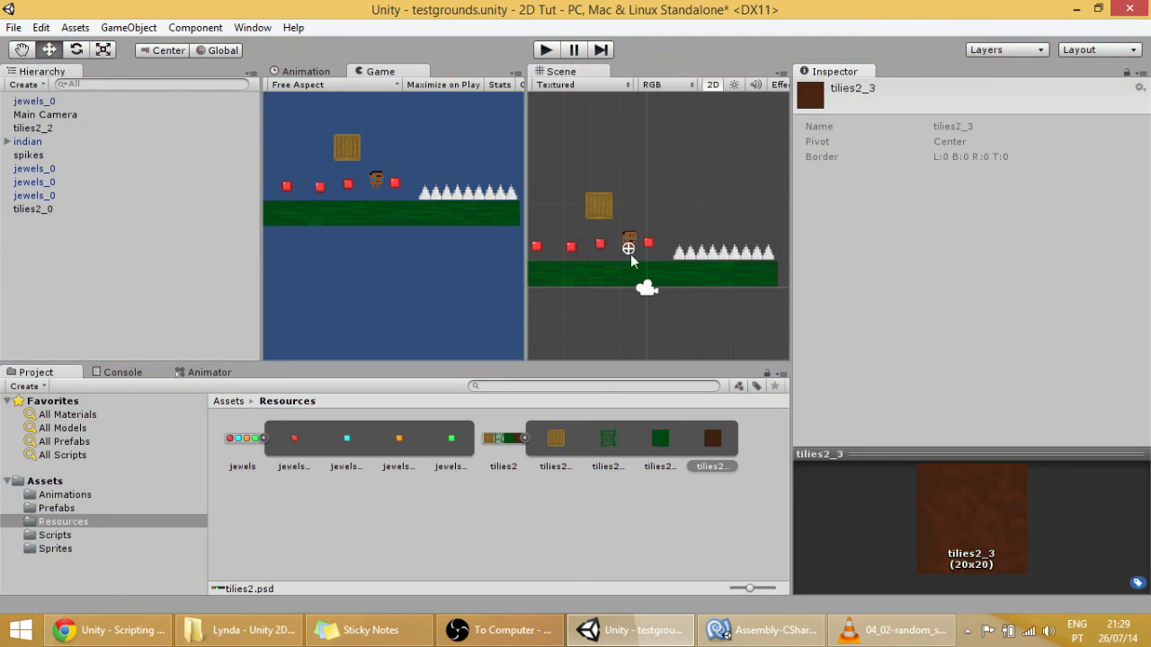
click(32, 208)
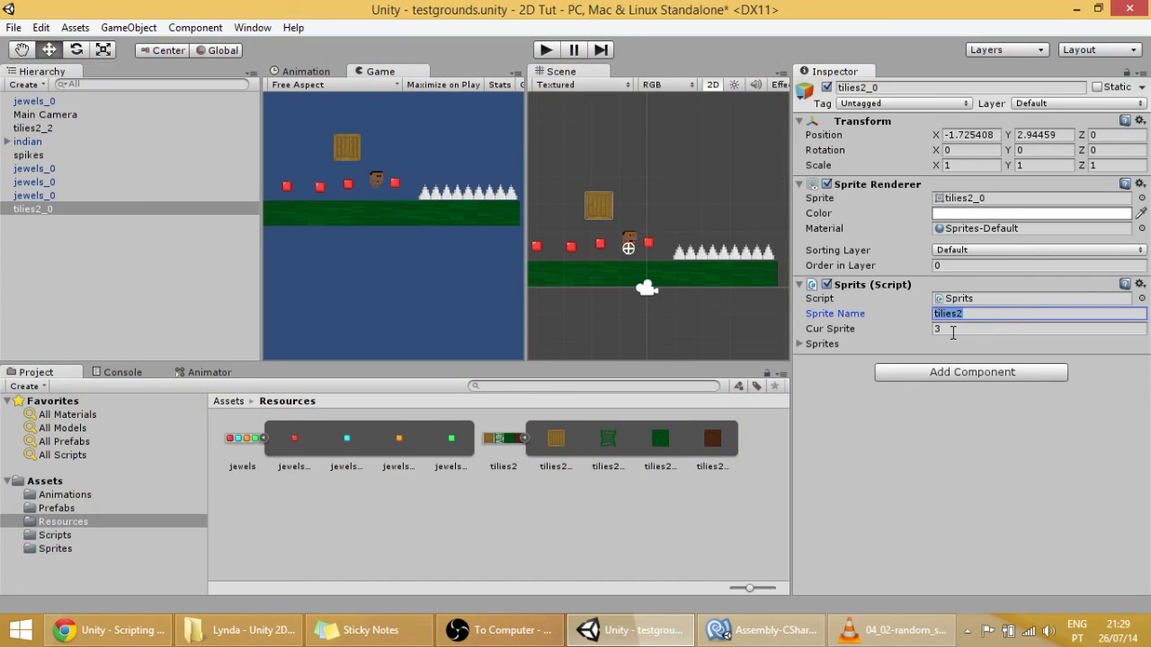
mouse_move(618, 432)
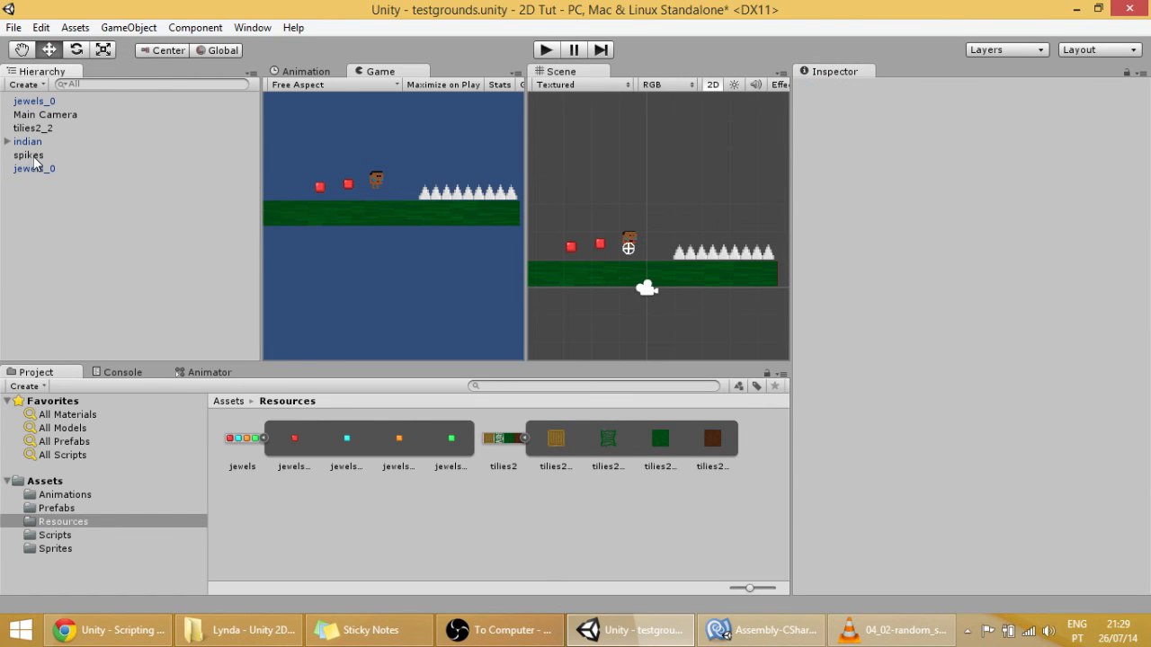
mouse_move(36, 176)
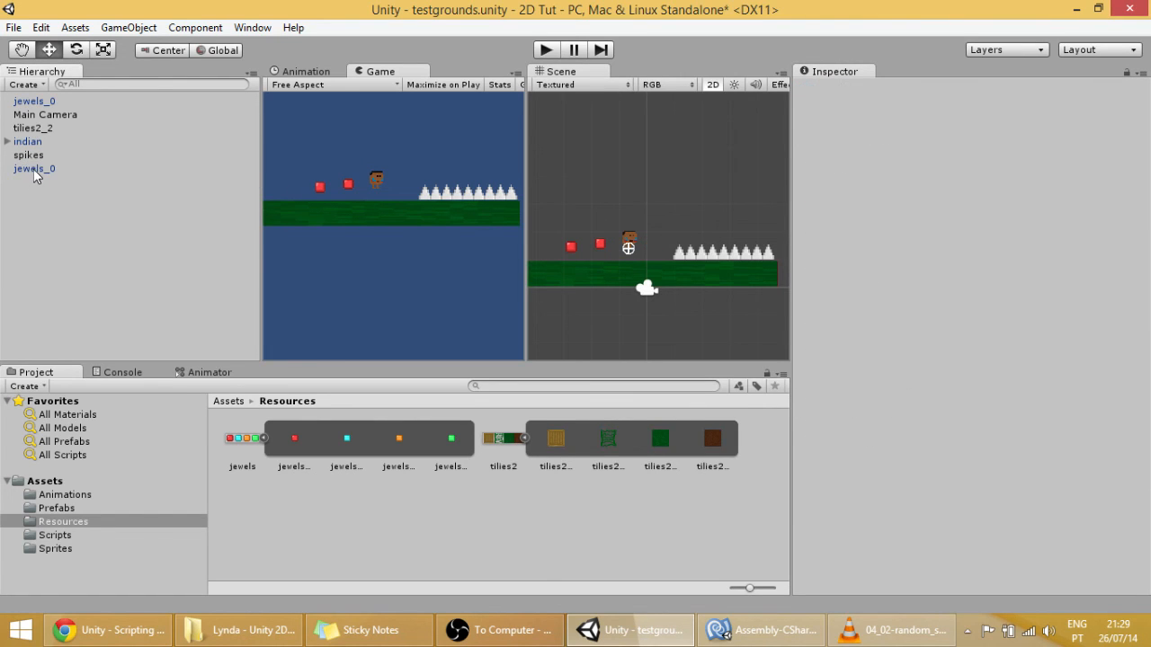
Rename jewels_0 to Gem and drag it into the Prefabs folder as a prefab
click(34, 169)
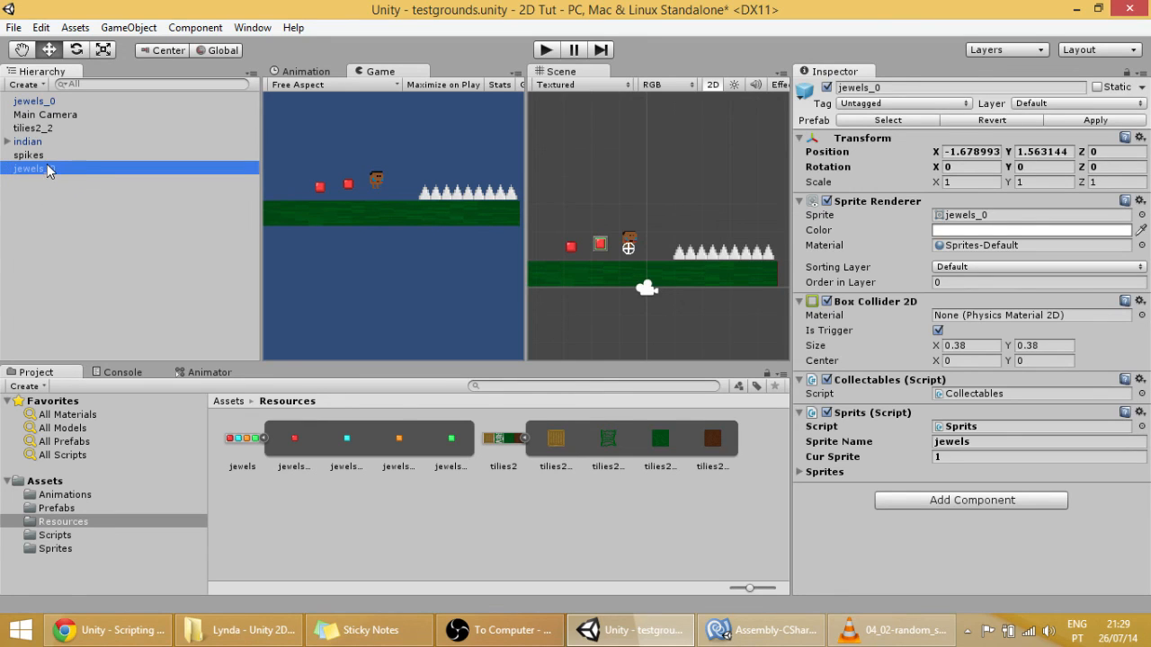
double_click(32, 168)
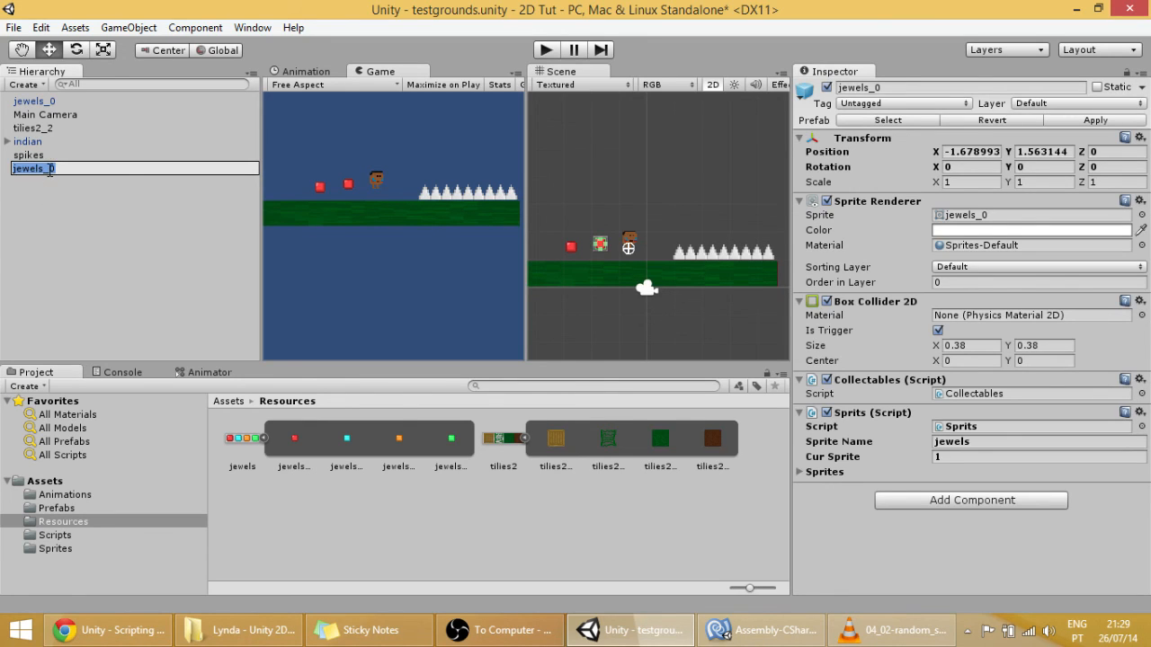
text(Gem)
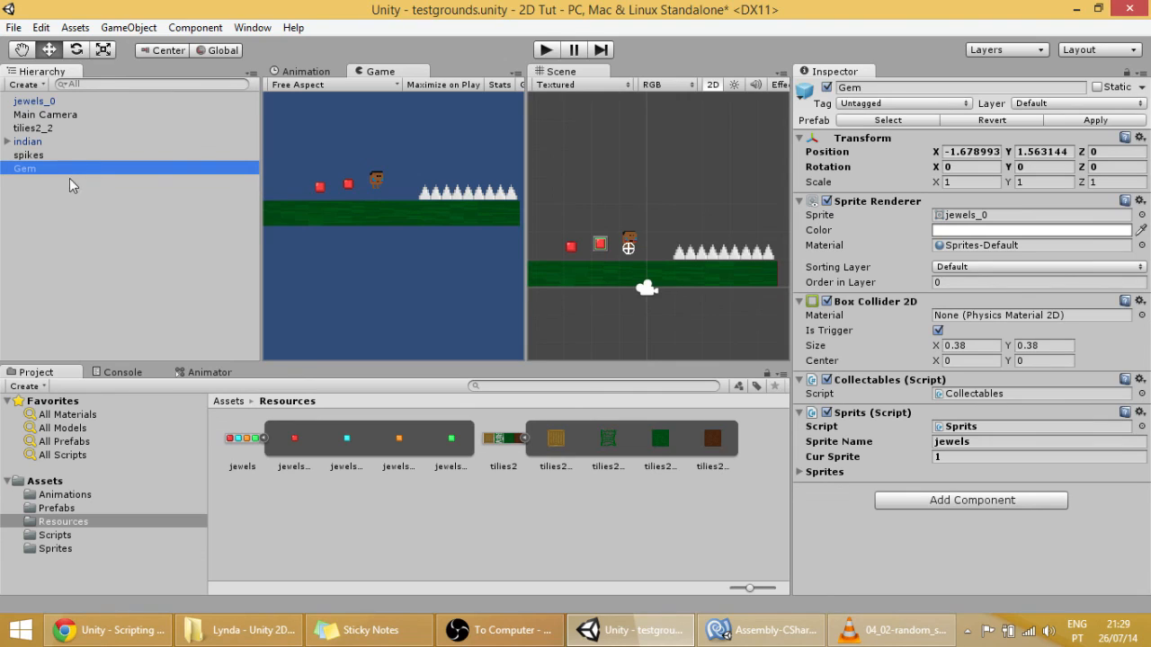
click(56, 508)
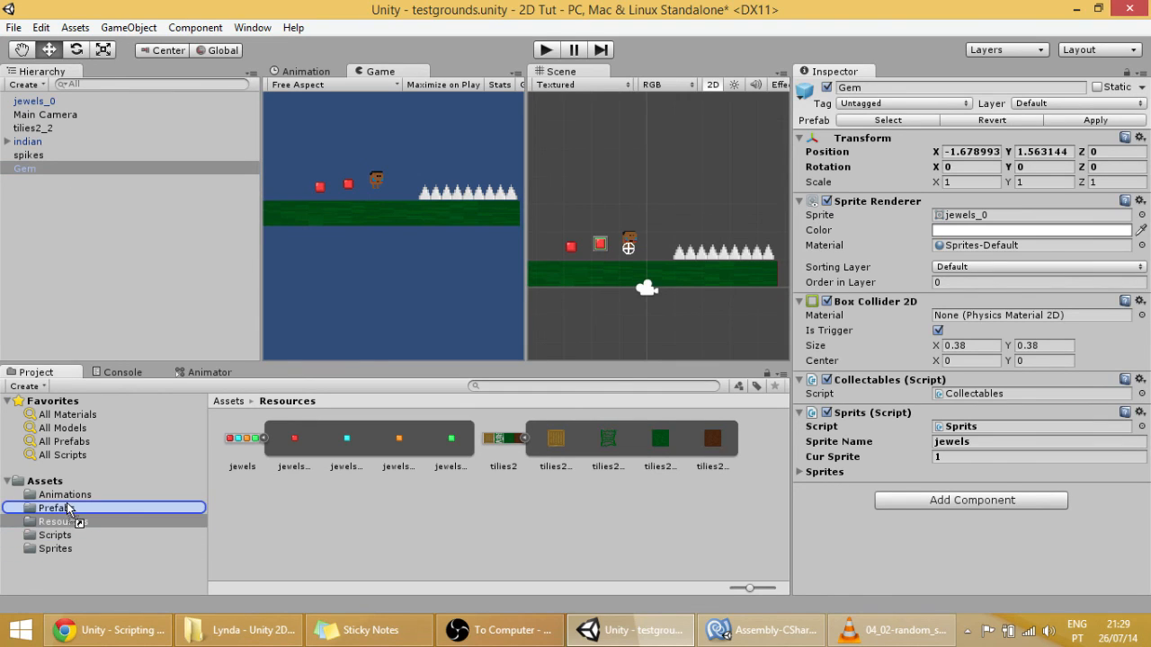
click(56, 507)
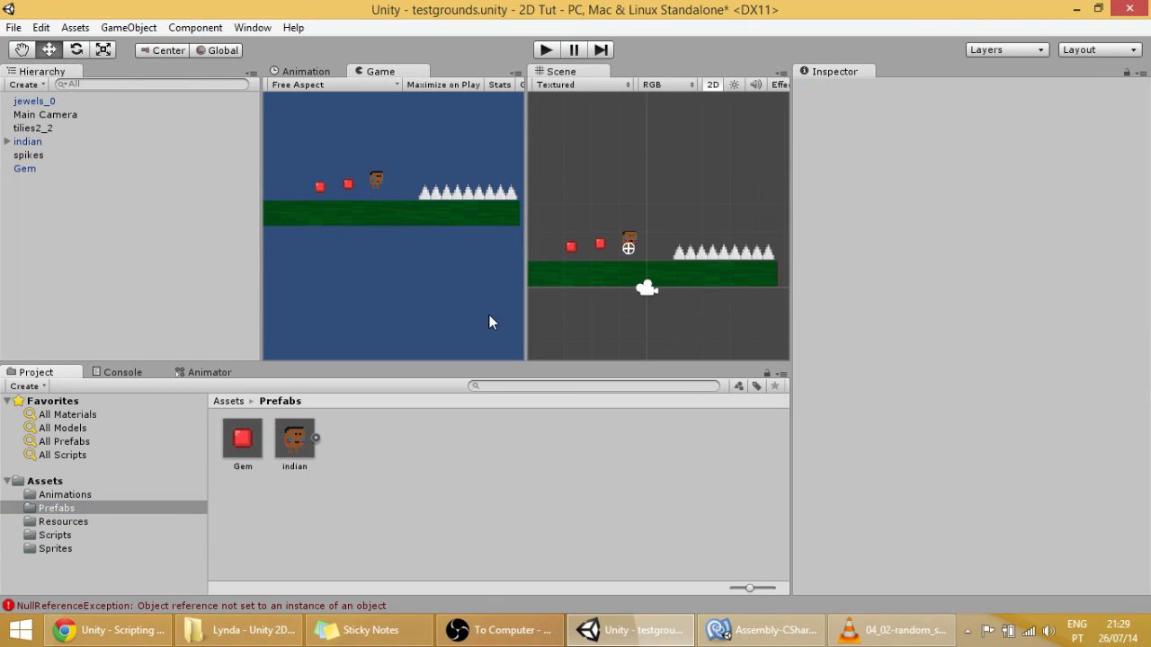
mouse_move(614, 298)
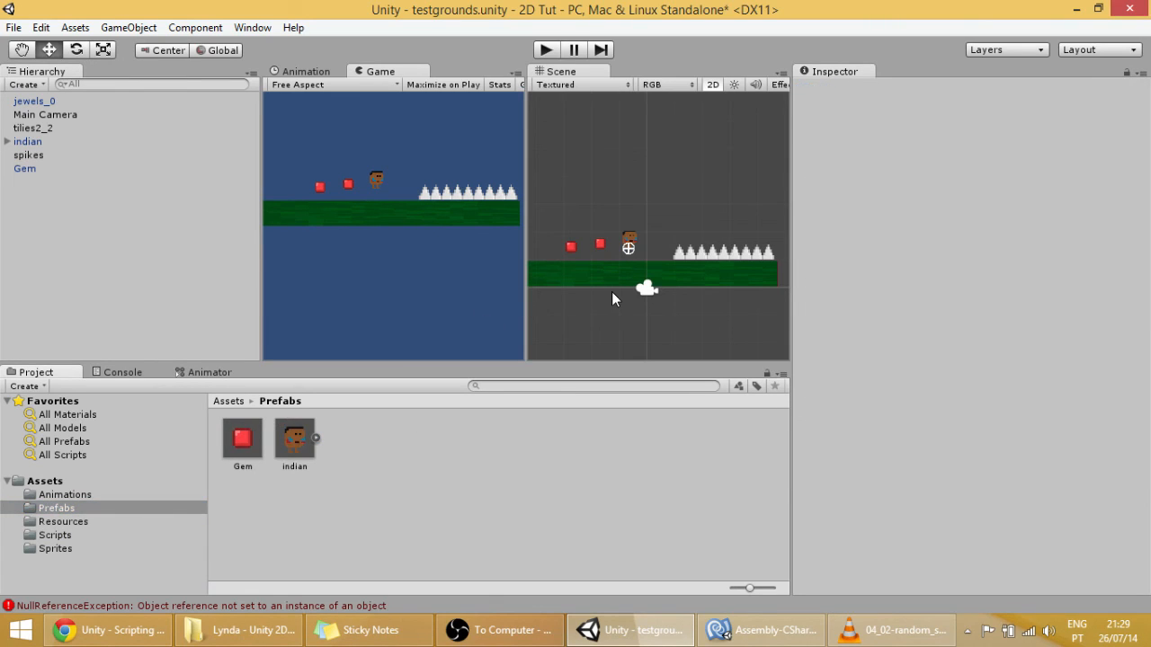